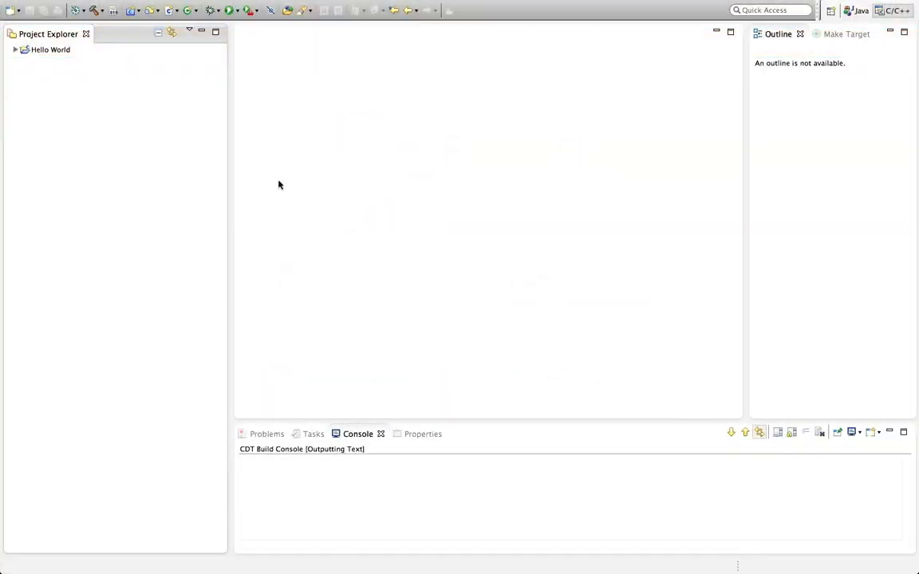
- Expand the Hello World project, fold the Hello World.cpp header comment, and select all code
{"action": "left_click", "coordinate": [16, 50]}
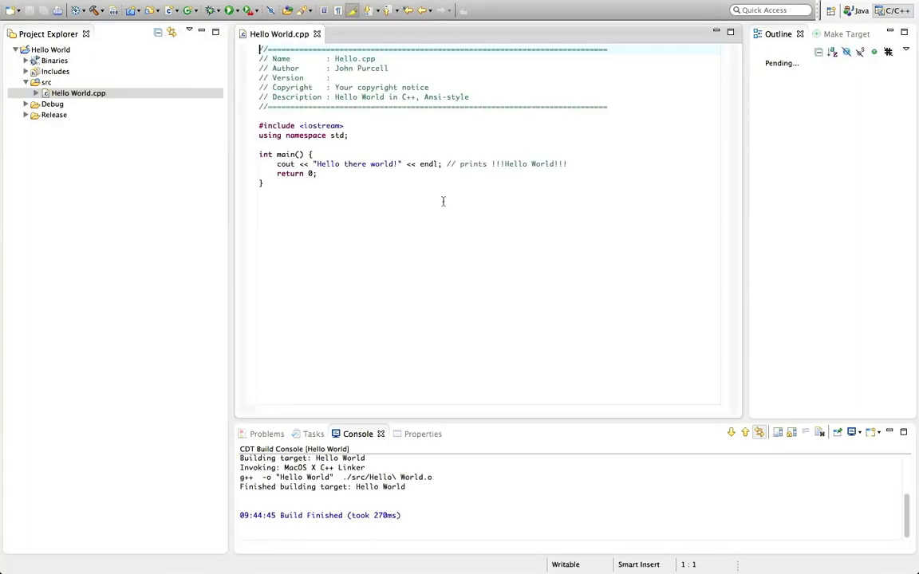
{"action": "left_click", "coordinate": [254, 48]}
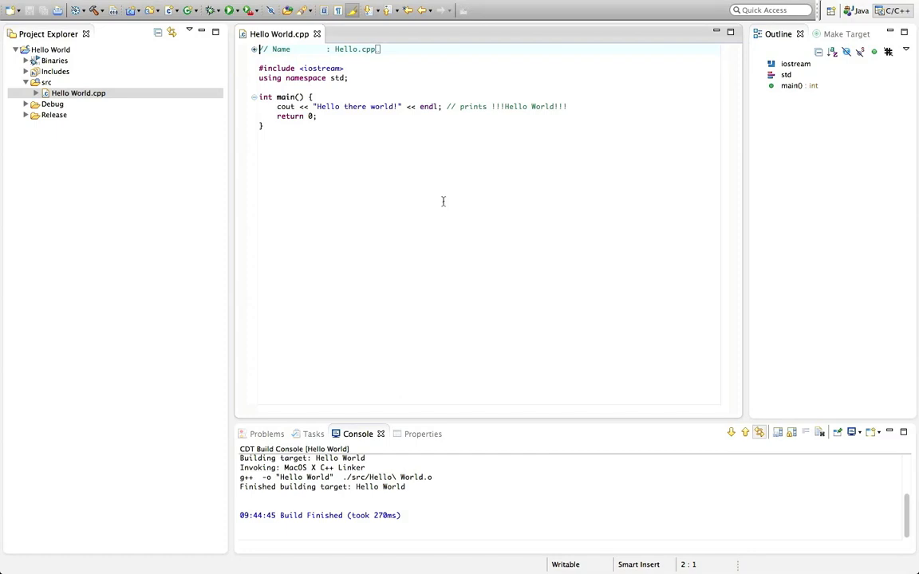
{"action": "key", "text": "ctrl+a"}
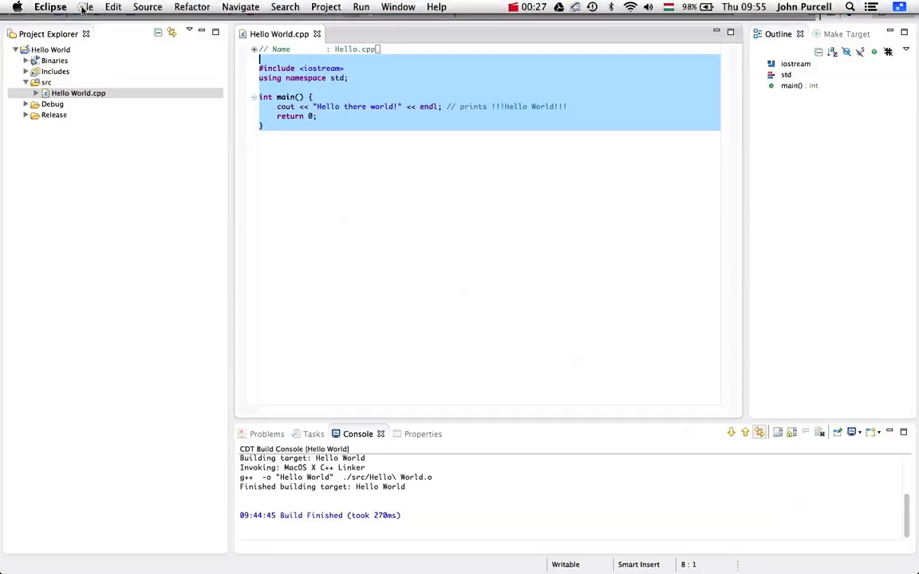
- Create a Hello World C++ Project named 'Outputting Text' from the File menu
{"action": "left_click", "coordinate": [85, 7]}
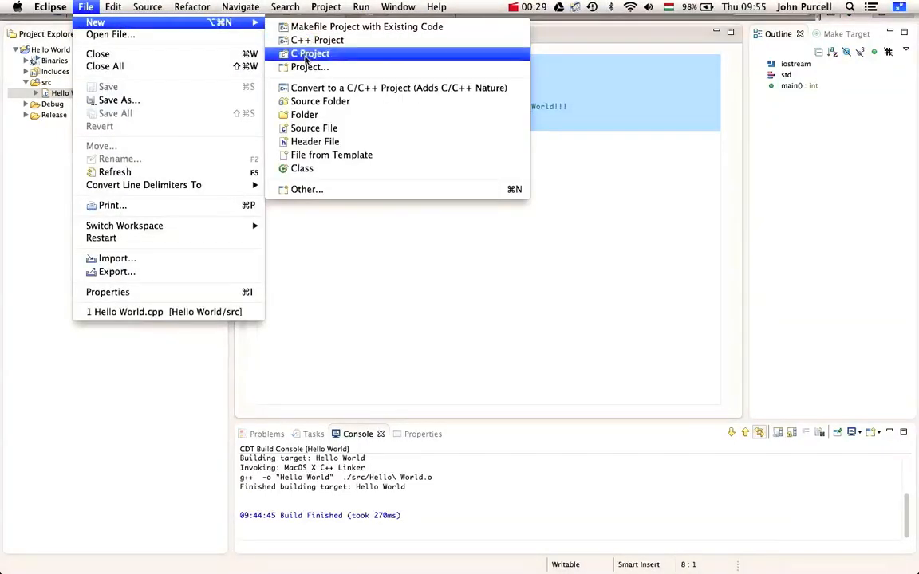
{"action": "left_click", "coordinate": [317, 40]}
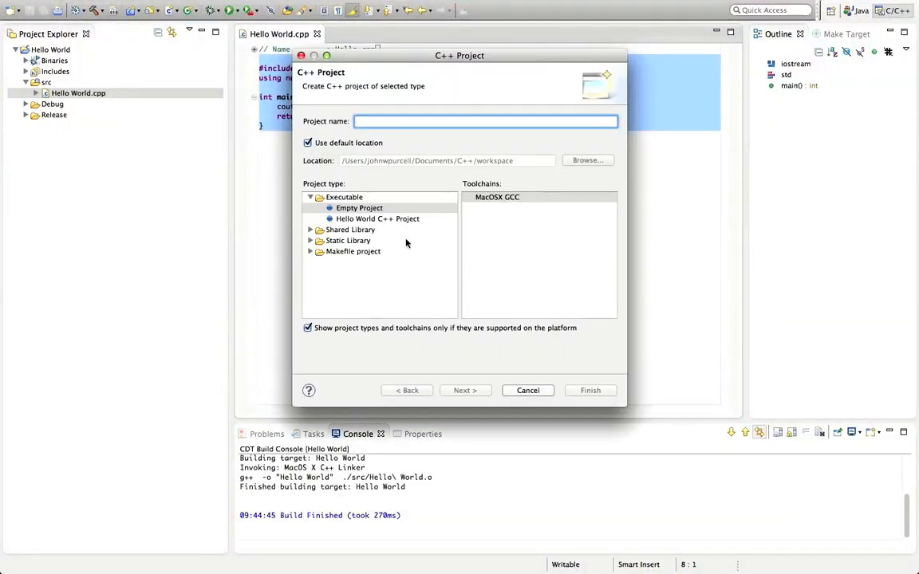
{"action": "left_click", "coordinate": [377, 218]}
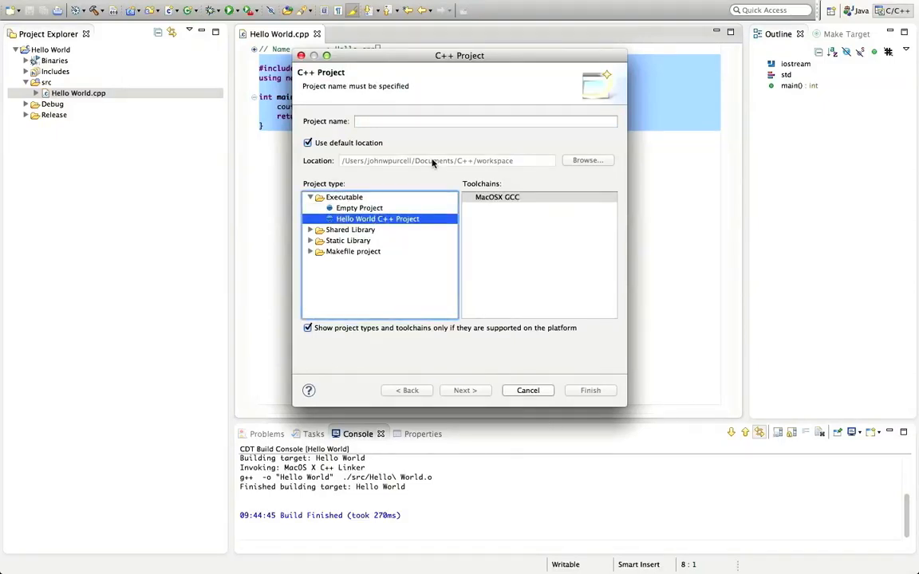
{"action": "type", "text": "OU"}
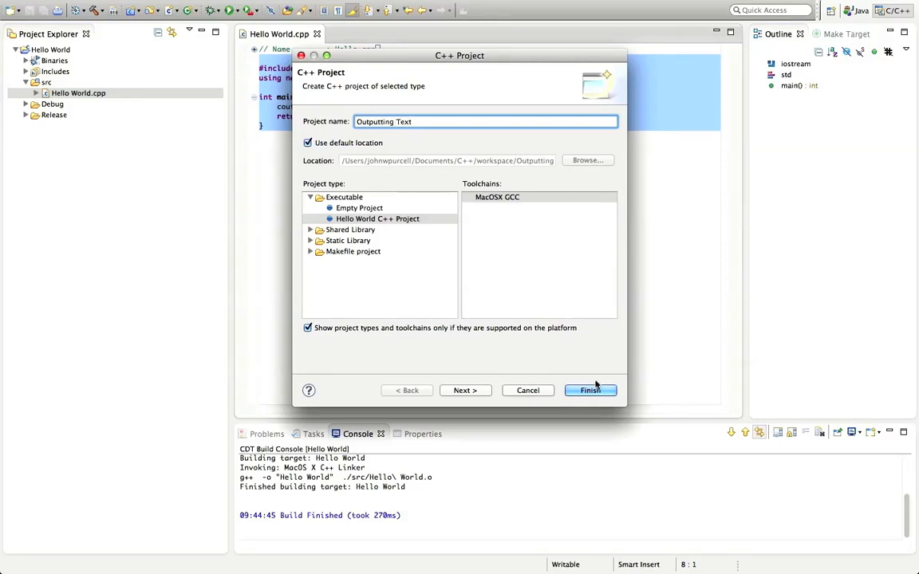
{"action": "left_click", "coordinate": [590, 389]}
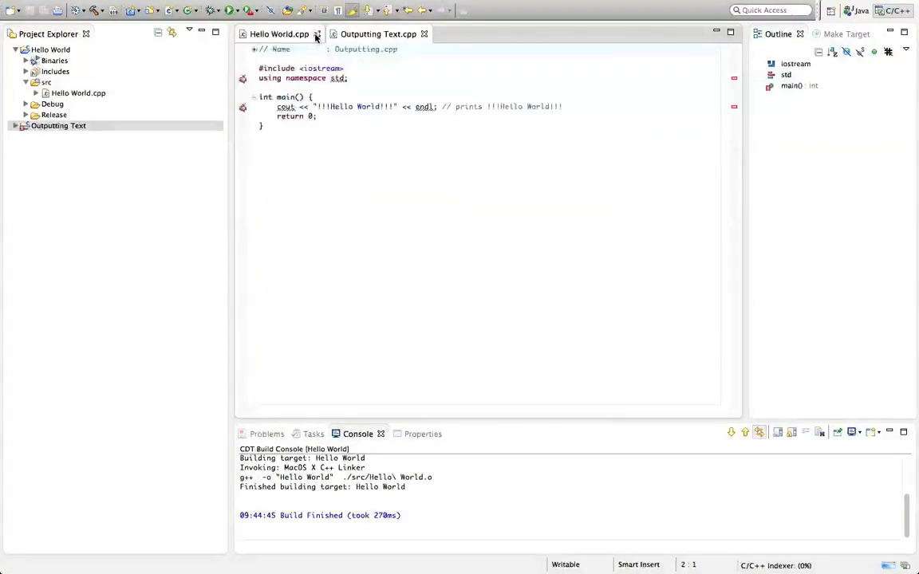
- Close Hello World.cpp, expand Outputting Text, and focus its emptied source file
{"action": "left_click", "coordinate": [317, 34]}
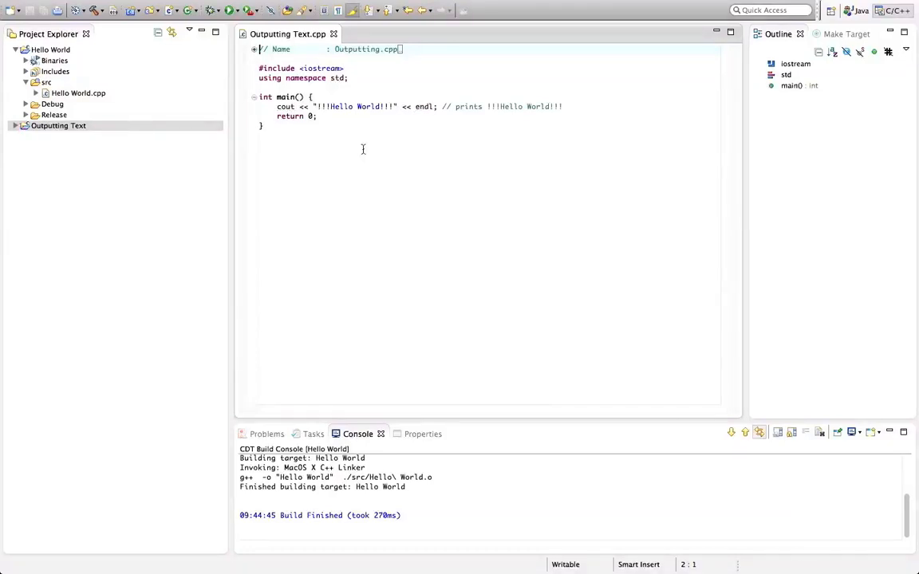
{"action": "left_click", "coordinate": [58, 125]}
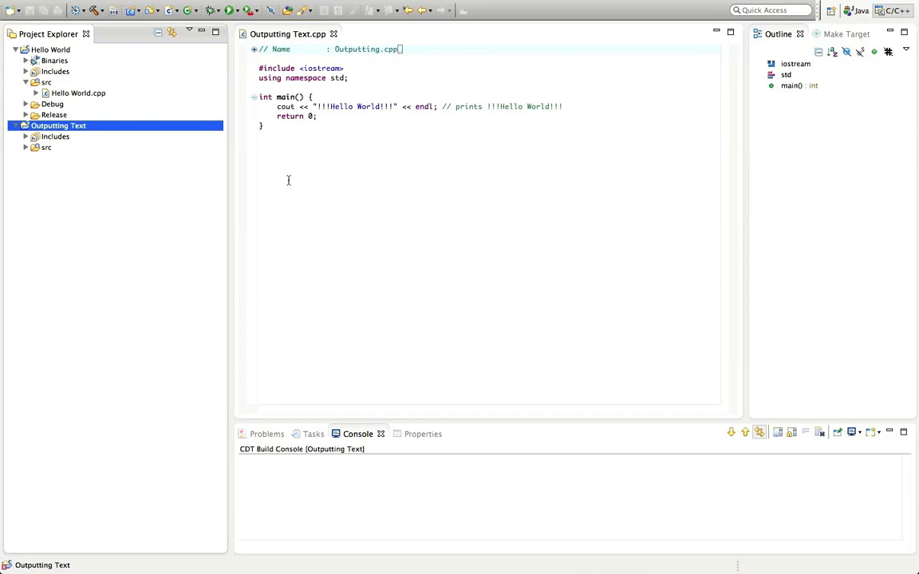
{"action": "mouse_move", "coordinate": [280, 158]}
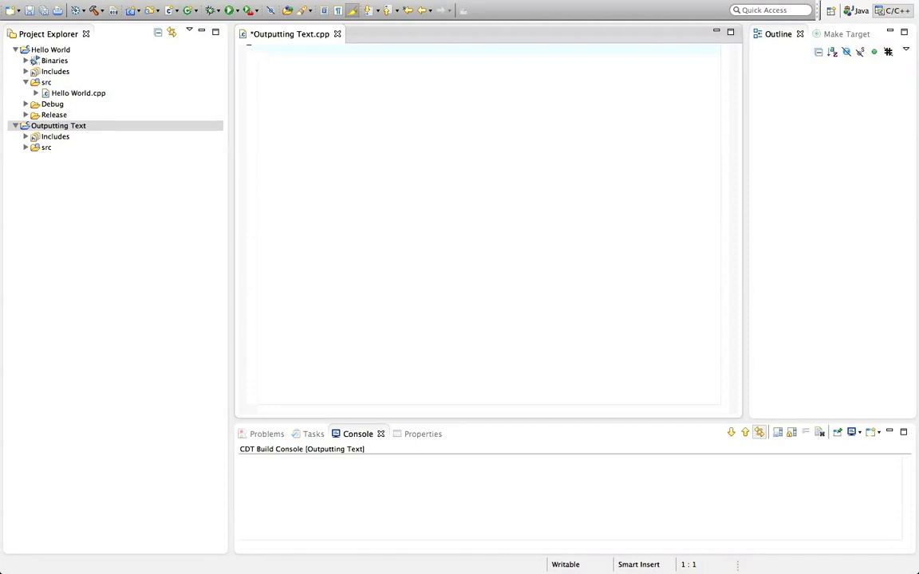
{"action": "left_click", "coordinate": [259, 49]}
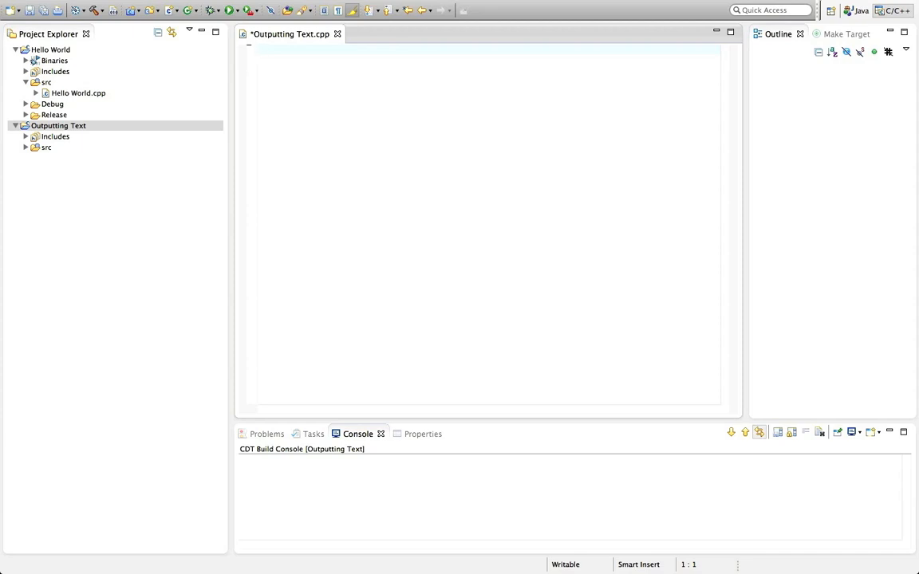
- Type the '#include <iostream>' directive on line 1, removing a stray extra character
{"action": "type", "text": "#"}
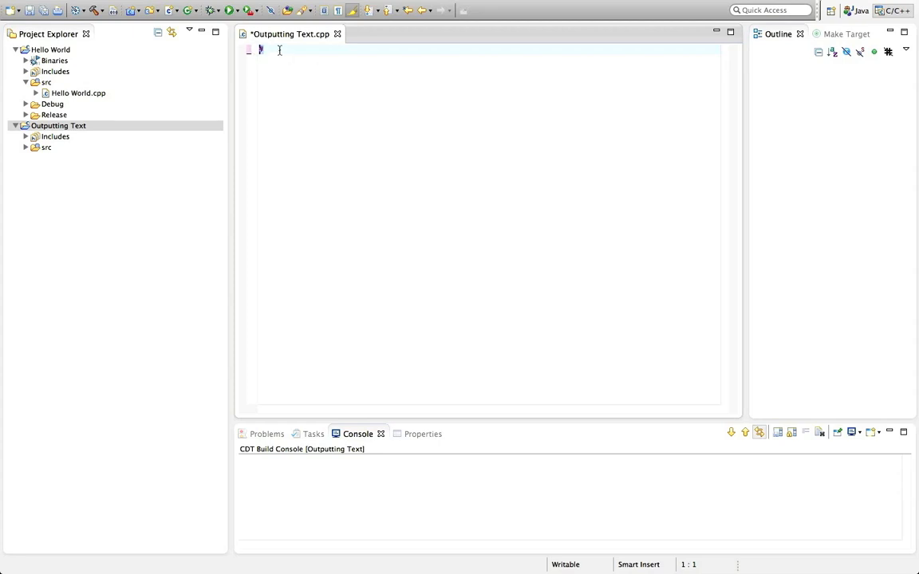
{"action": "type", "text": "#"}
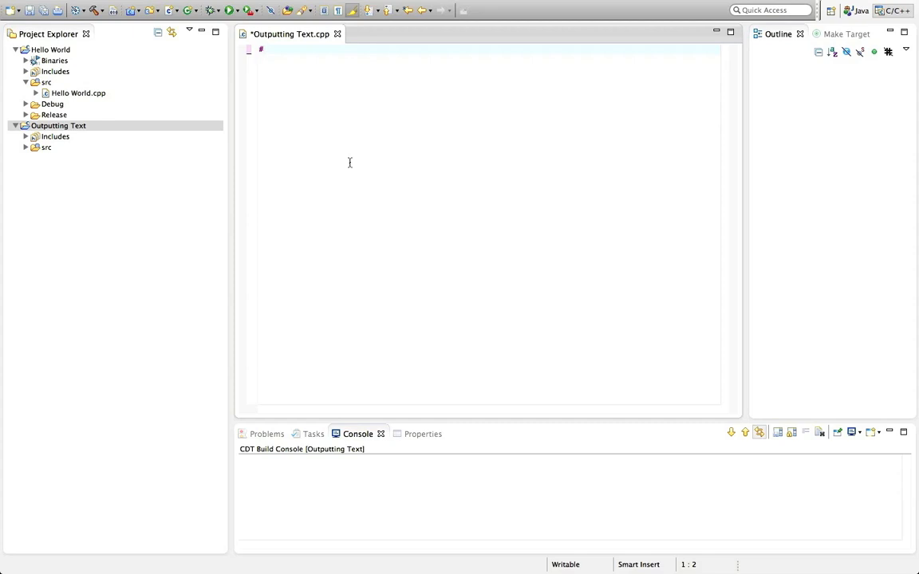
{"action": "type", "text": "include"}
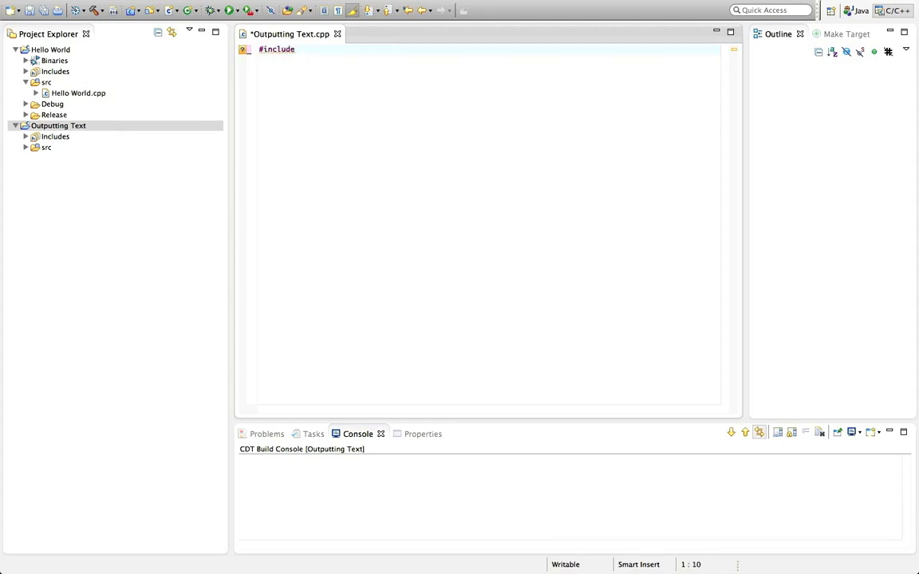
{"action": "type", "text": "<>"}
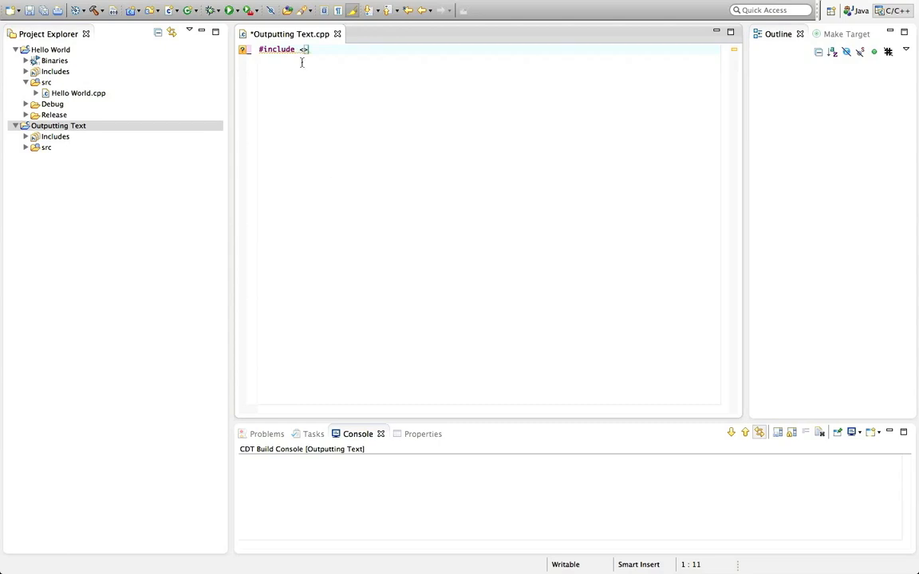
{"action": "mouse_move", "coordinate": [308, 49]}
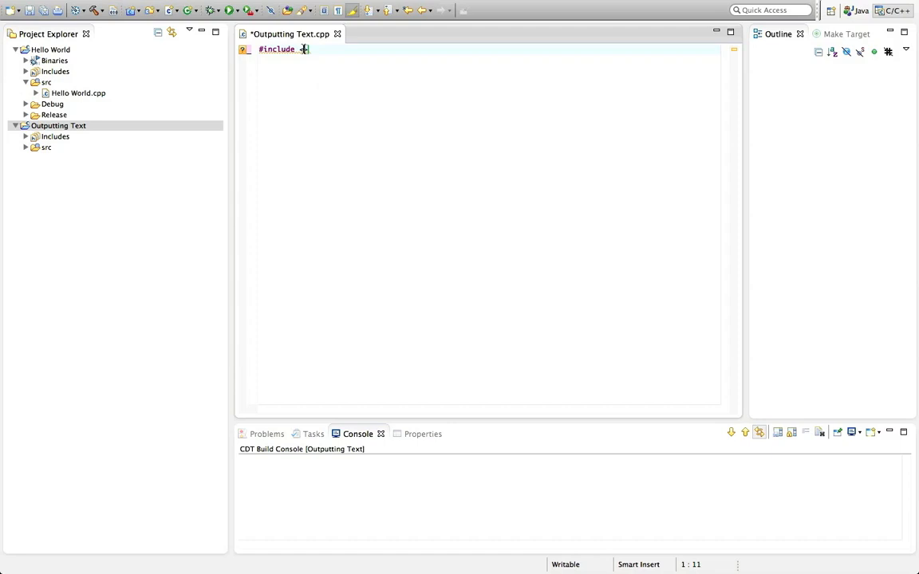
{"action": "type", "text": "<"}
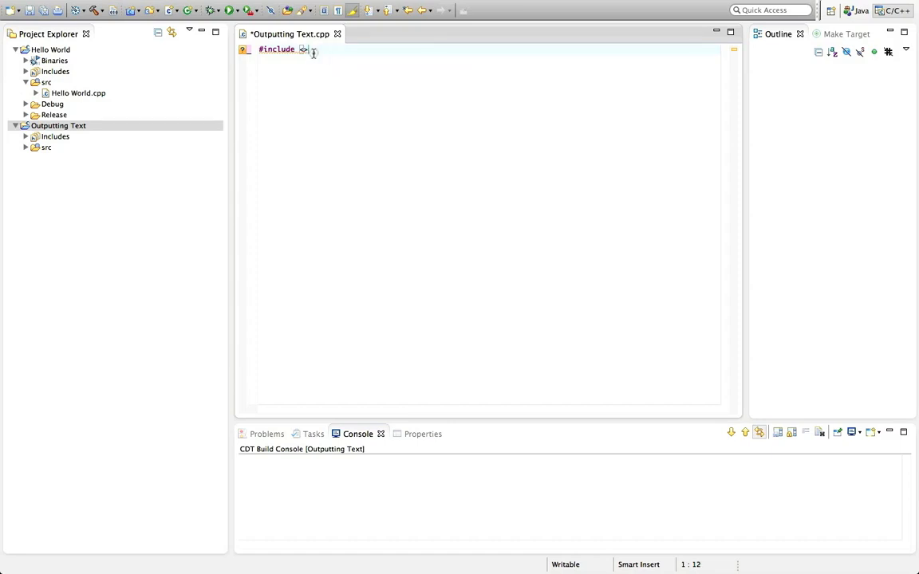
{"action": "key", "text": "BackSpace"}
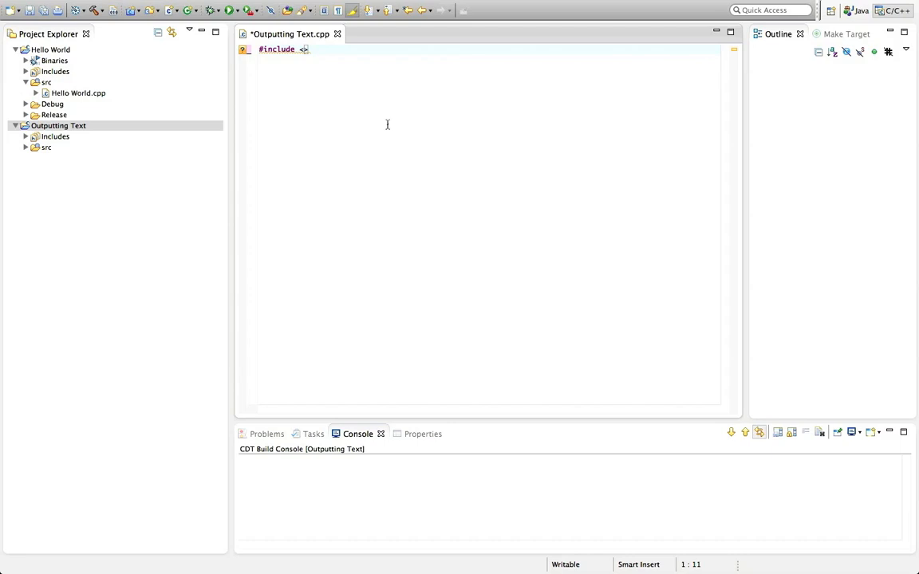
{"action": "type", "text": "i"}
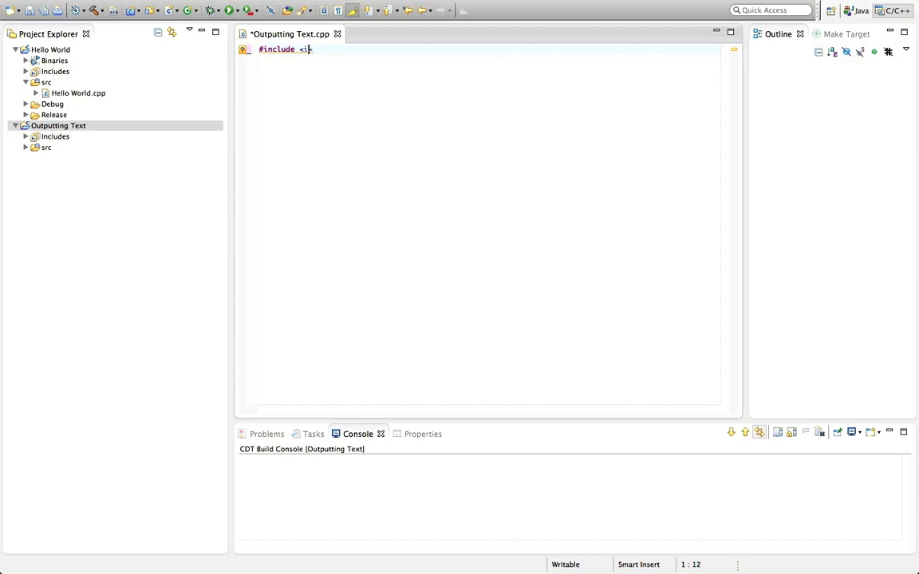
{"action": "type", "text": "iostream"}
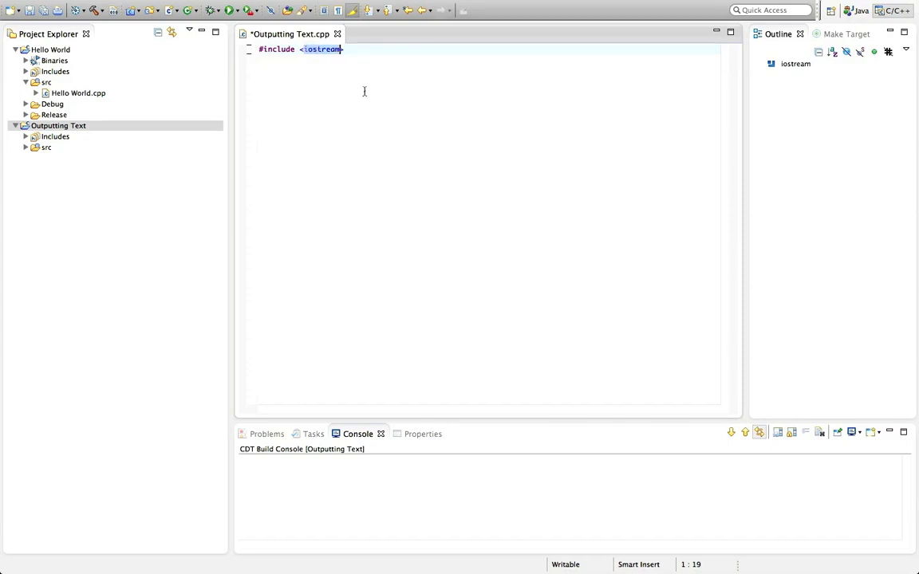
{"action": "mouse_move", "coordinate": [396, 114]}
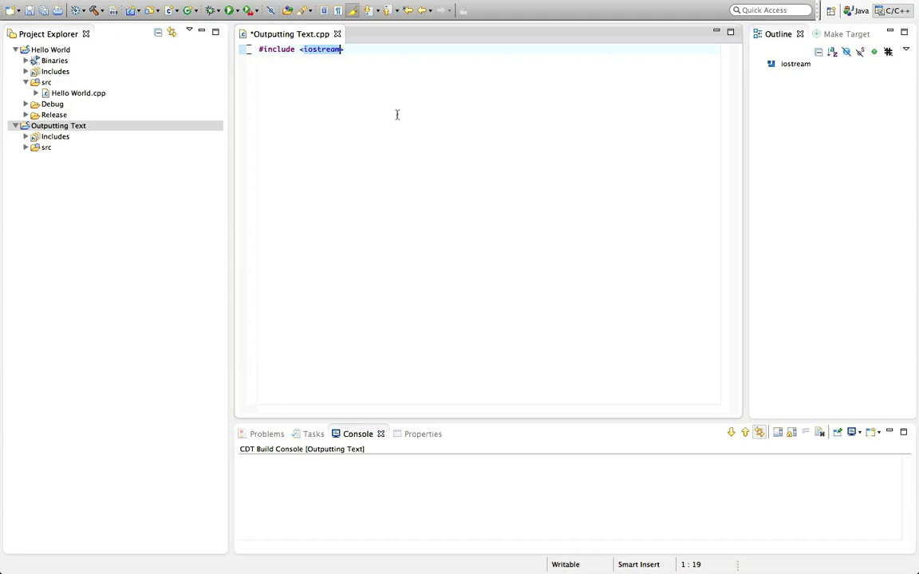
{"action": "type", "text": ">"}
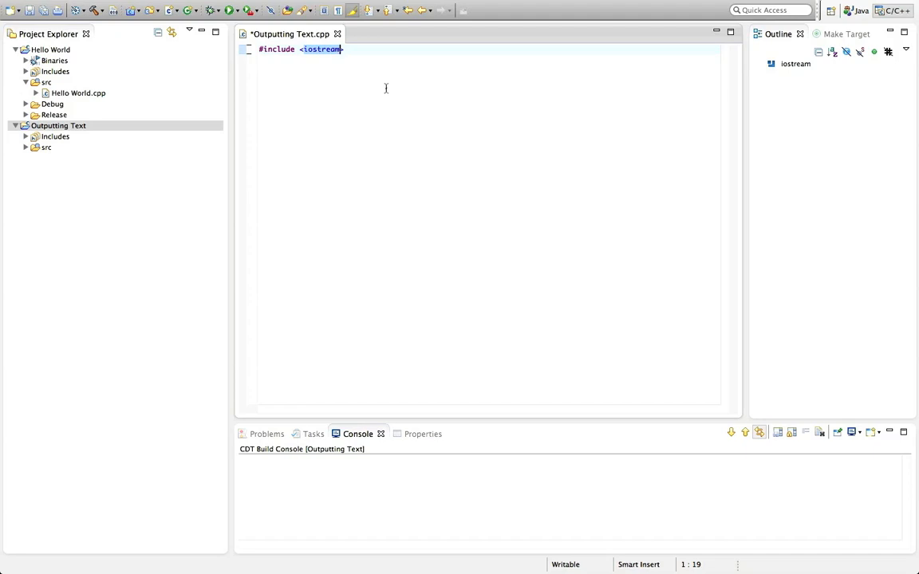
{"action": "type", "text": ">"}
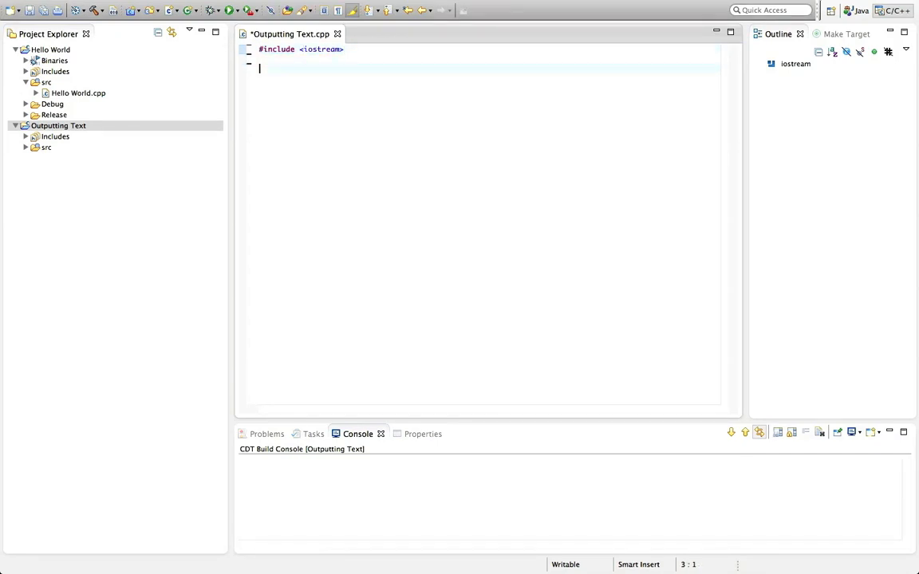
- Type 'using namespace std;' on the line below the include
{"action": "type", "text": "using namespace st"}
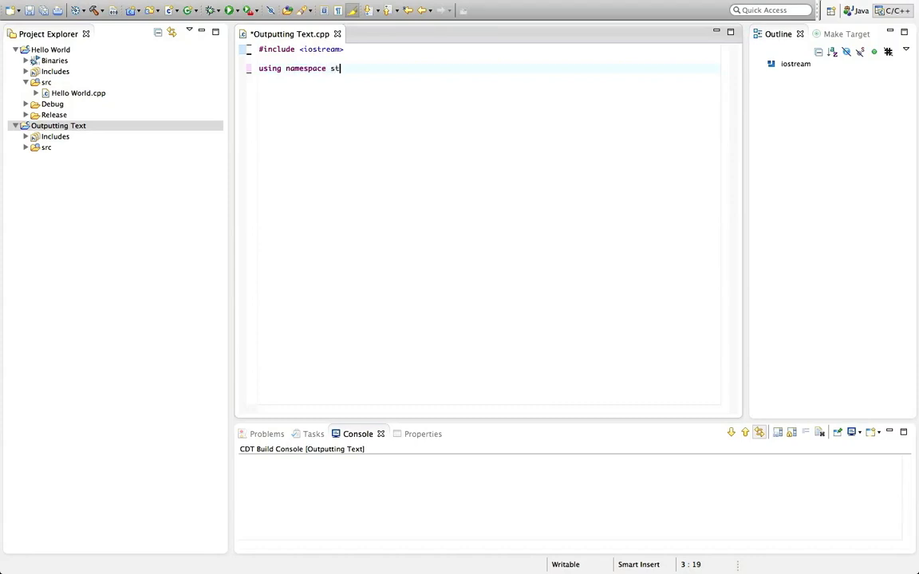
{"action": "type", "text": "d"}
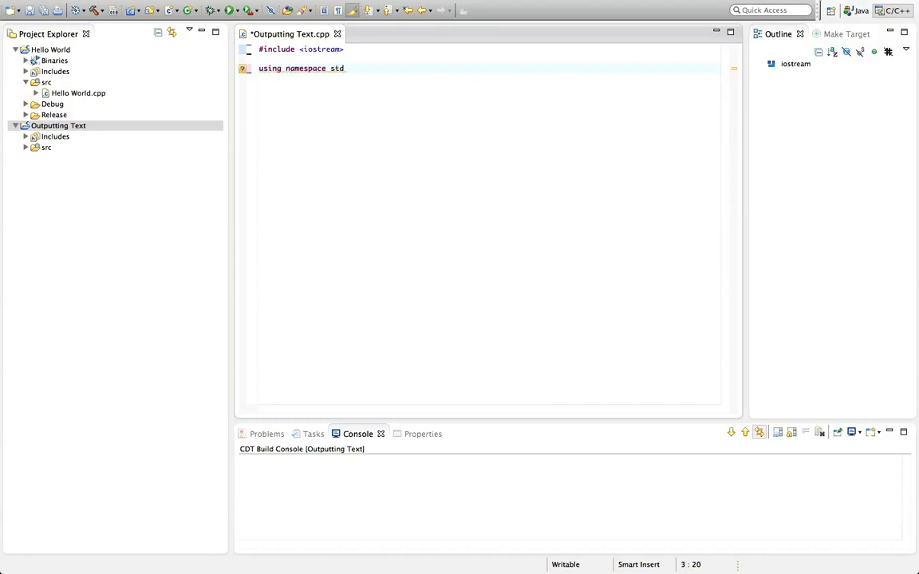
{"action": "type", "text": ";"}
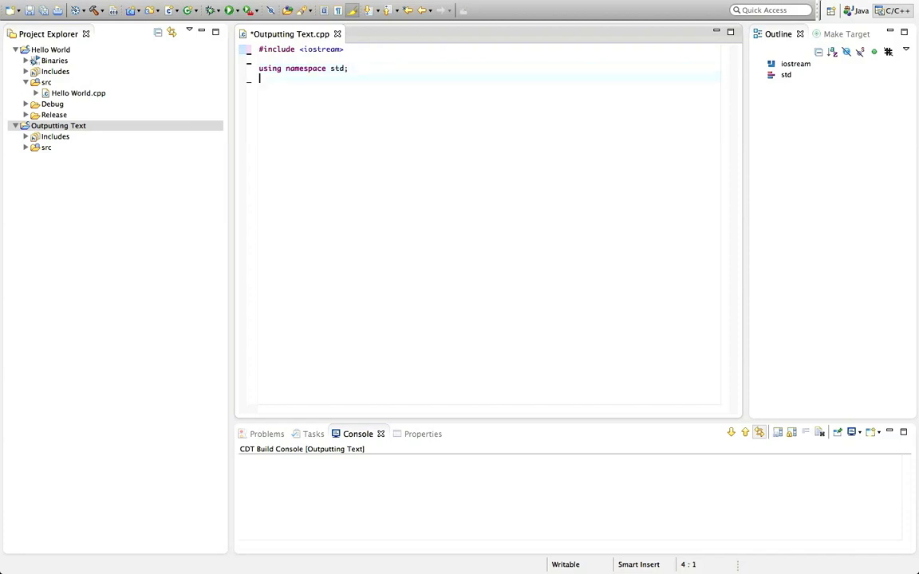
- Type the 'int main() {' function header
{"action": "type", "text": "int"}
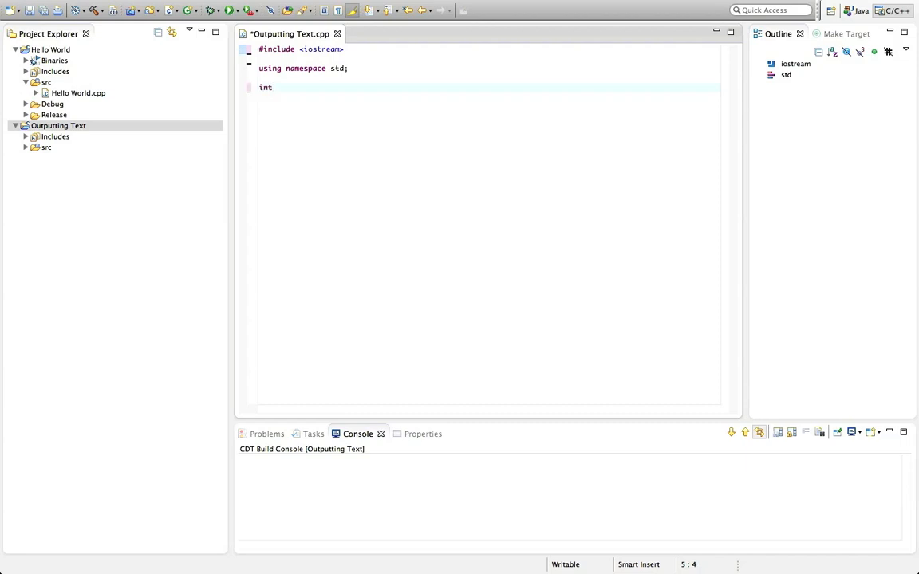
{"action": "type", "text": "main"}
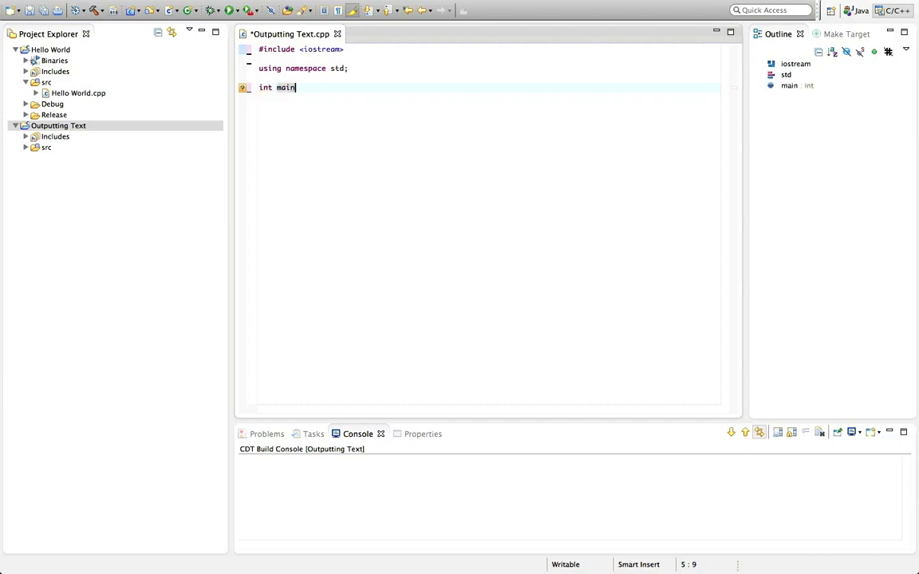
{"action": "type", "text": "()"}
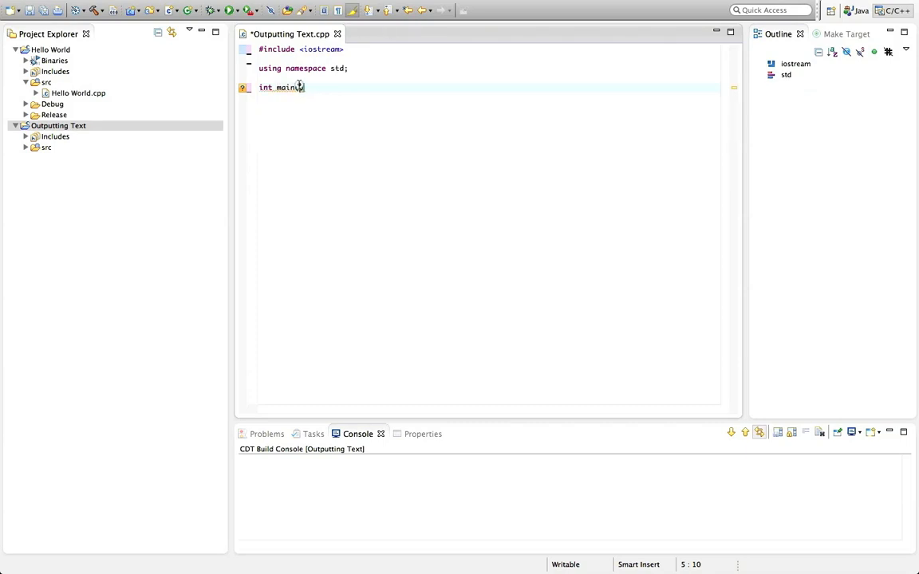
{"action": "type", "text": "()"}
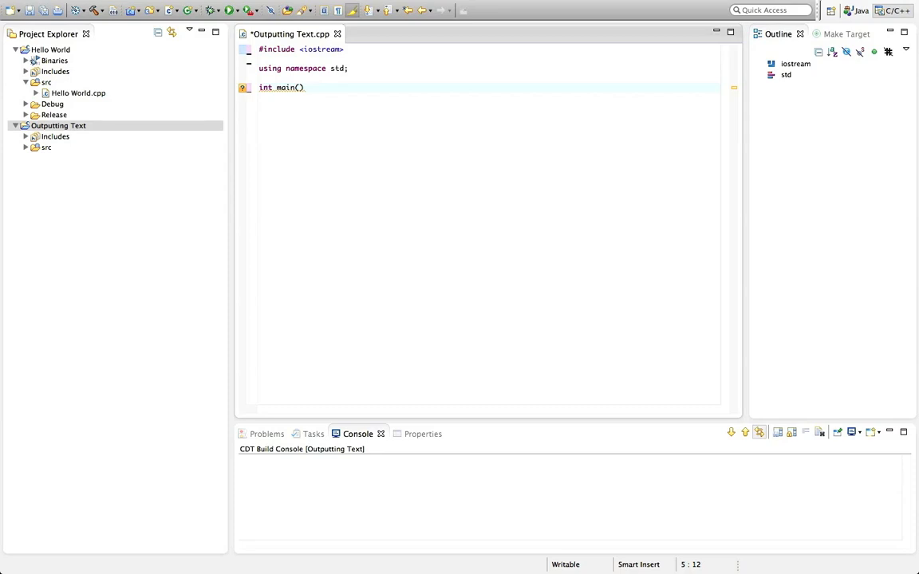
{"action": "type", "text": "{"}
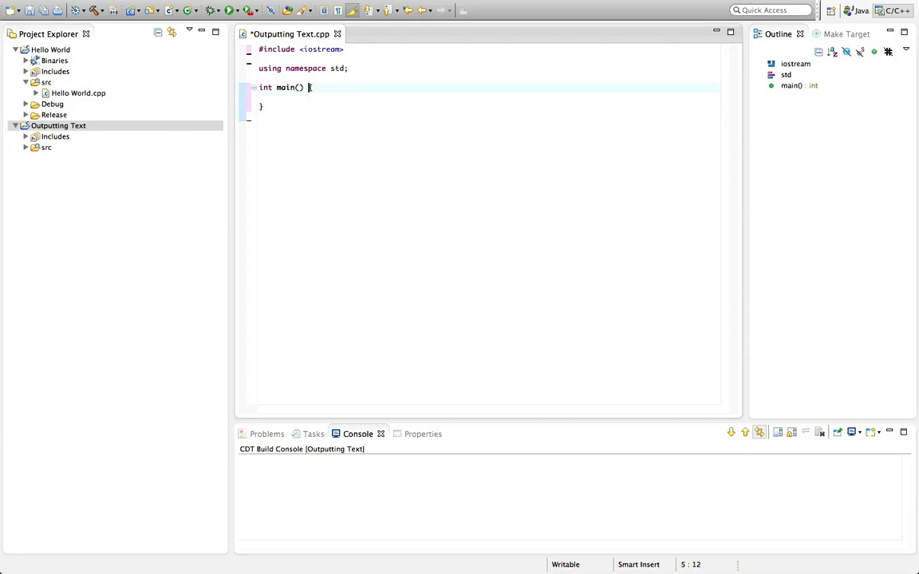
{"action": "type", "text": "{"}
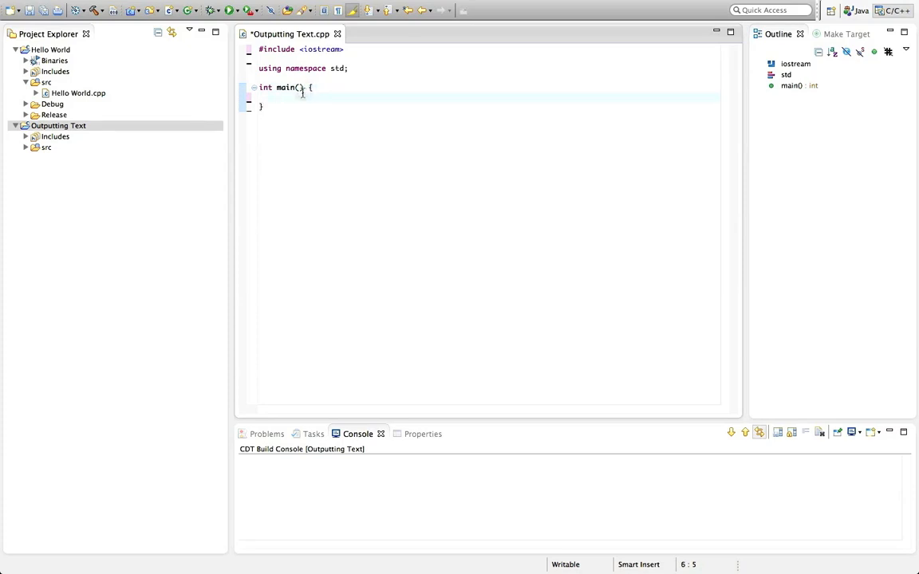
- Add 'return 0;' inside the main function body
{"action": "left_click", "coordinate": [314, 87]}
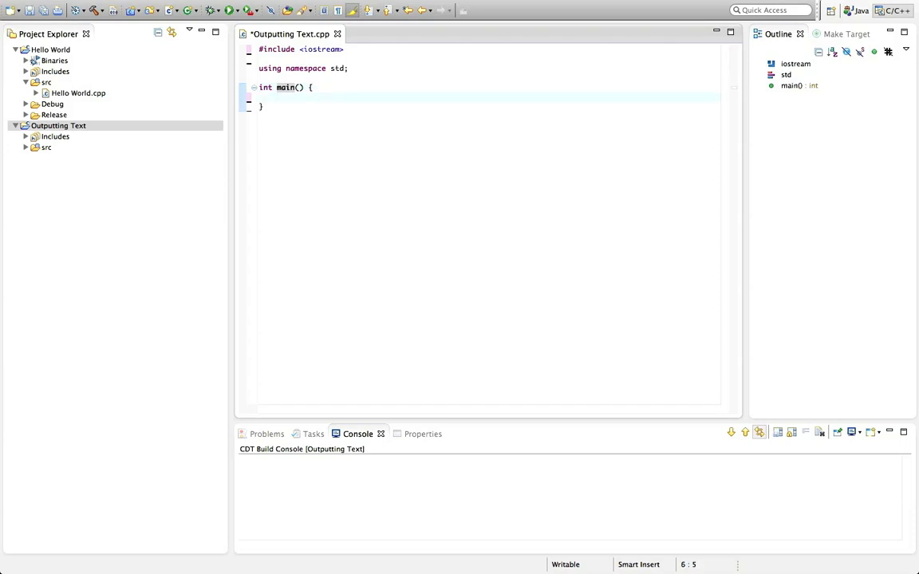
{"action": "type", "text": "return"}
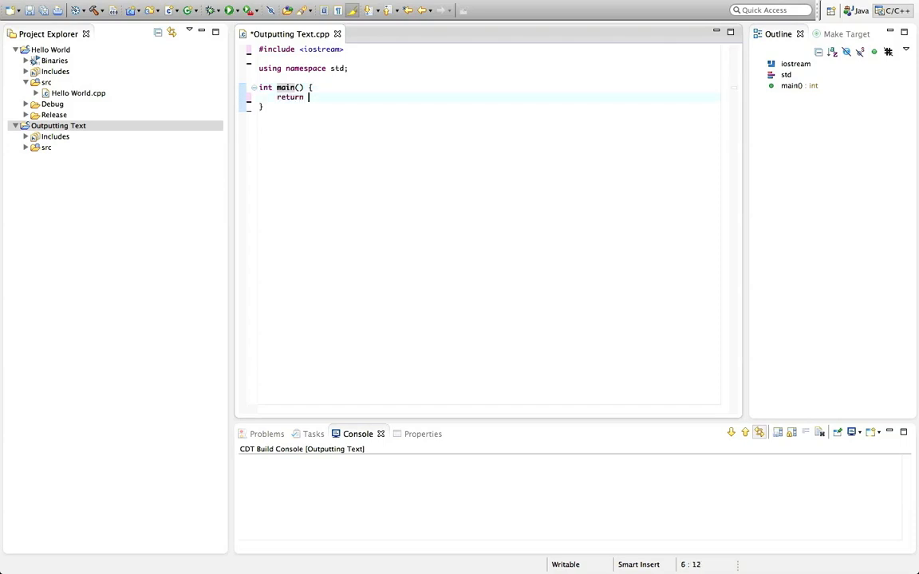
{"action": "type", "text": "0;"}
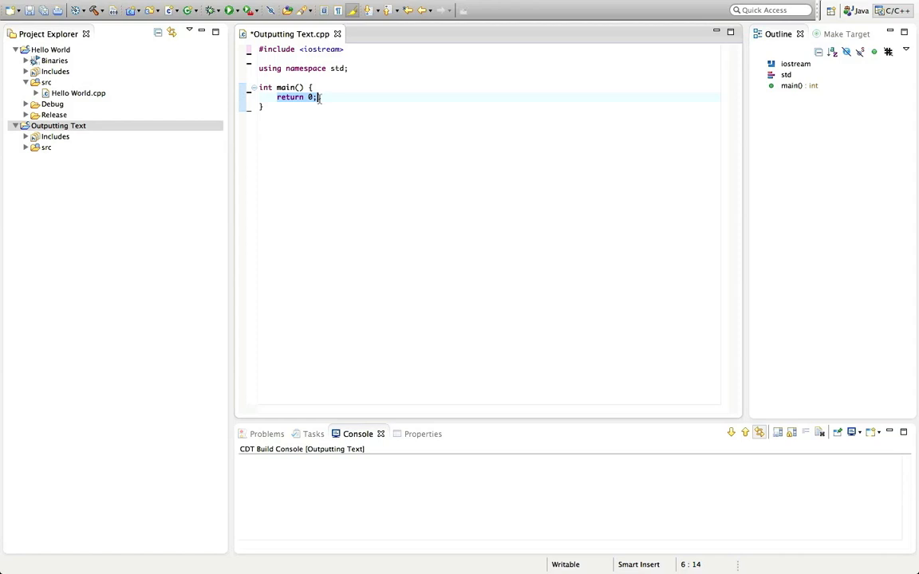
{"action": "left_click", "coordinate": [313, 87]}
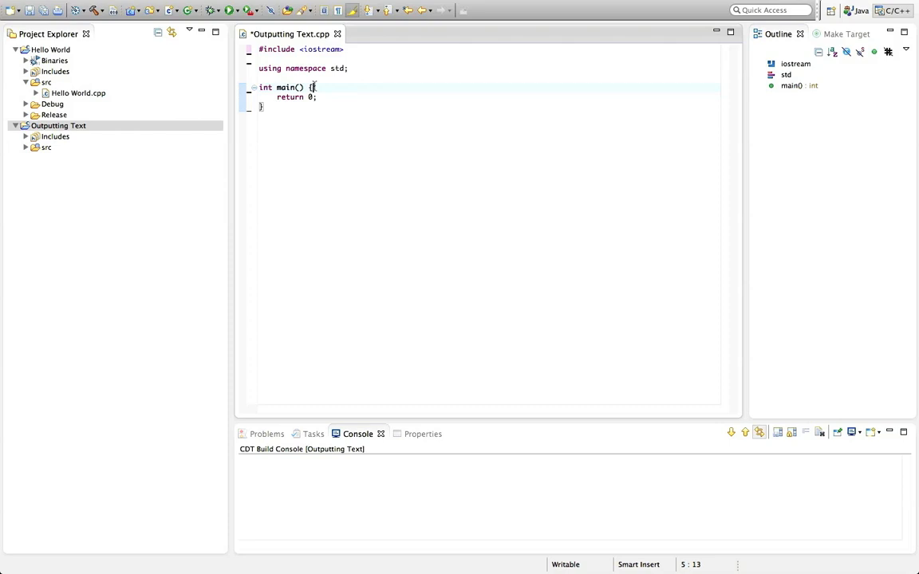
{"action": "mouse_move", "coordinate": [359, 206]}
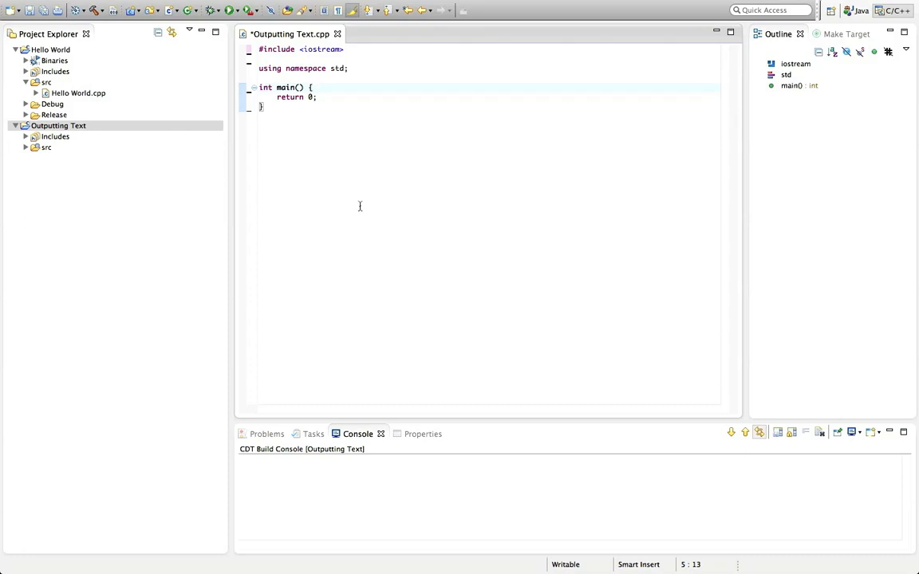
{"action": "mouse_move", "coordinate": [335, 189]}
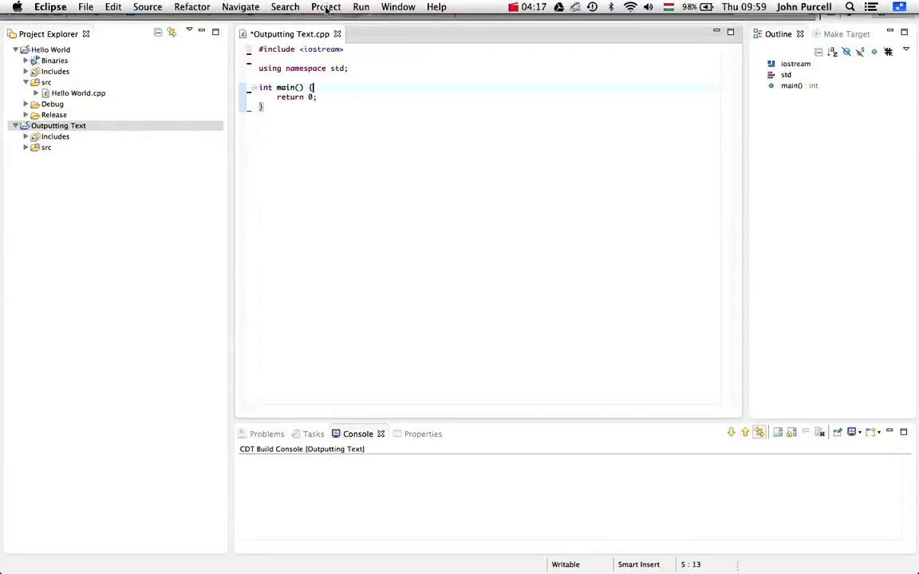
- Build the Outputting Text project and highlight the Build Finished console message
{"action": "left_click", "coordinate": [325, 6]}
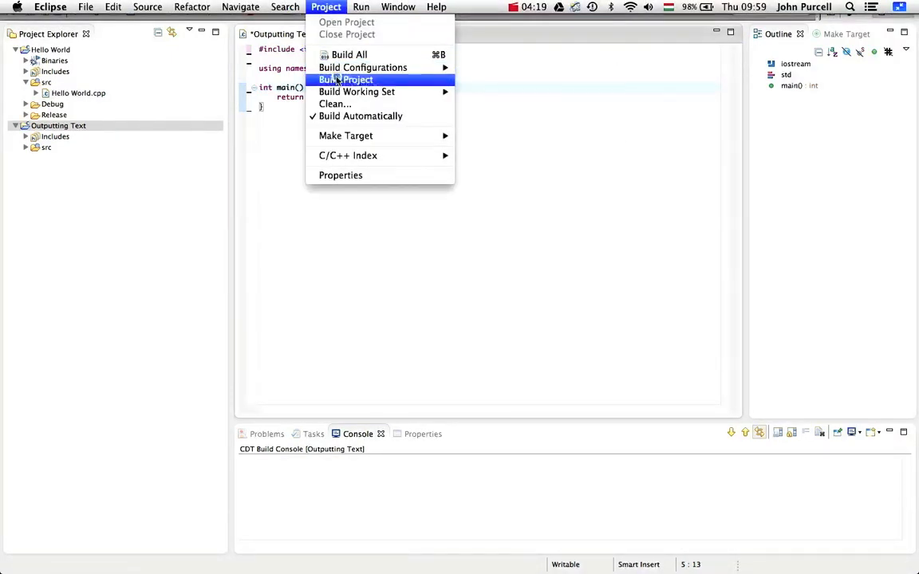
{"action": "left_click", "coordinate": [345, 80]}
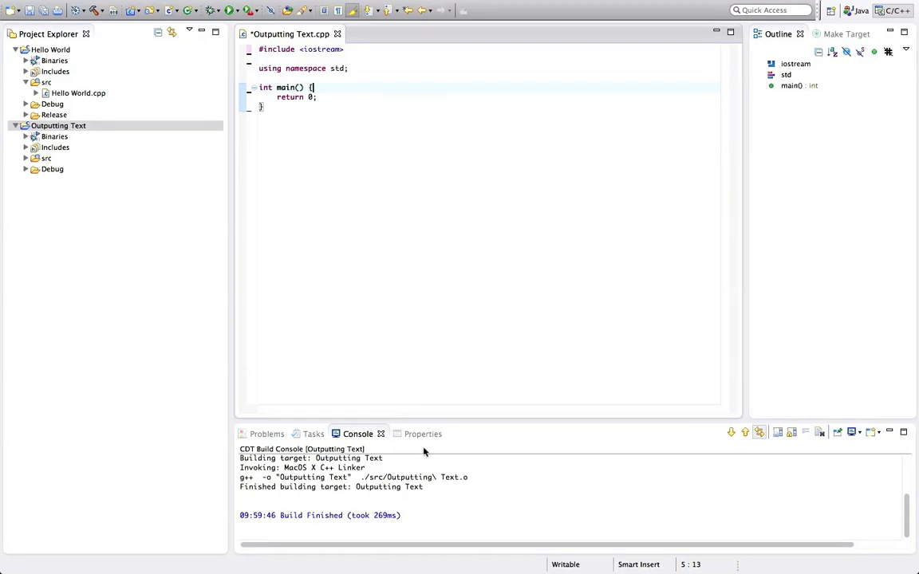
{"action": "double_click", "coordinate": [313, 514]}
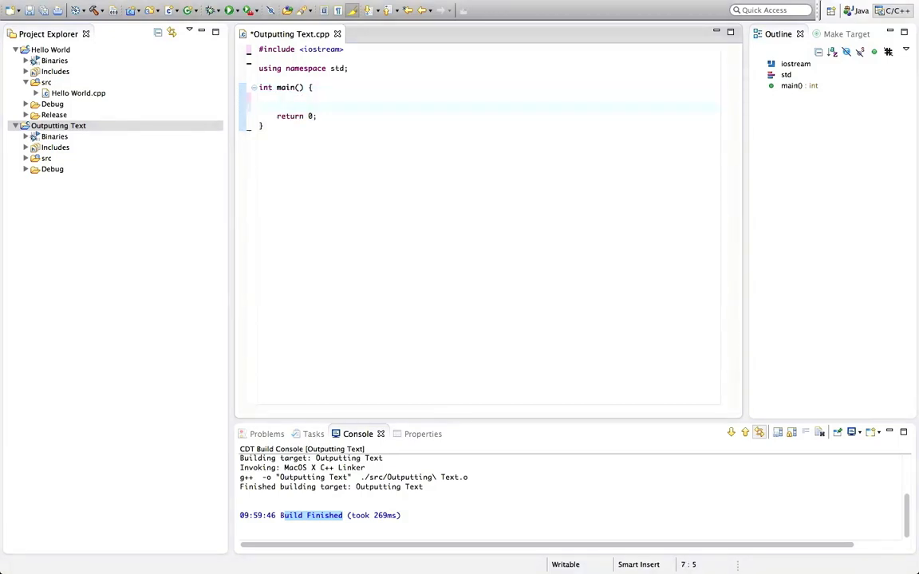
- Write 'cout << "This is some text." << endl;' above return 0, autocompleting endl
{"action": "type", "text": "cout"}
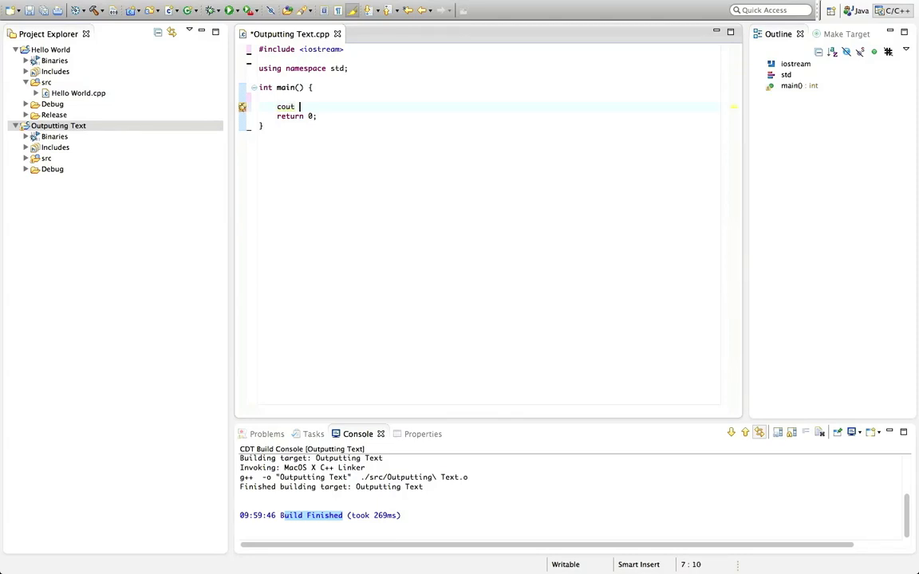
{"action": "type", "text": "<<"}
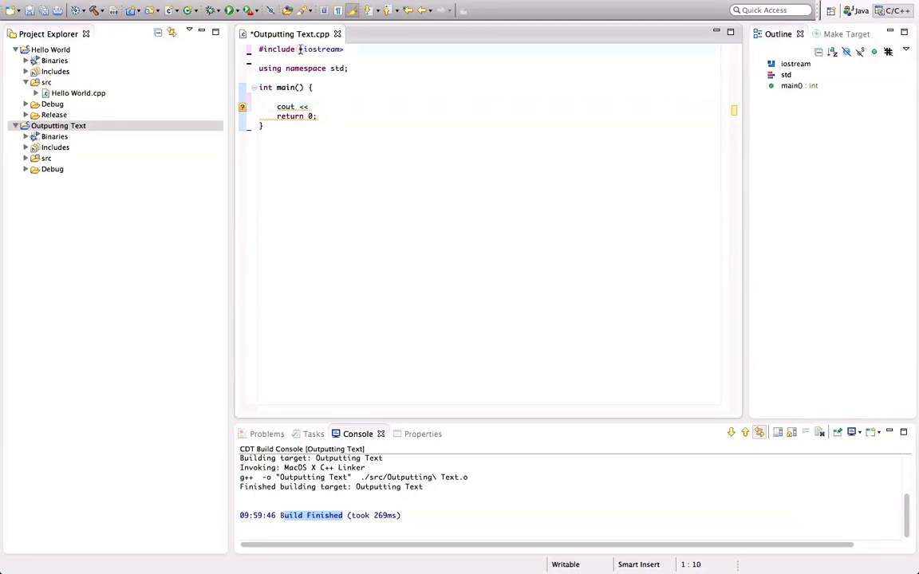
{"action": "left_click", "coordinate": [299, 106]}
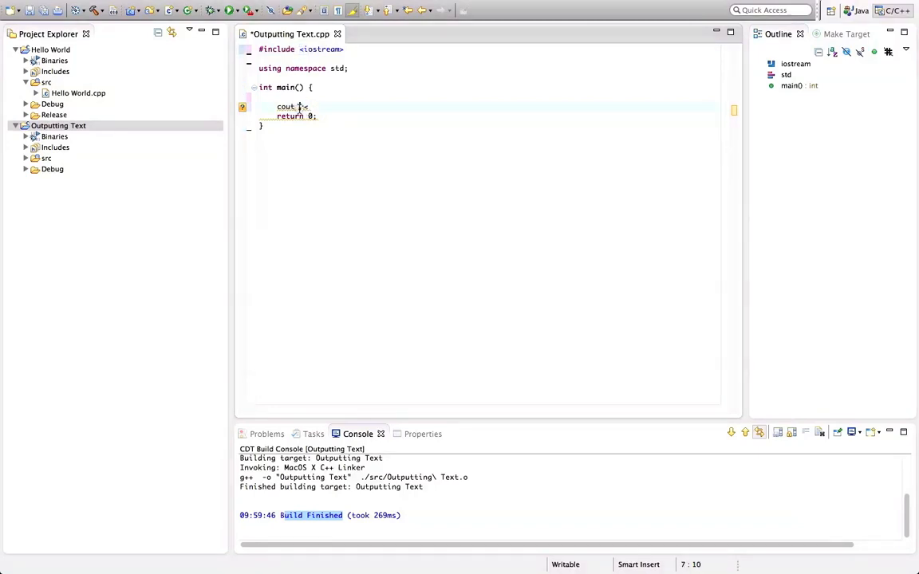
{"action": "type", "text": "<<"}
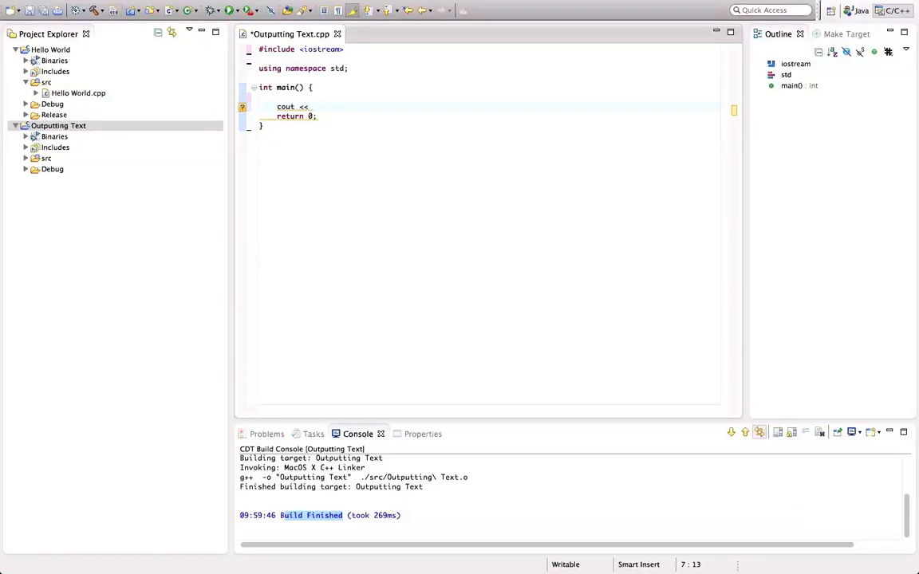
{"action": "type", "text": "\"\""}
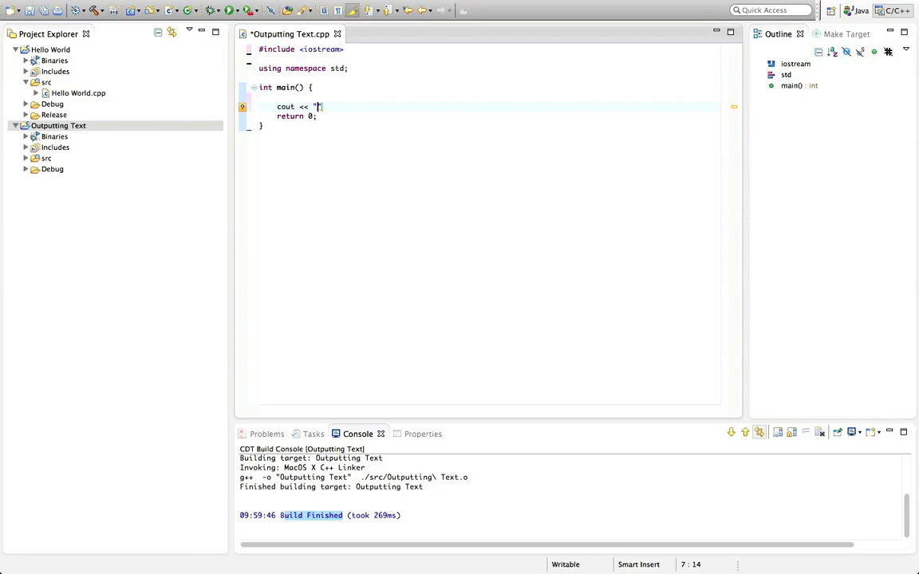
{"action": "type", "text": "T"}
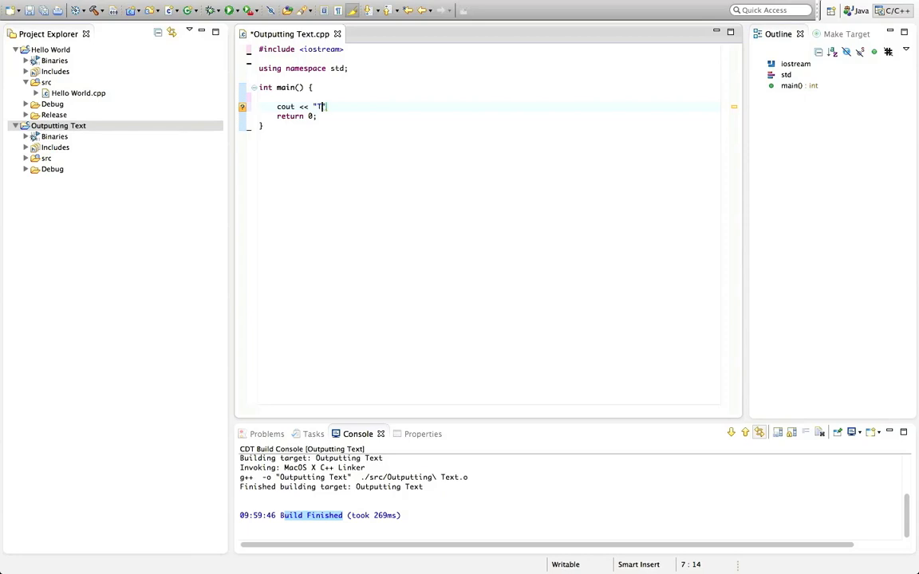
{"action": "type", "text": "his is some text."}
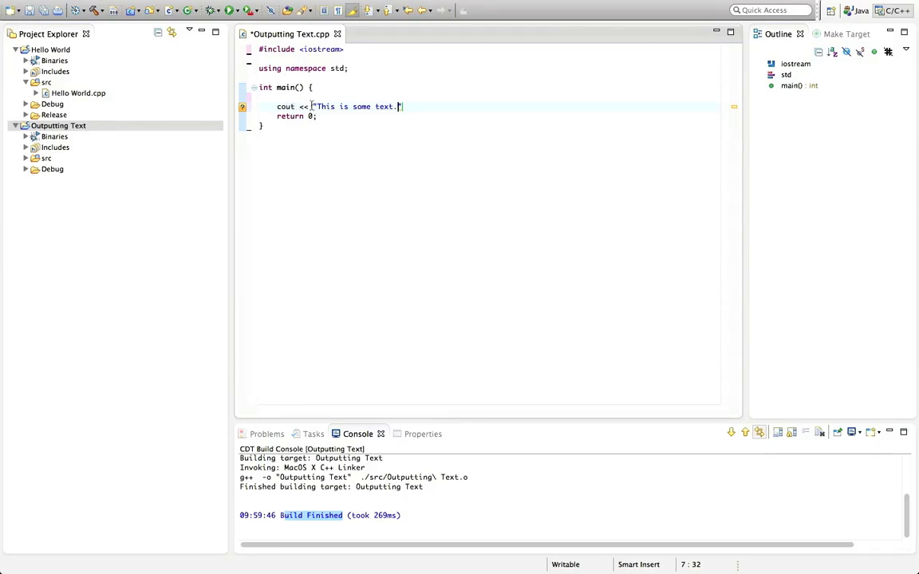
{"action": "type", "text": "\""}
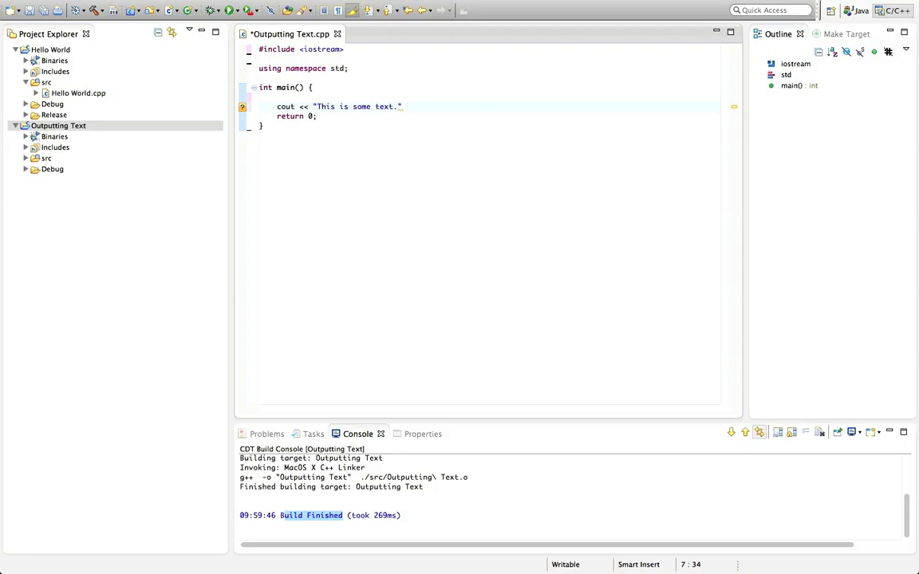
{"action": "type", "text": "<<"}
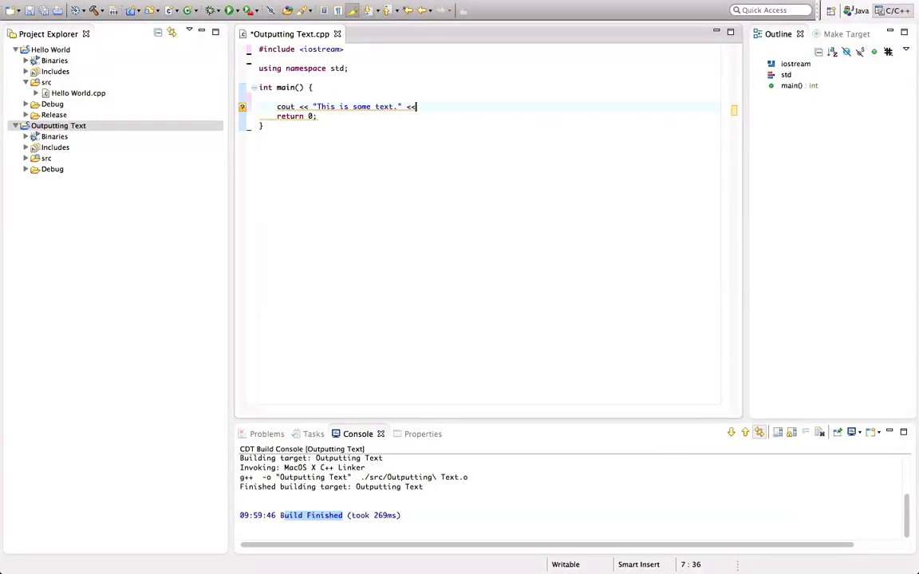
{"action": "type", "text": "endl;"}
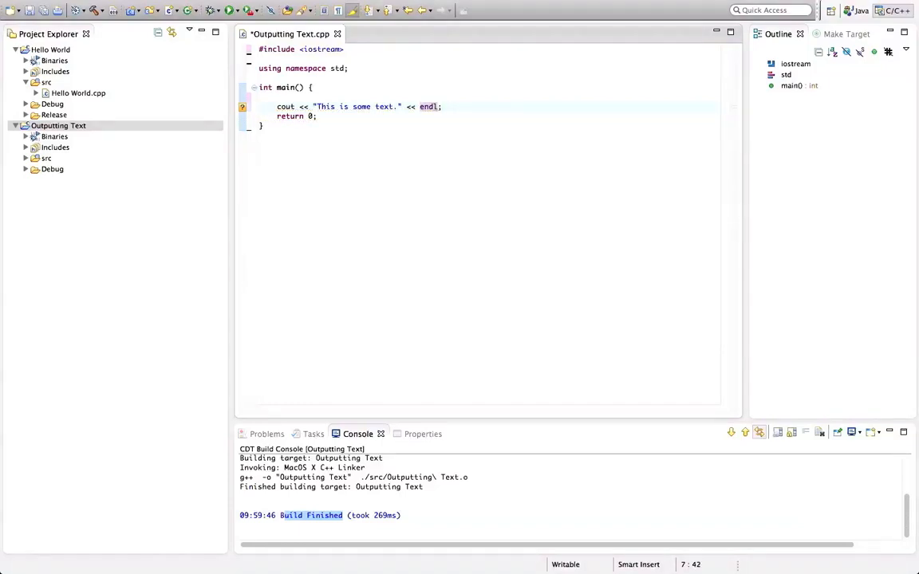
{"action": "mouse_move", "coordinate": [428, 106]}
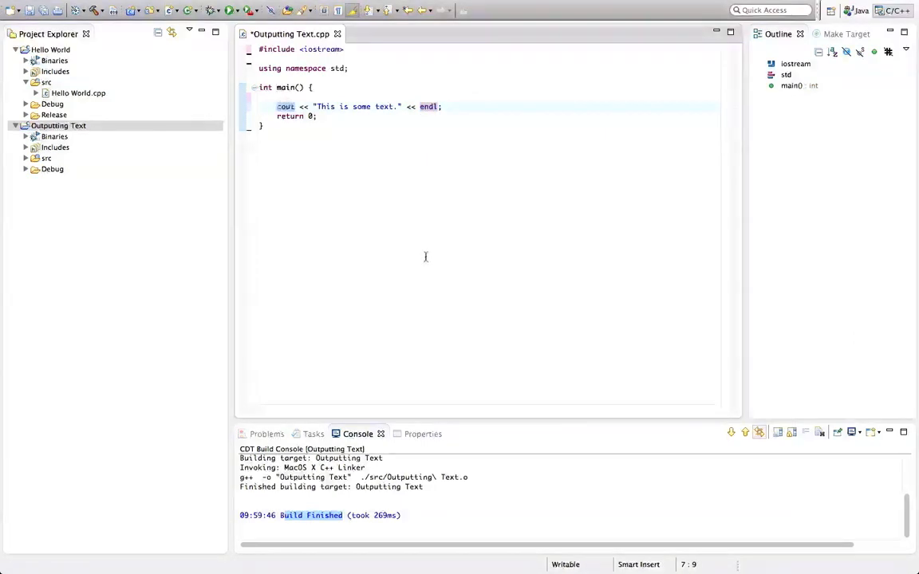
- Select cout and then the quoted "This is some text." string in the statement
{"action": "left_click", "coordinate": [296, 106]}
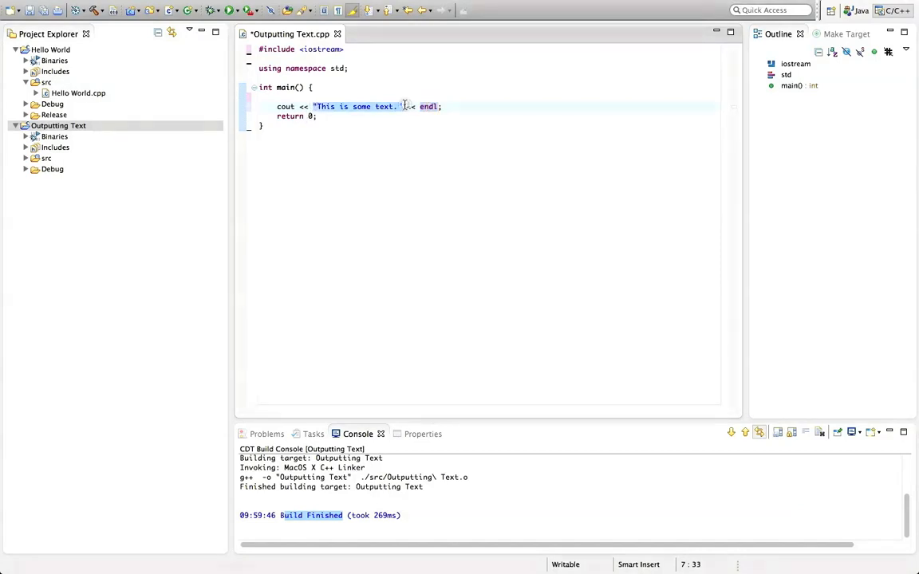
{"action": "left_click", "coordinate": [411, 118]}
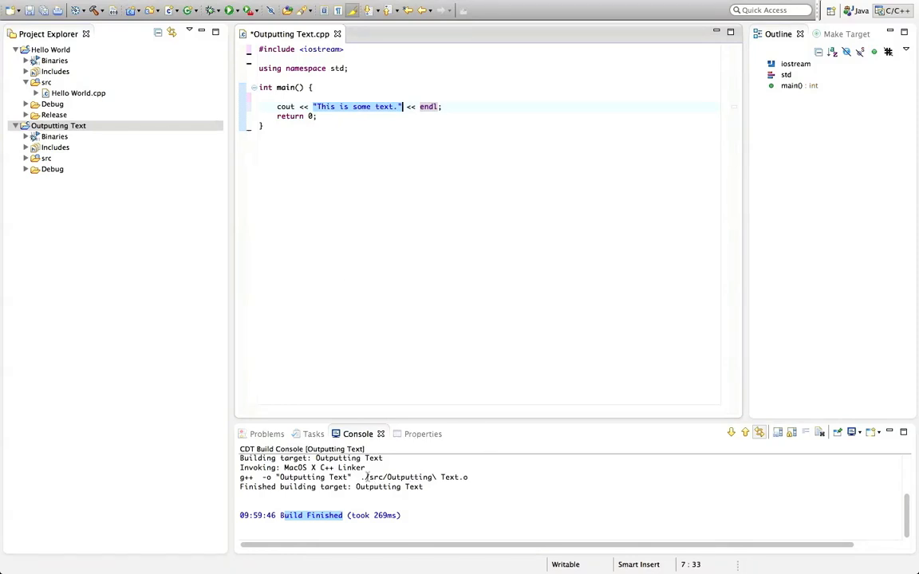
{"action": "mouse_move", "coordinate": [394, 197]}
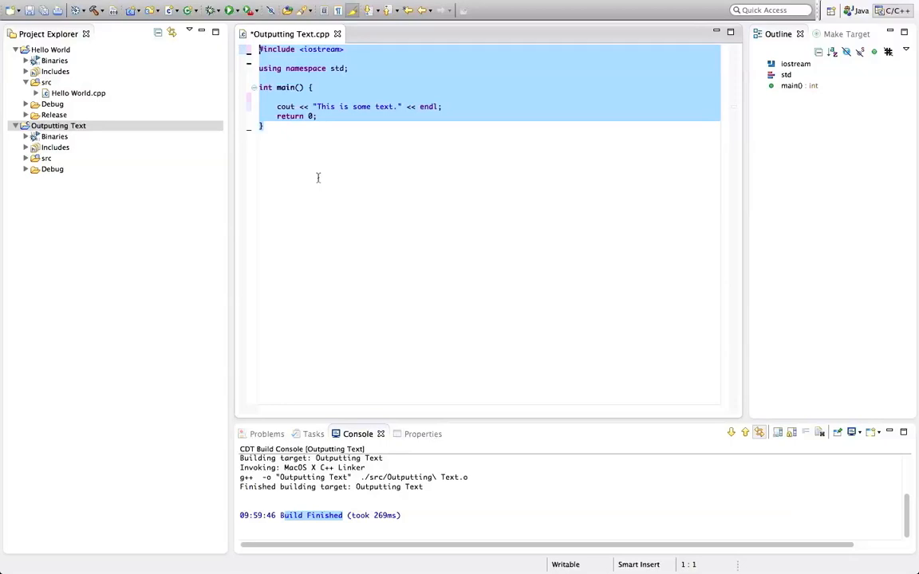
{"action": "mouse_move", "coordinate": [86, 96]}
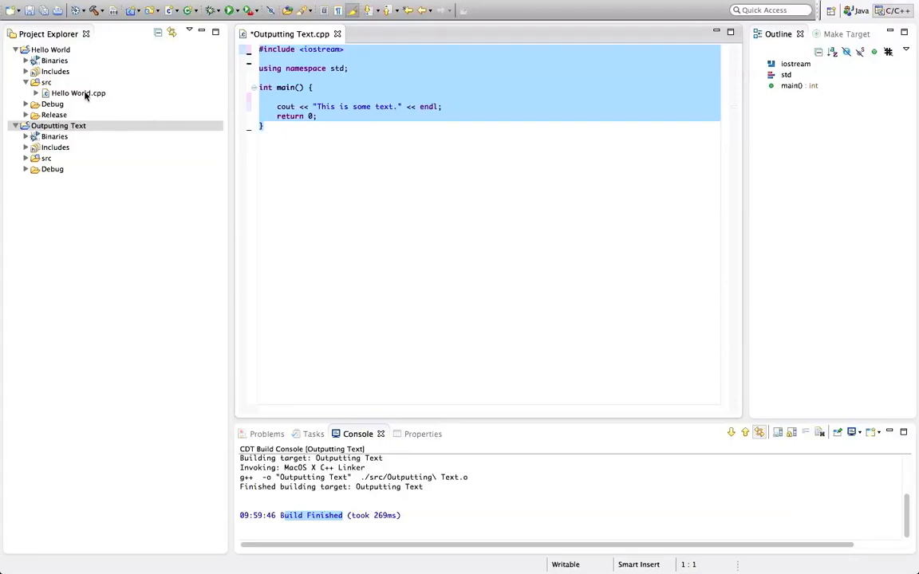
{"action": "double_click", "coordinate": [79, 92]}
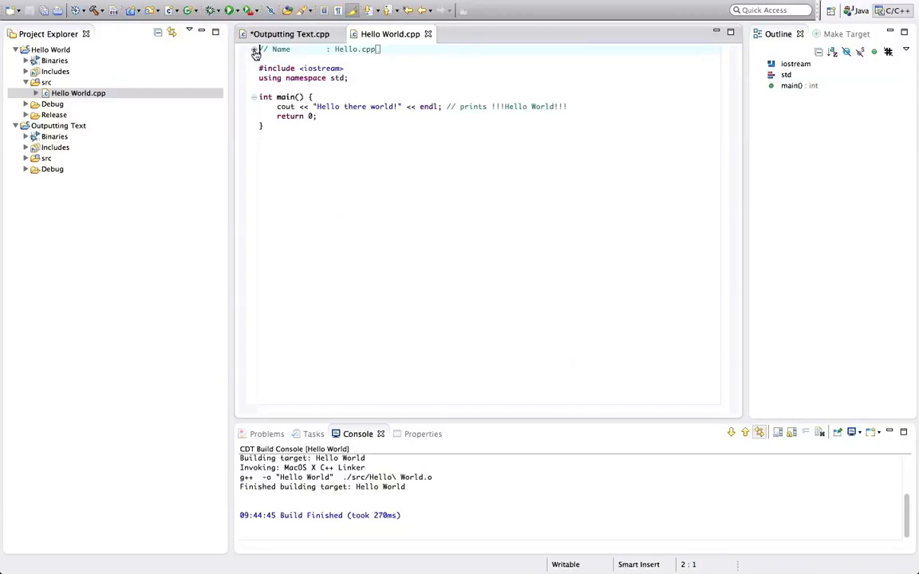
{"action": "left_click", "coordinate": [255, 49]}
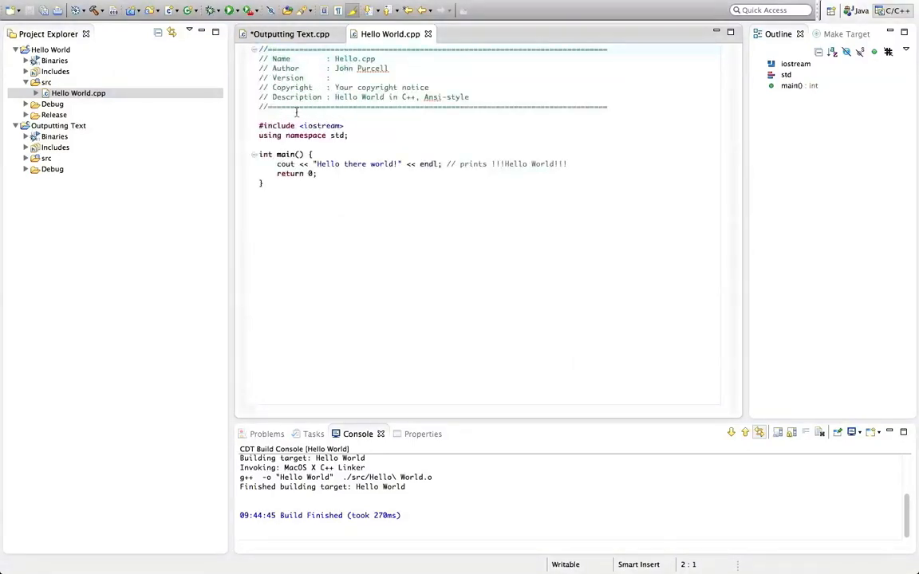
{"action": "left_click", "coordinate": [243, 51]}
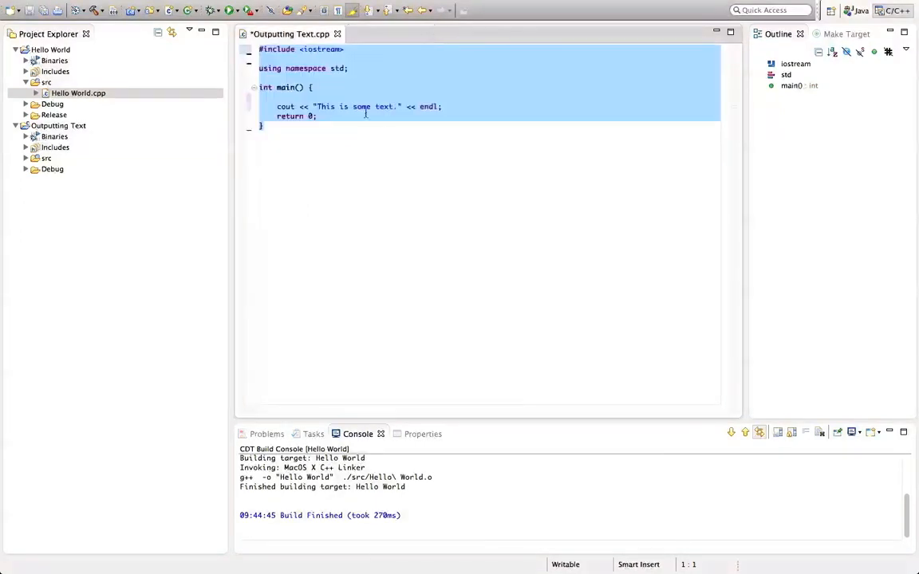
{"action": "left_click", "coordinate": [276, 49]}
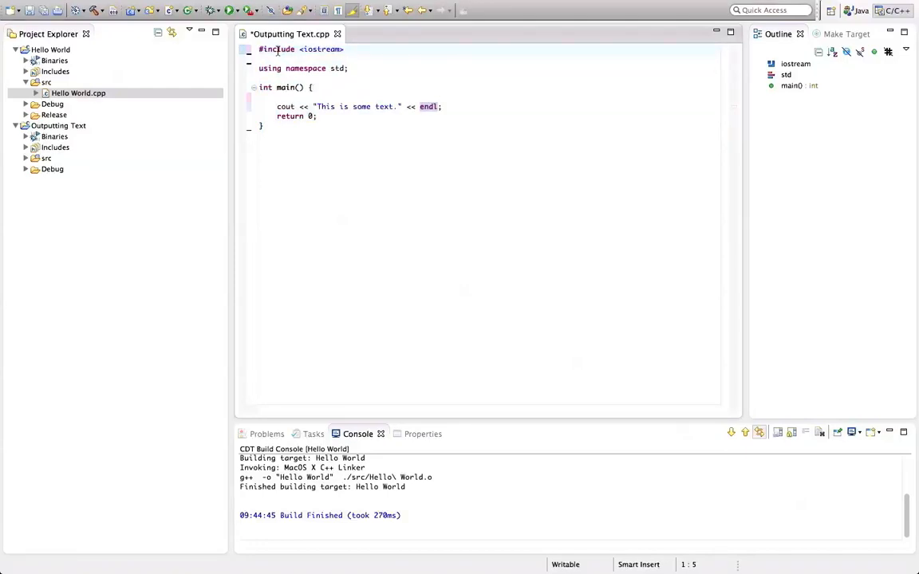
- Select all code, open the Project menu, then select the Outputting Text project
{"action": "key", "text": "ctrl+a"}
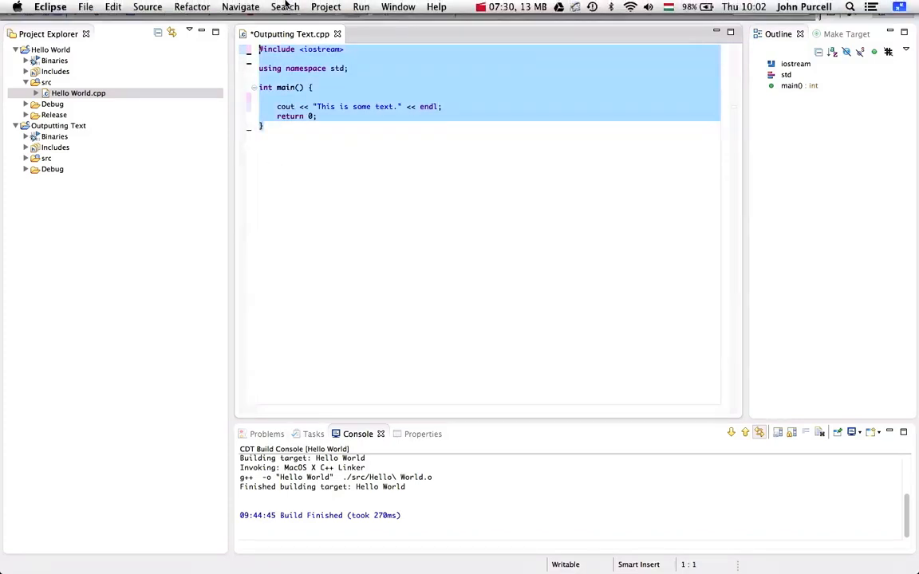
{"action": "left_click", "coordinate": [325, 7]}
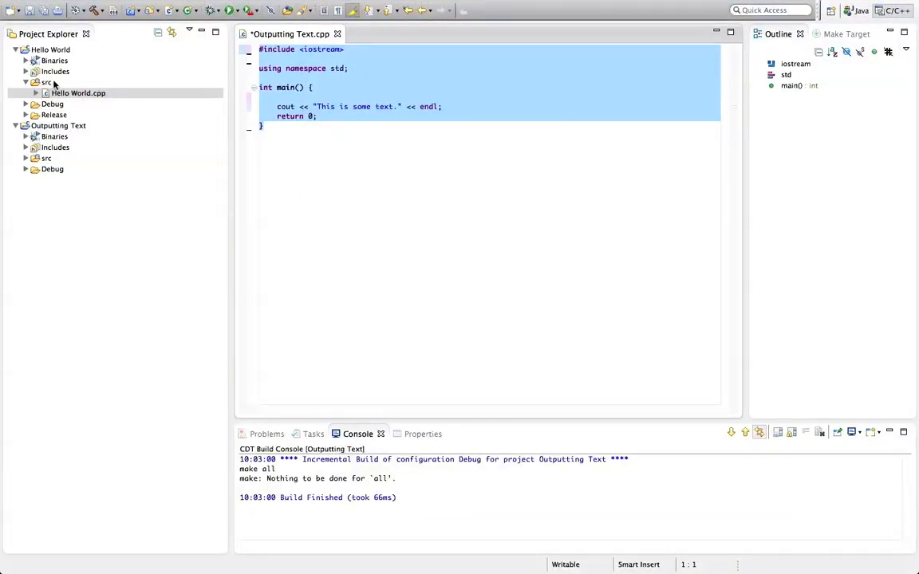
{"action": "left_click", "coordinate": [50, 50]}
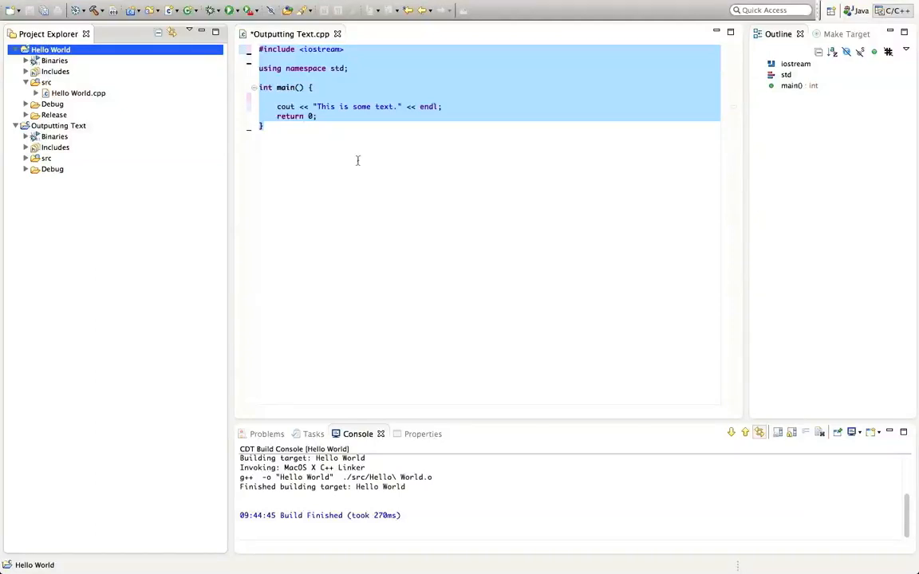
{"action": "mouse_move", "coordinate": [115, 82]}
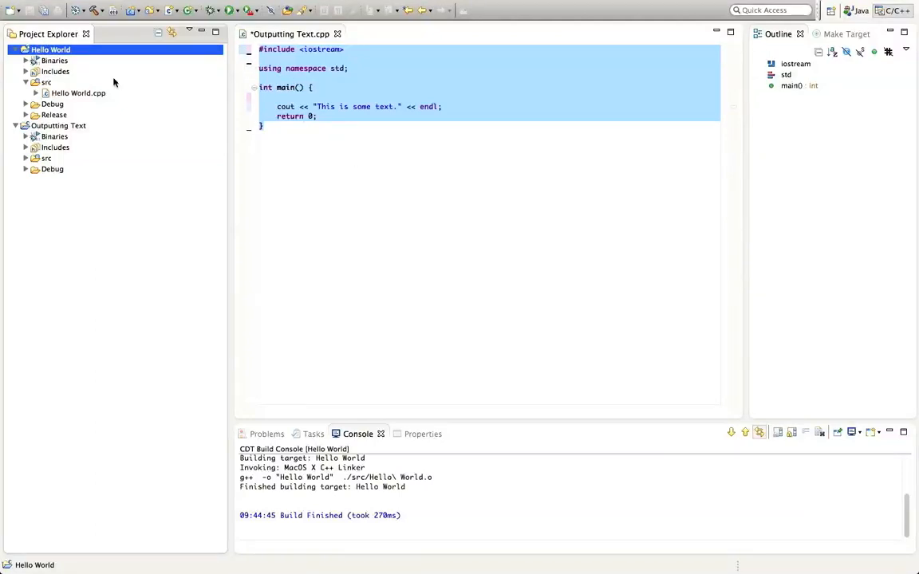
{"action": "left_click", "coordinate": [58, 125]}
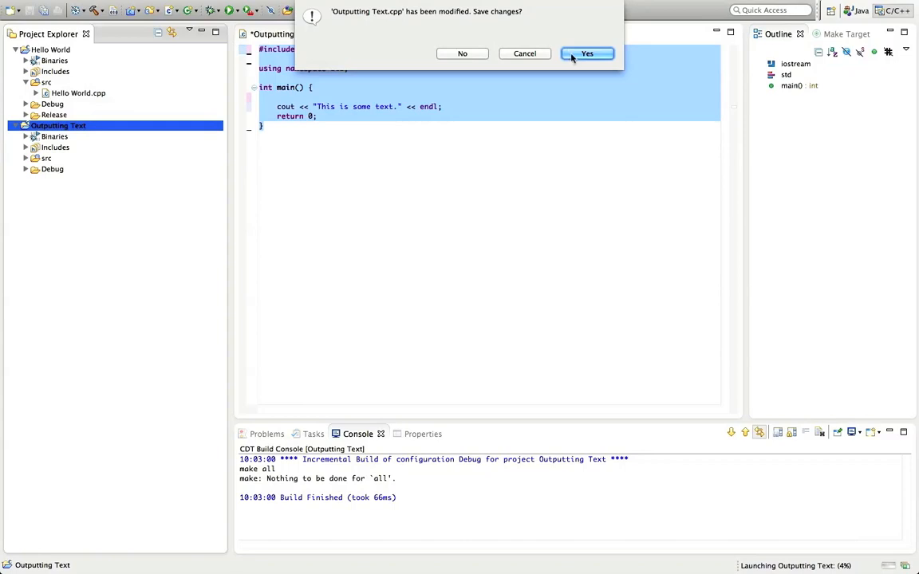
- Save Outputting Text.cpp and run it so the console prints 'This is some text.'
{"action": "left_click", "coordinate": [587, 53]}
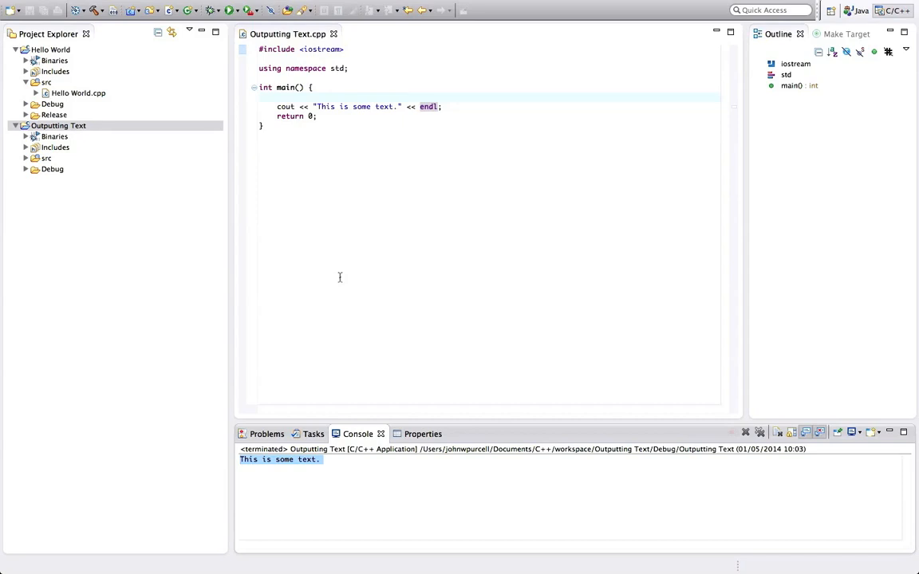
{"action": "mouse_move", "coordinate": [559, 73]}
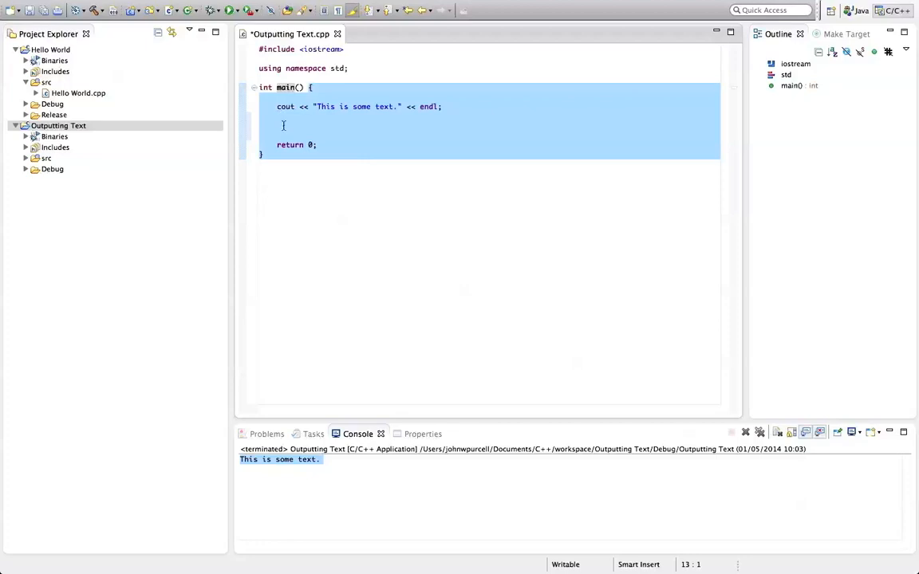
- Add the statement cout << "This is some more text." << endl; on the blank line
{"action": "left_click", "coordinate": [280, 124]}
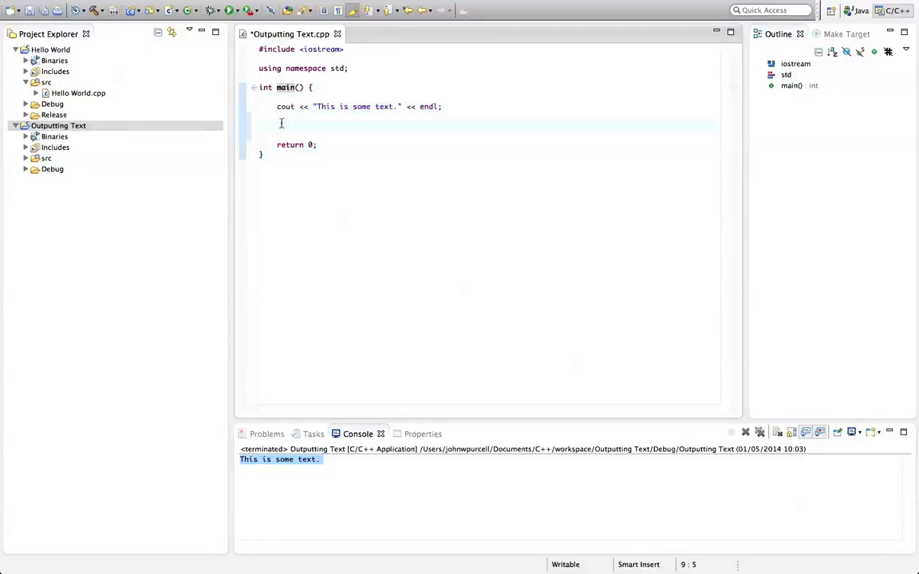
{"action": "type", "text": "cout"}
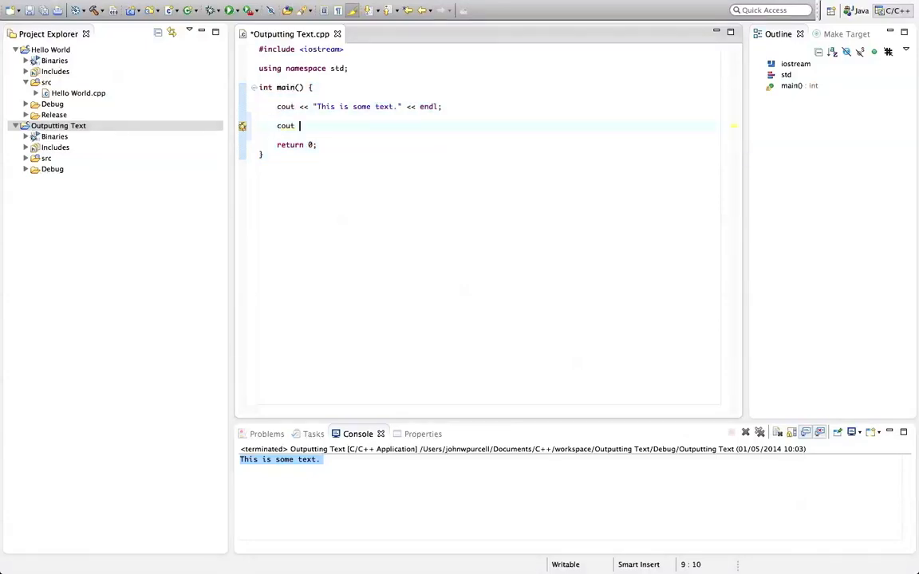
{"action": "type", "text": "<< \"This\""}
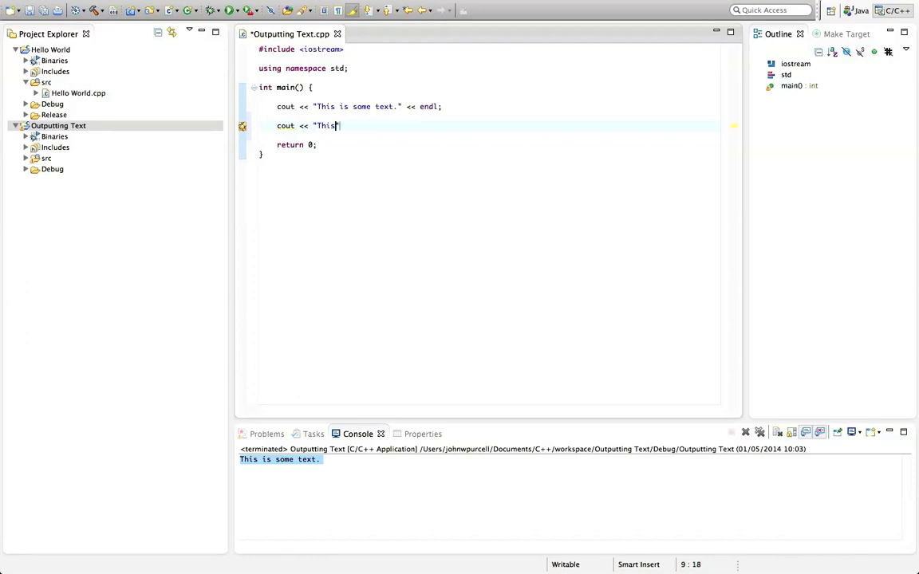
{"action": "type", "text": "is some more text."}
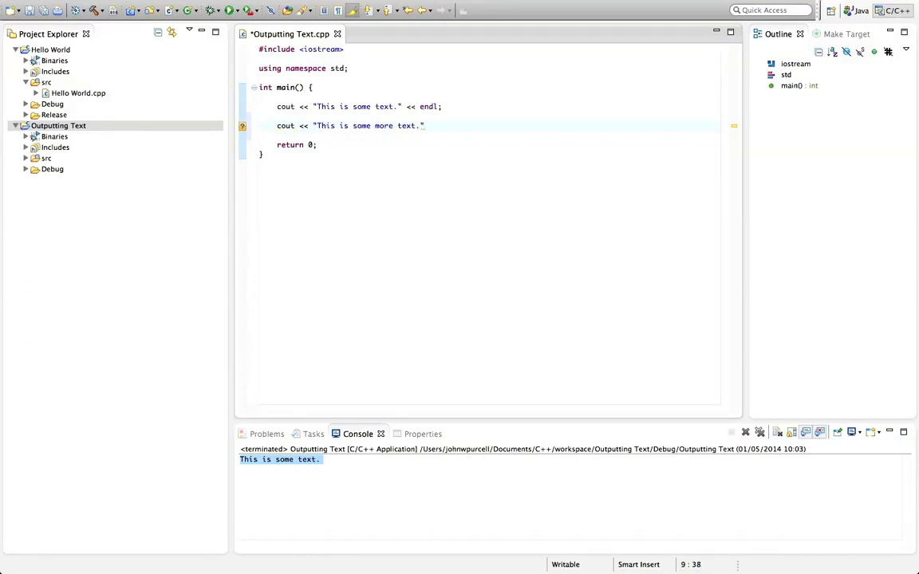
{"action": "left_click", "coordinate": [425, 125]}
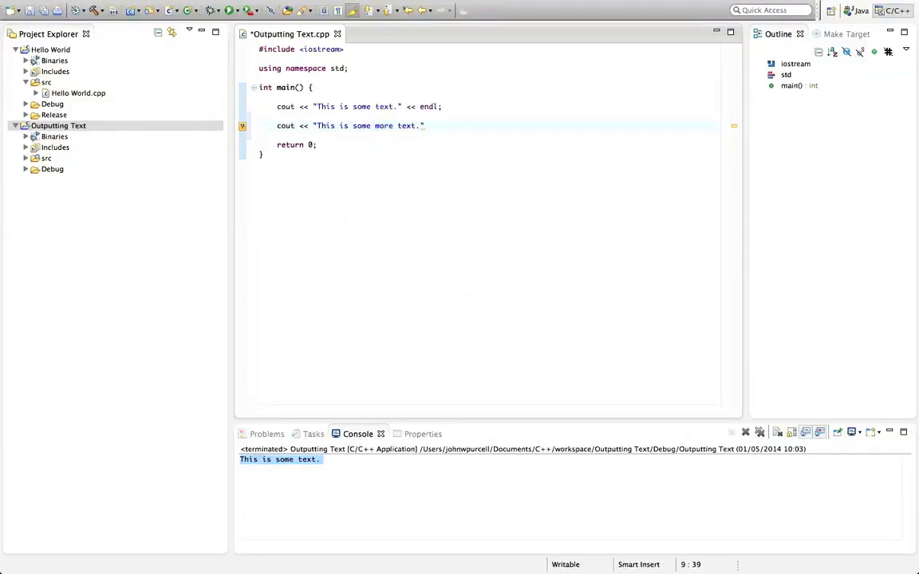
{"action": "type", "text": "<< endl"}
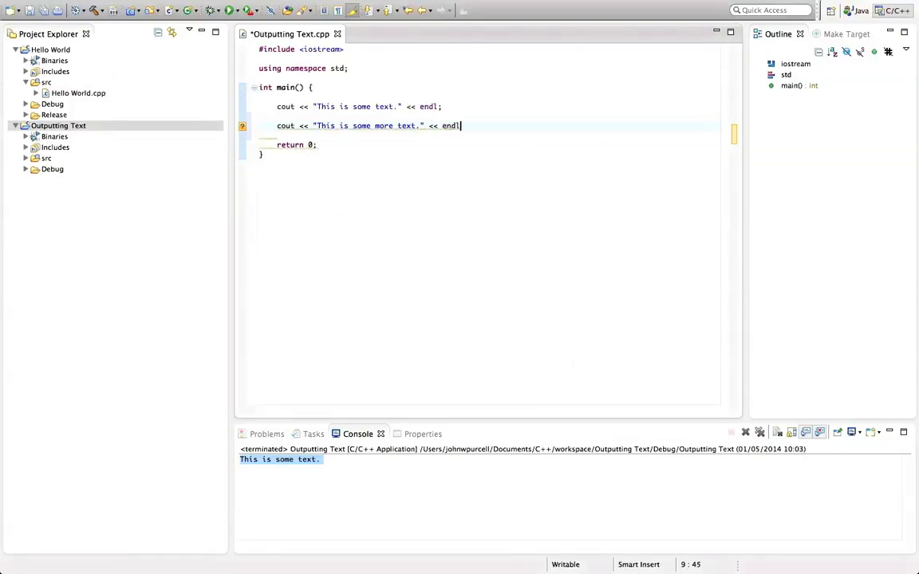
{"action": "type", "text": ";"}
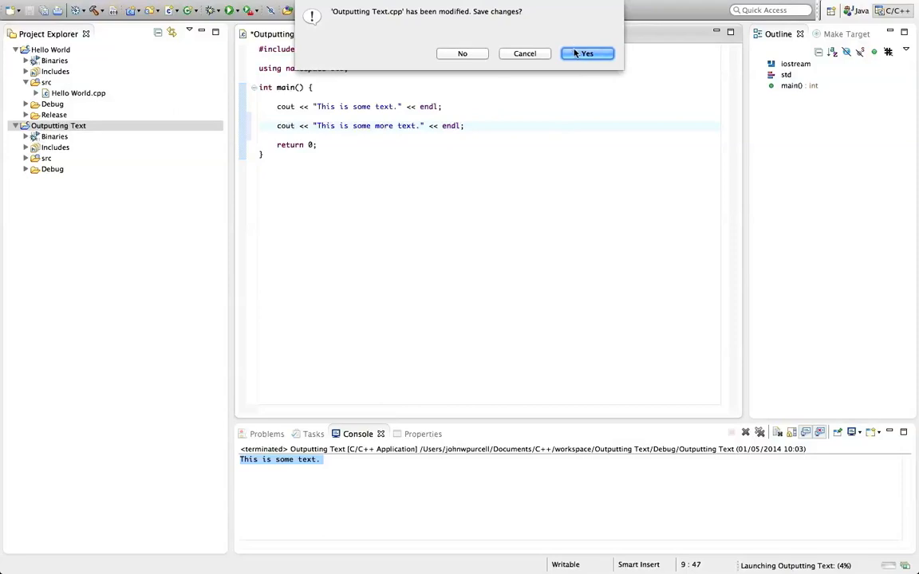
- Save and run so both text lines print separately, then inspect endl and the console output
{"action": "left_click", "coordinate": [586, 53]}
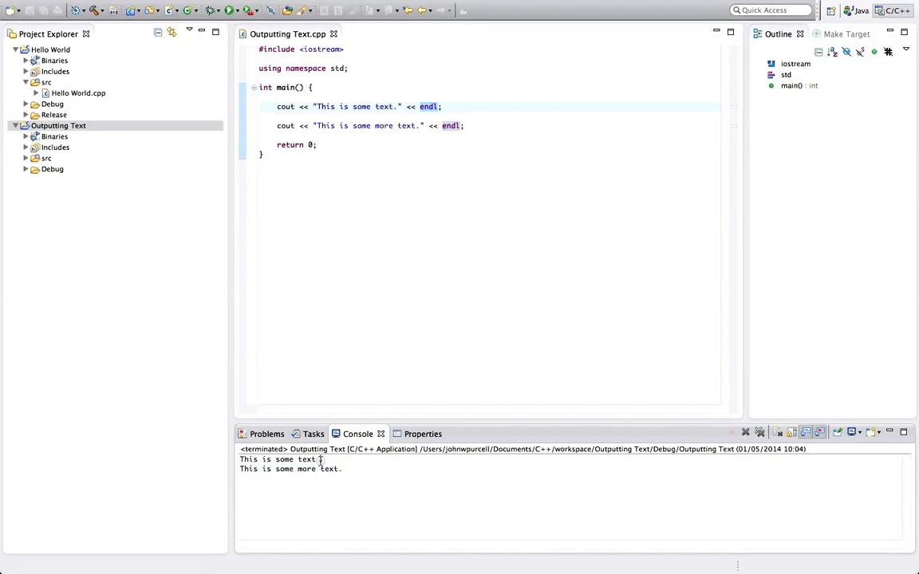
{"action": "double_click", "coordinate": [279, 458]}
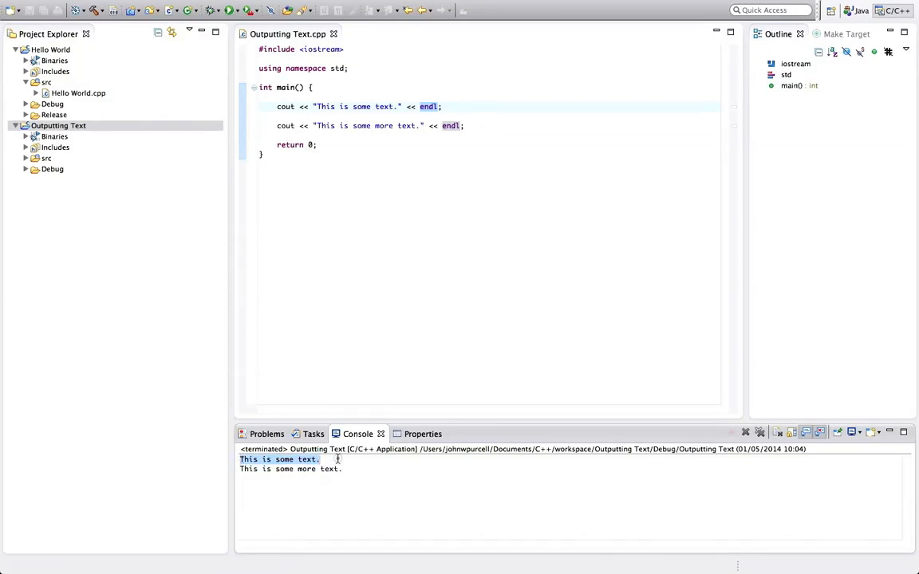
{"action": "left_click", "coordinate": [467, 125]}
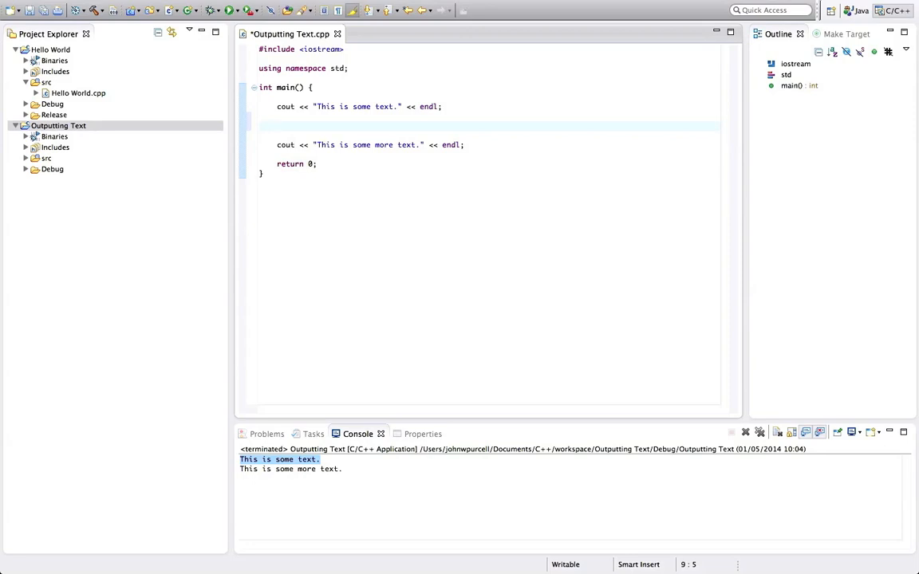
- Make the first statement cout << "Starting program..." << flush; and save the file
{"action": "key", "text": "BackSpace"}
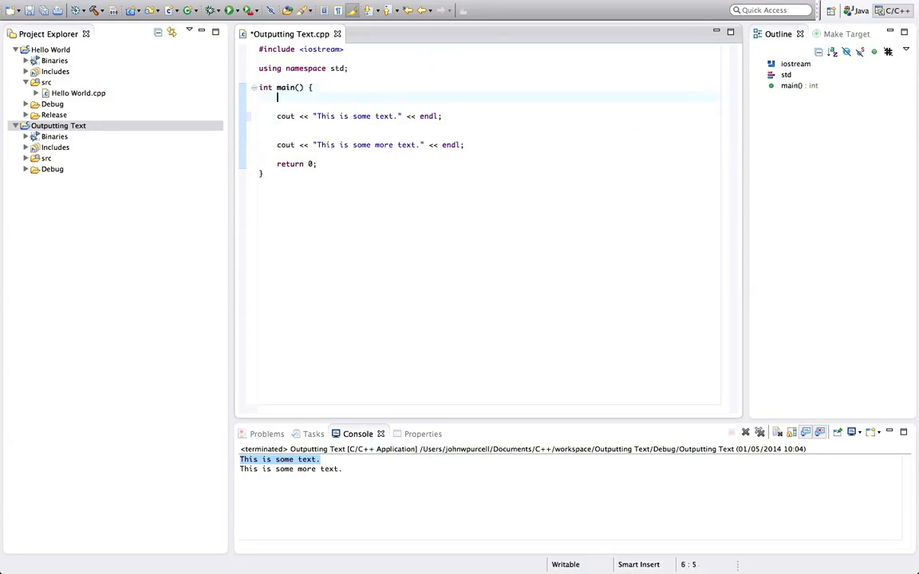
{"action": "type", "text": "cout <<"}
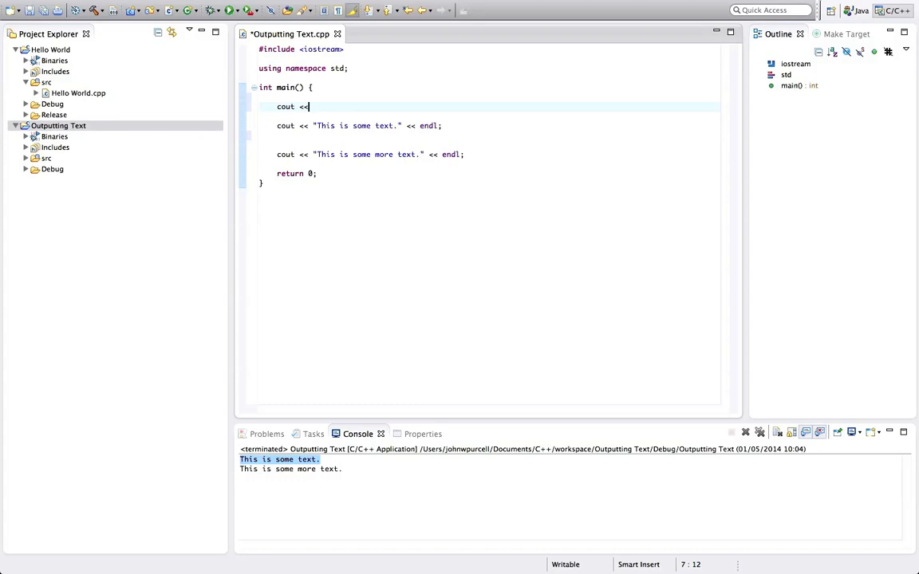
{"action": "type", "text": "\"\""}
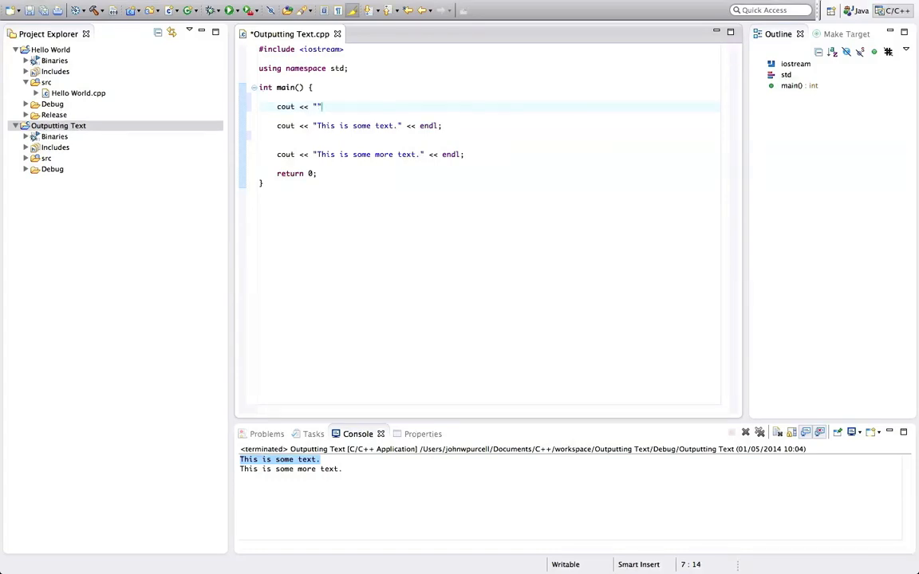
{"action": "type", "text": "Starting"}
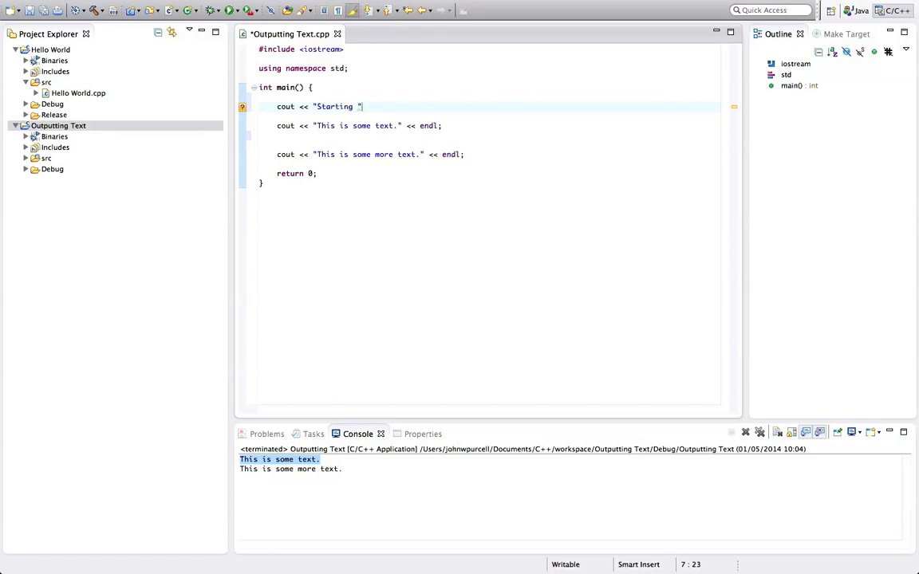
{"action": "type", "text": "program..."}
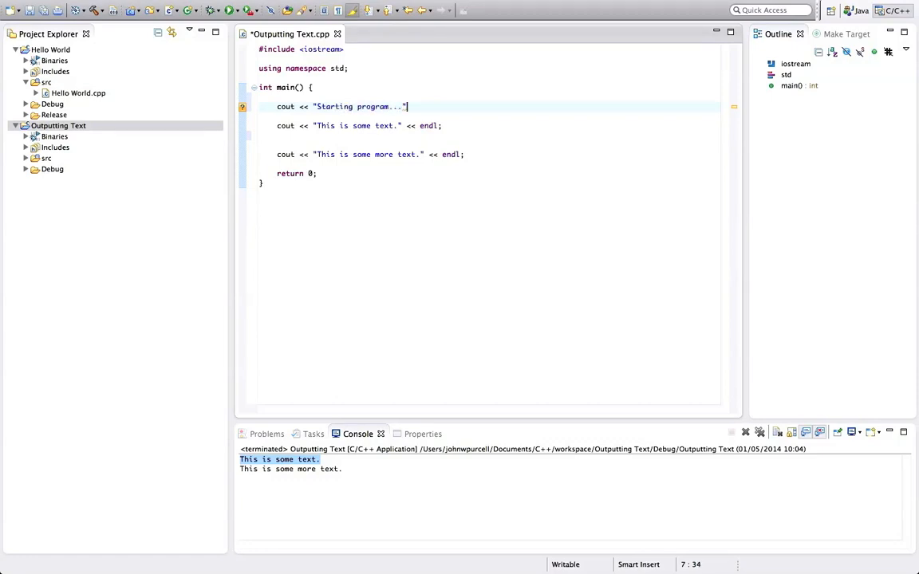
{"action": "type", "text": "<<"}
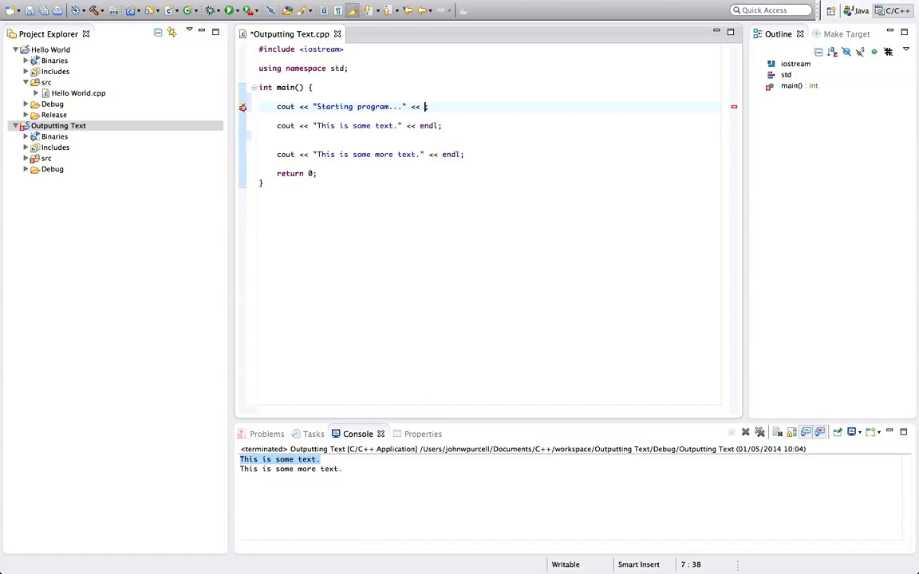
{"action": "type", "text": "flush;"}
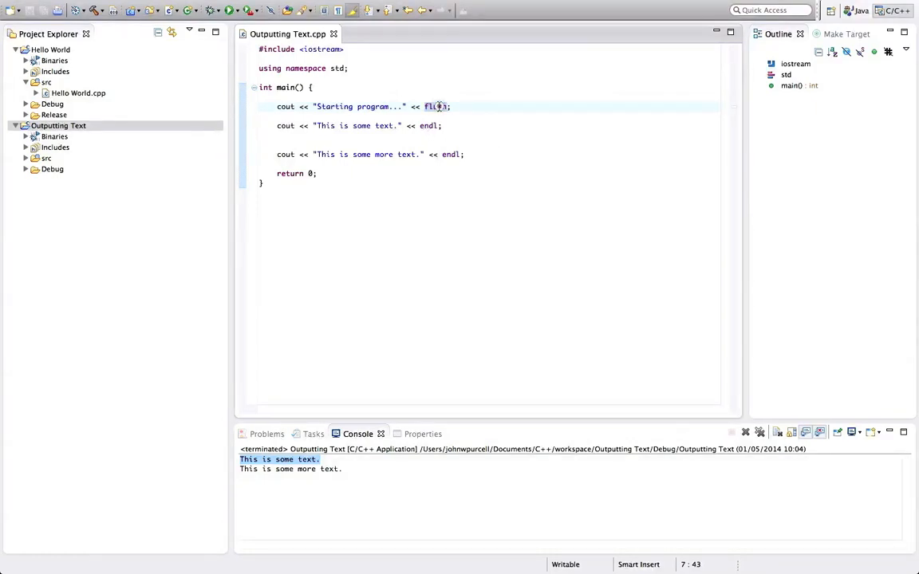
{"action": "left_click", "coordinate": [458, 125]}
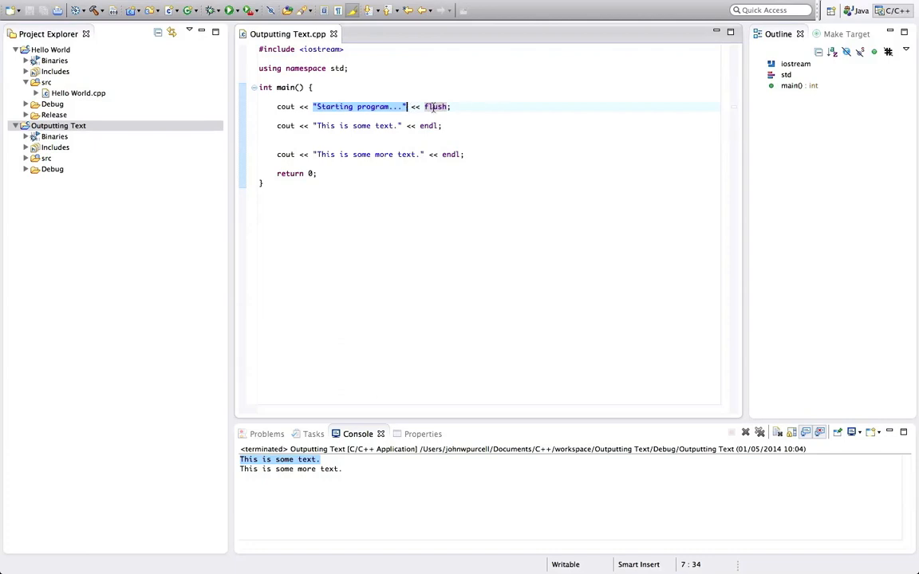
{"action": "left_click", "coordinate": [438, 125]}
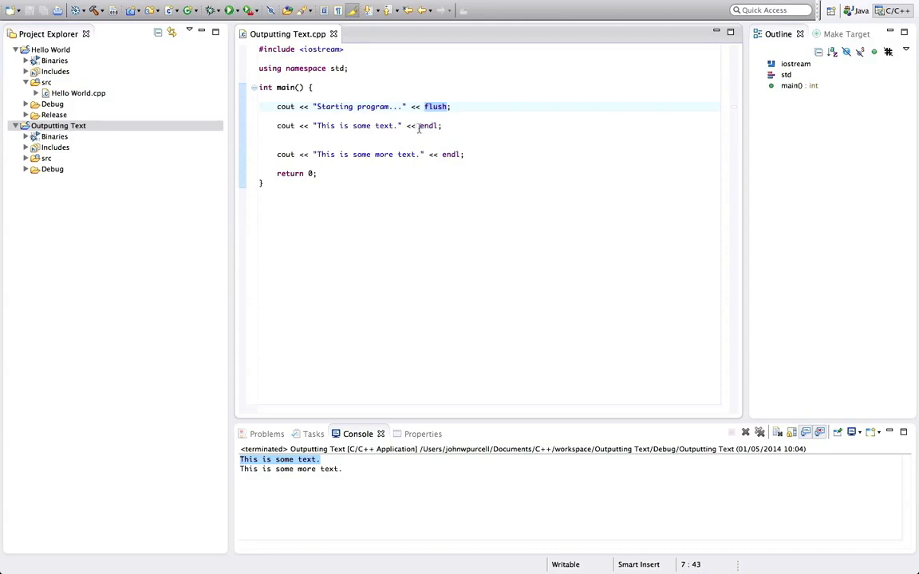
{"action": "mouse_move", "coordinate": [481, 119]}
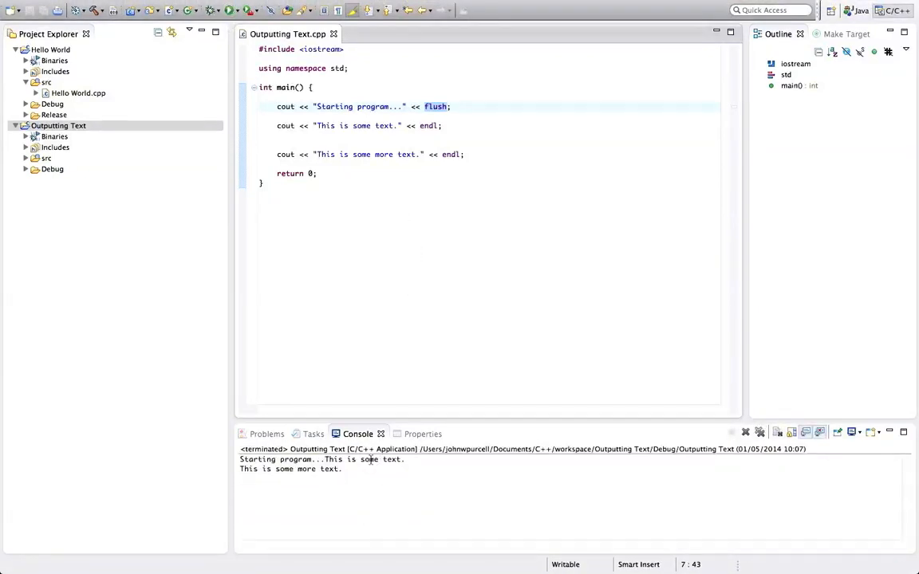
- Compare the one-line 'Starting program...This is some text.' output with the cout statements
{"action": "double_click", "coordinate": [275, 459]}
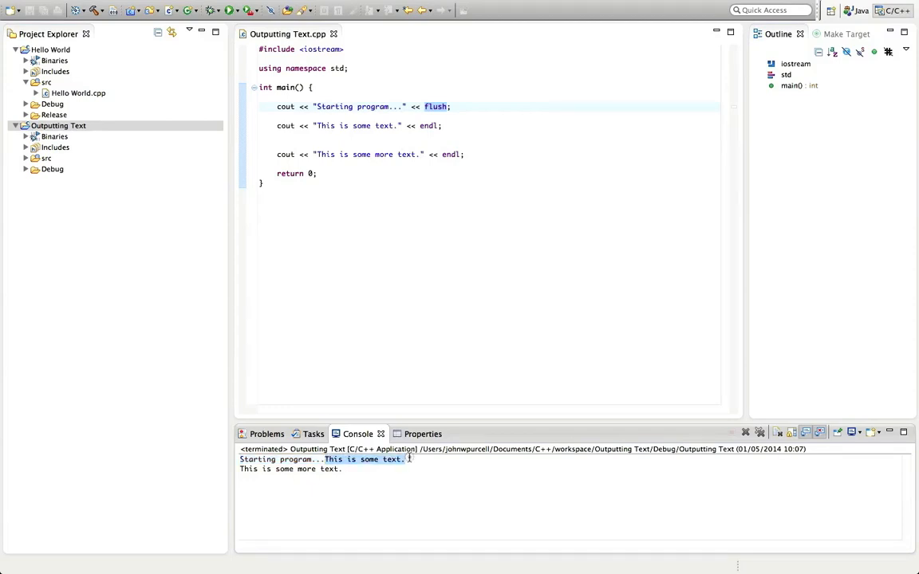
{"action": "mouse_move", "coordinate": [381, 302]}
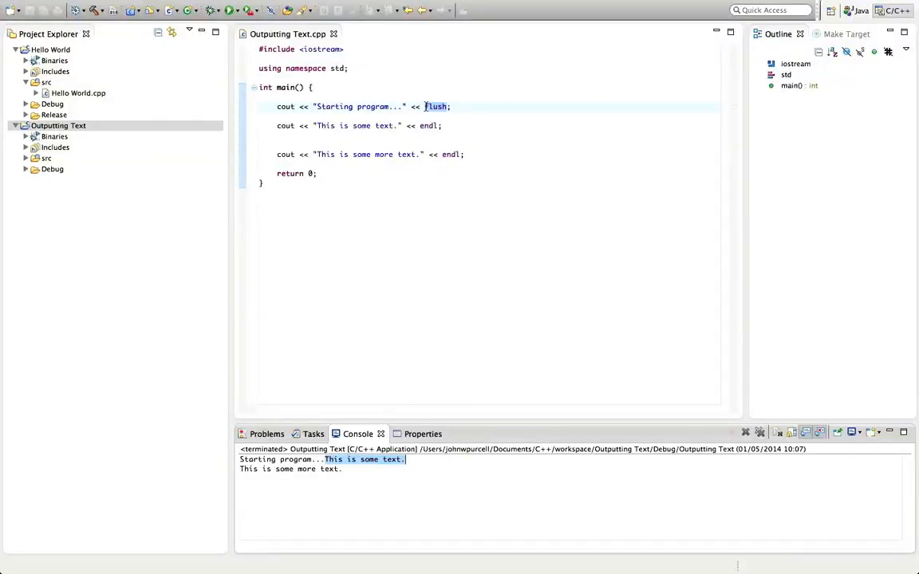
{"action": "left_click", "coordinate": [278, 126]}
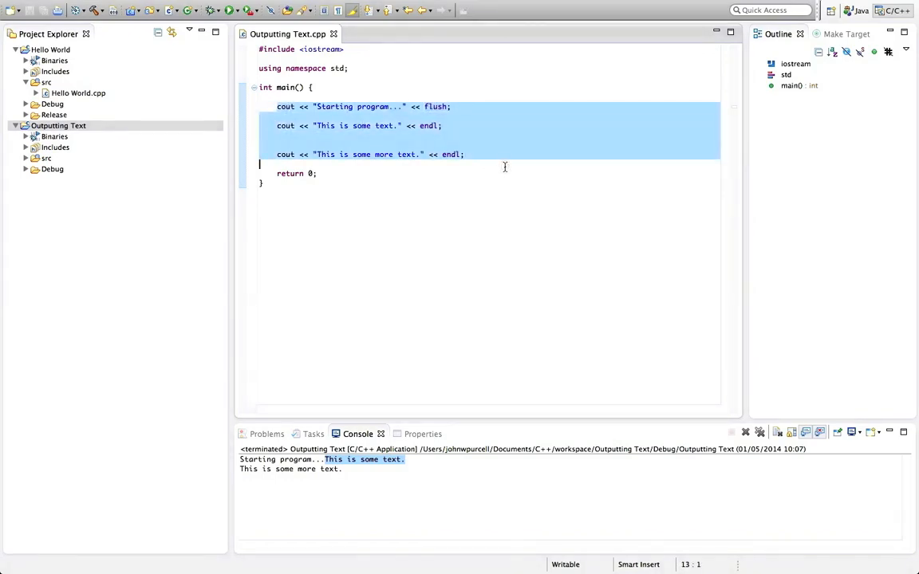
{"action": "left_click", "coordinate": [466, 154]}
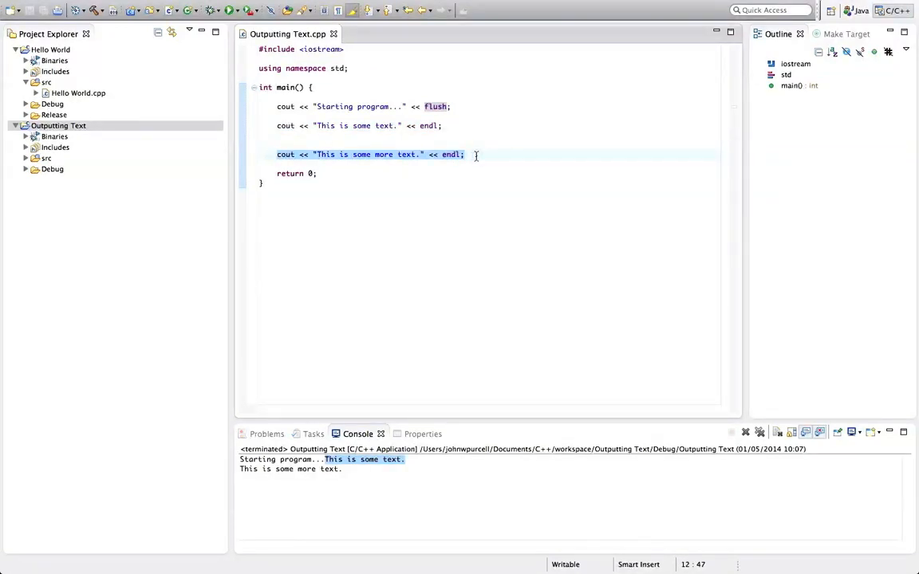
{"action": "left_click", "coordinate": [442, 125]}
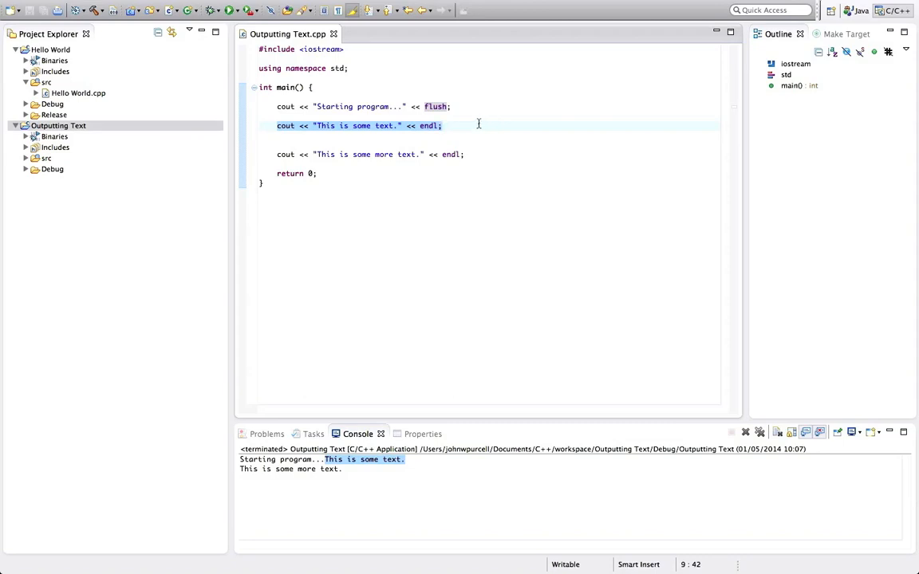
- Begin a new cout statement streaming "Banana." and "Apple."
{"action": "type", "text": "cout <<"}
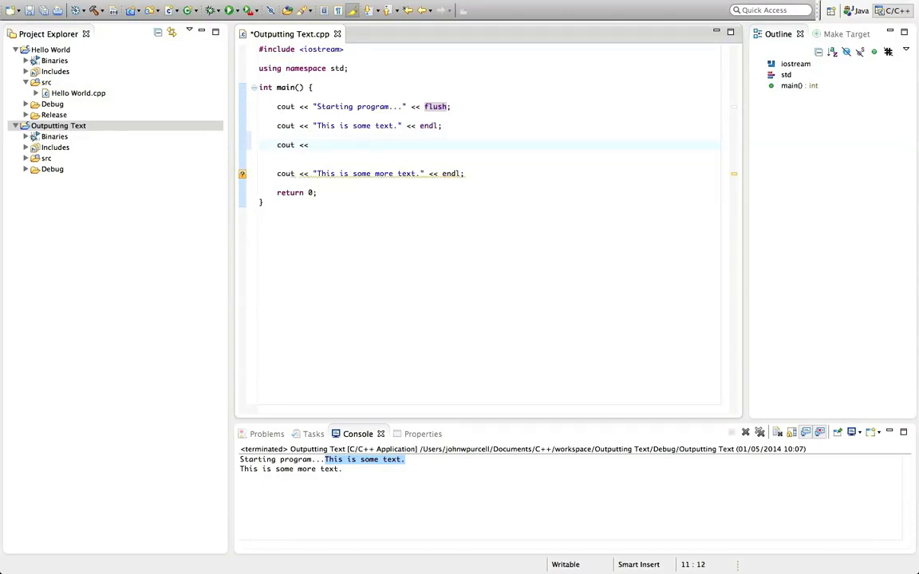
{"action": "type", "text": "\""}
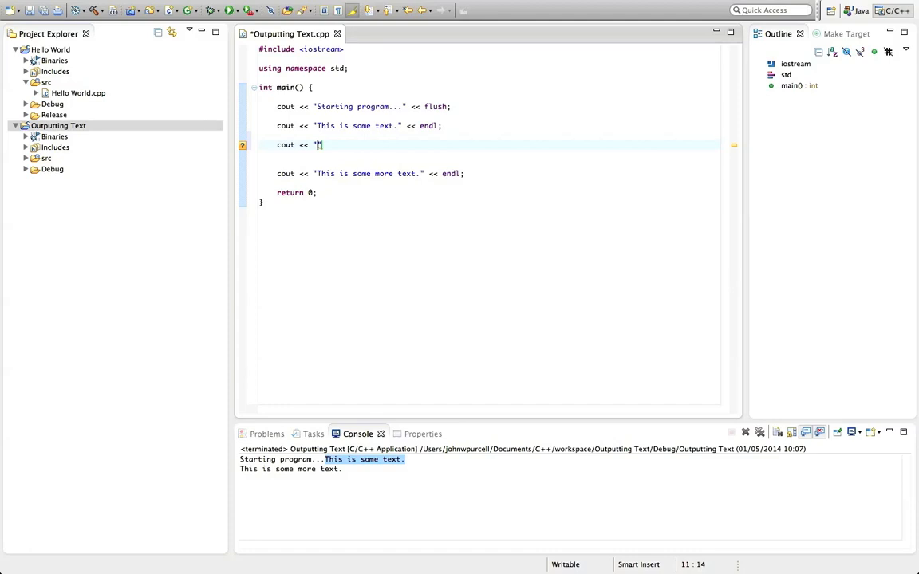
{"action": "type", "text": "\""}
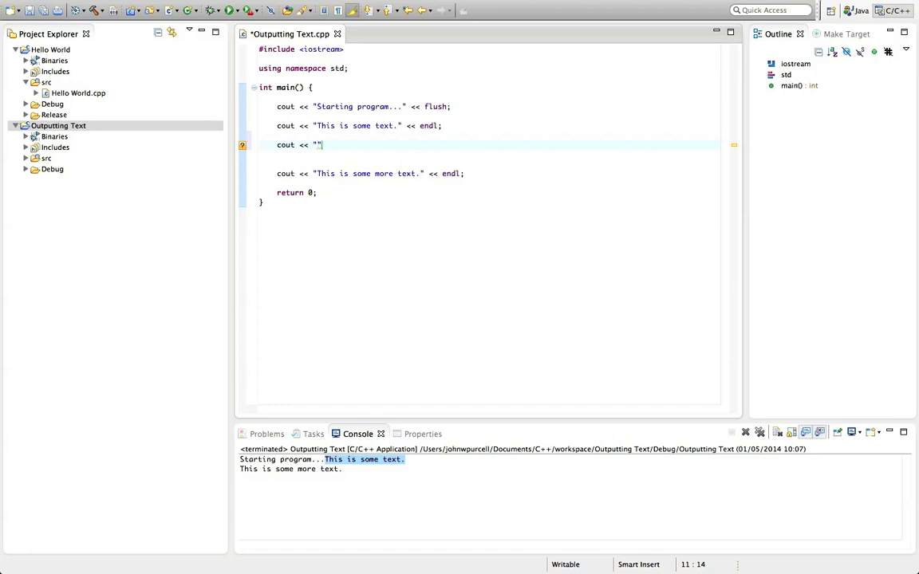
{"action": "type", "text": "Banana"}
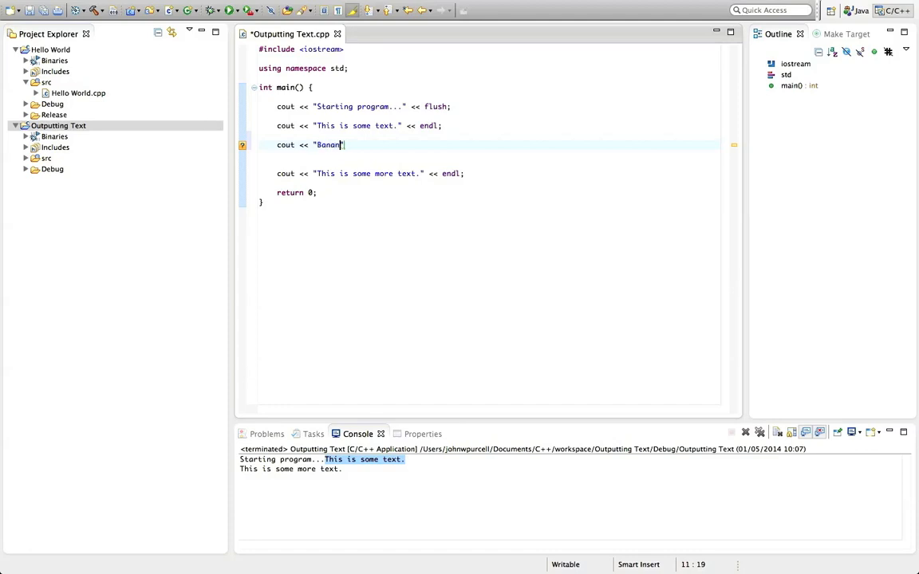
{"action": "type", "text": "."}
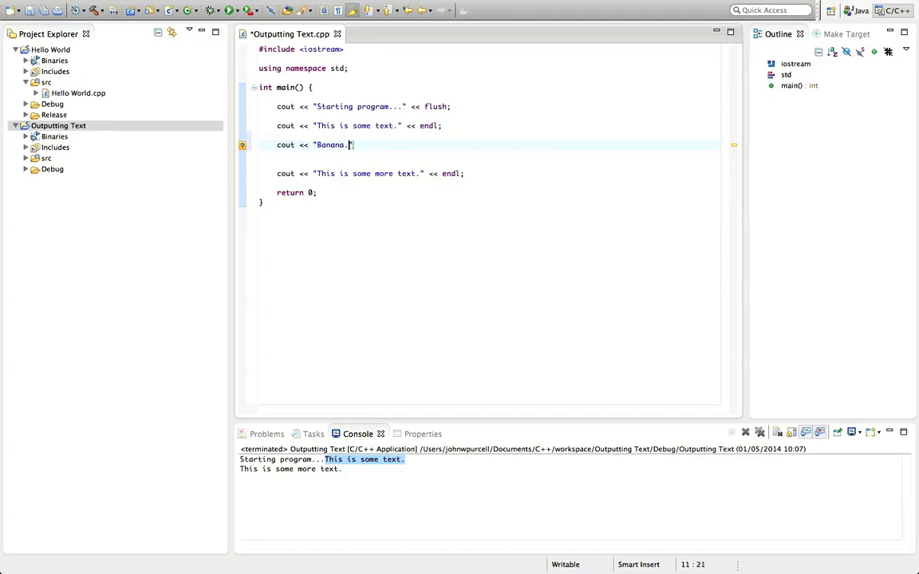
{"action": "type", "text": "<<"}
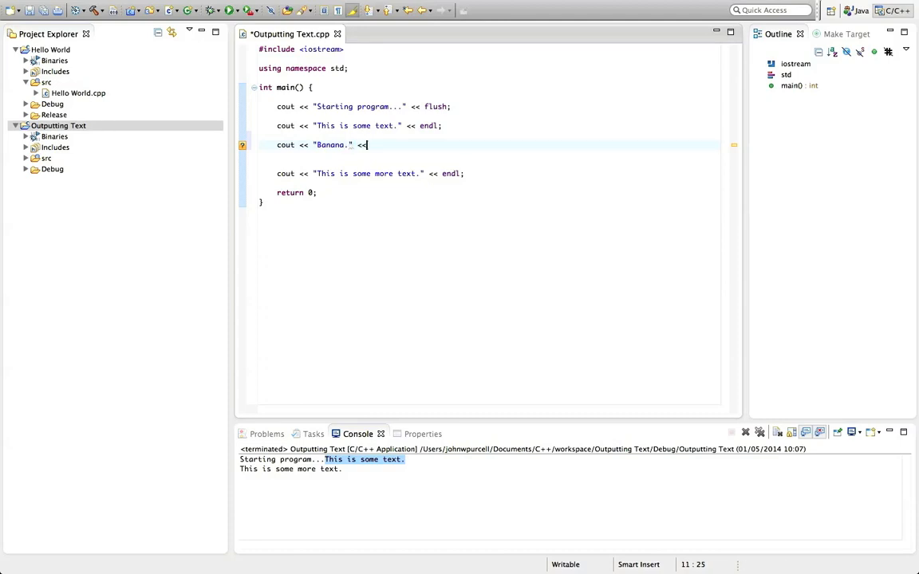
{"action": "type", "text": "\"\""}
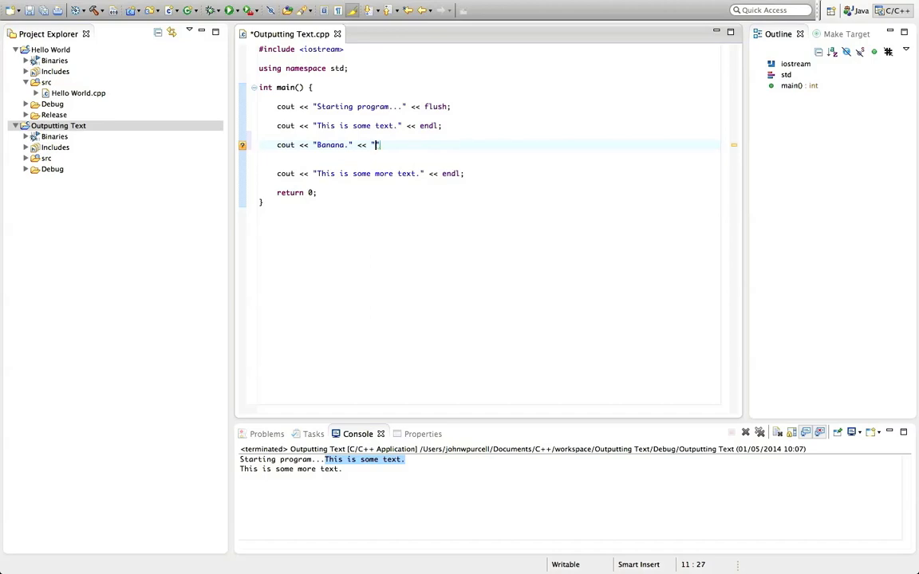
{"action": "type", "text": "A"}
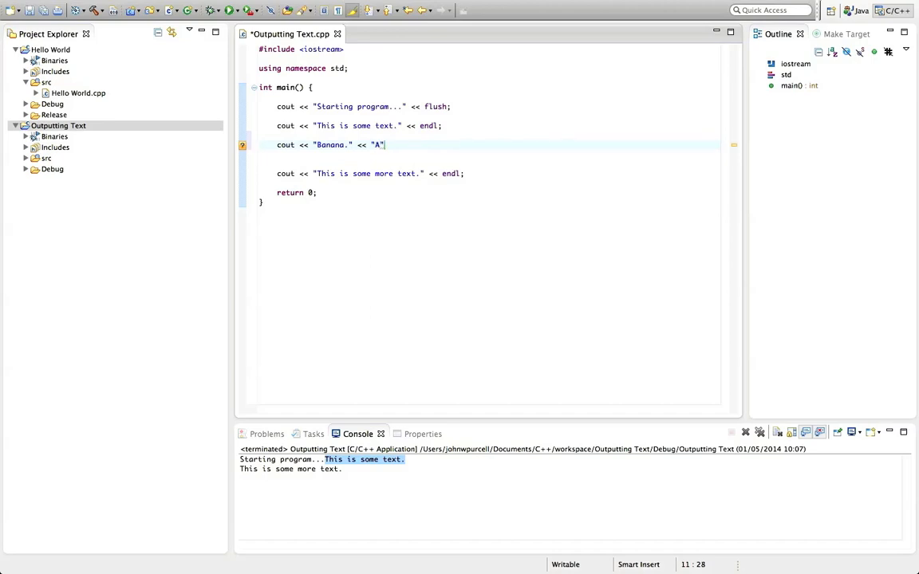
{"action": "type", "text": "pple."}
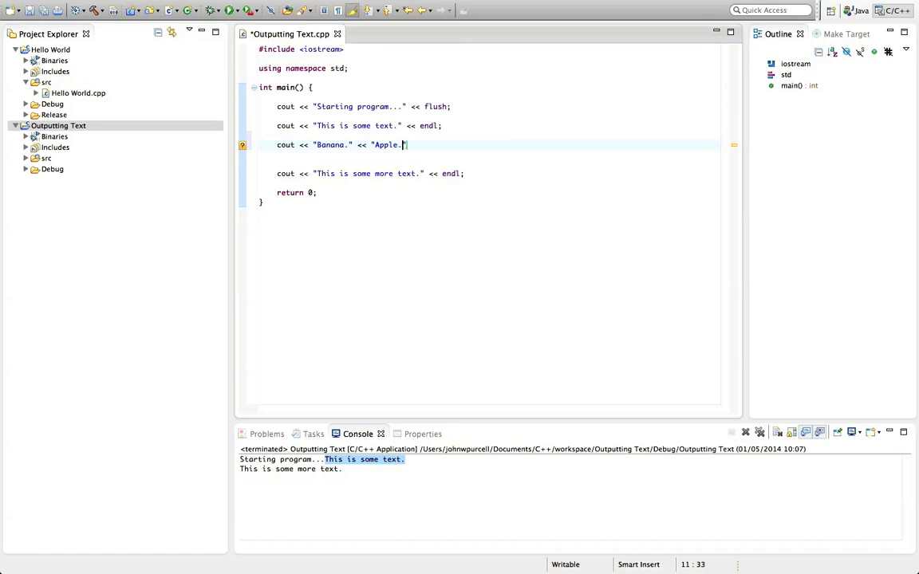
- Finish the fruit statement with << "Orange." << endl;
{"action": "type", "text": "<<"}
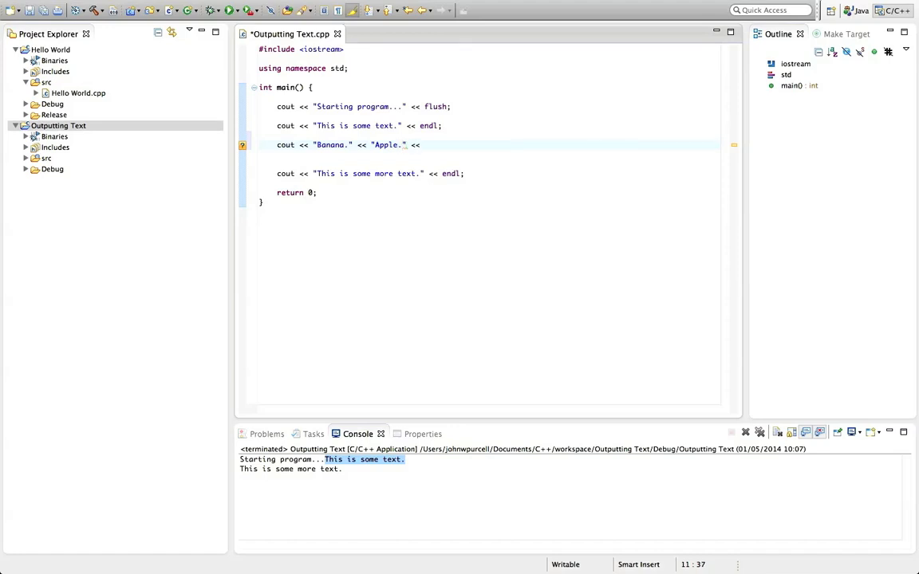
{"action": "type", "text": "\""}
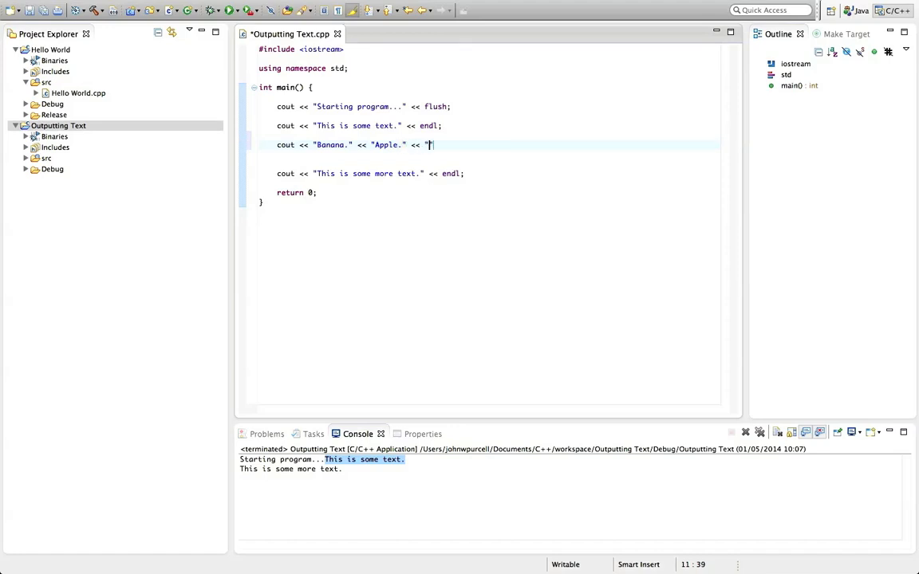
{"action": "type", "text": "Orange"}
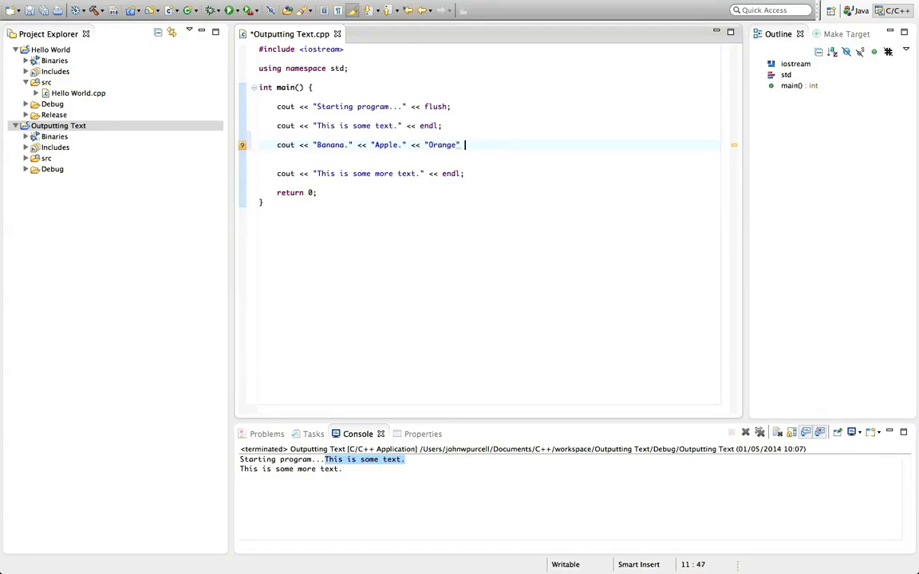
{"action": "type", "text": "<< end"}
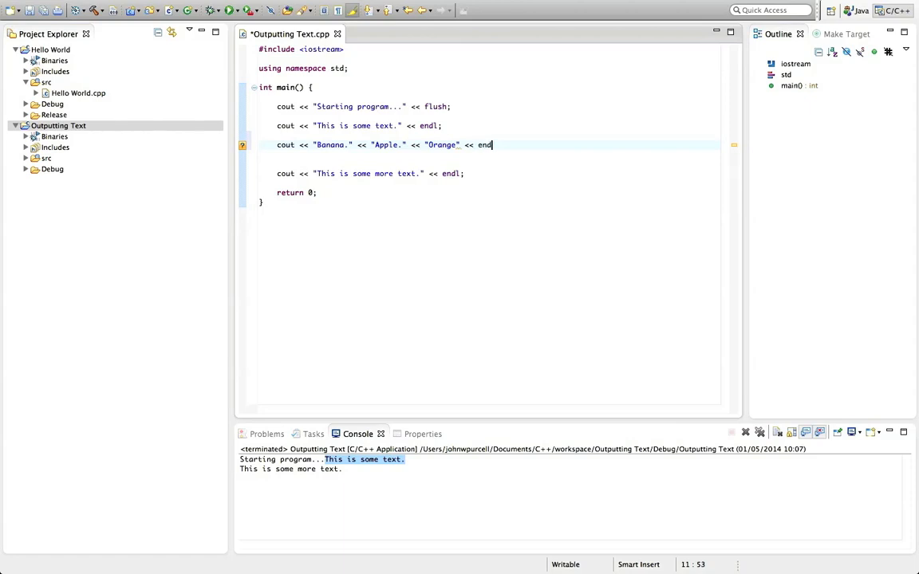
{"action": "type", "text": "l;"}
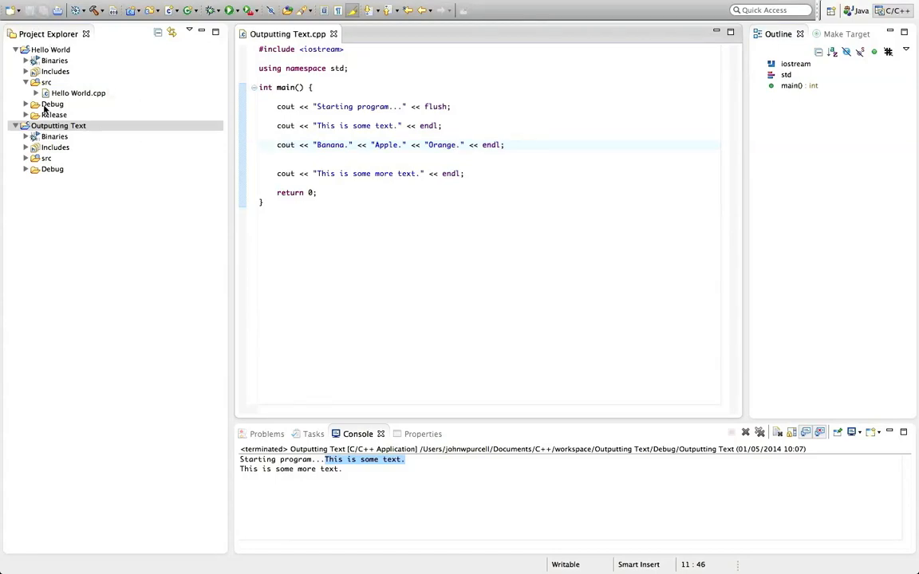
- Run the fruit line, add a space after Banana., then save and rerun for 'Banana. Apple.Orange.'
{"action": "left_click", "coordinate": [58, 125]}
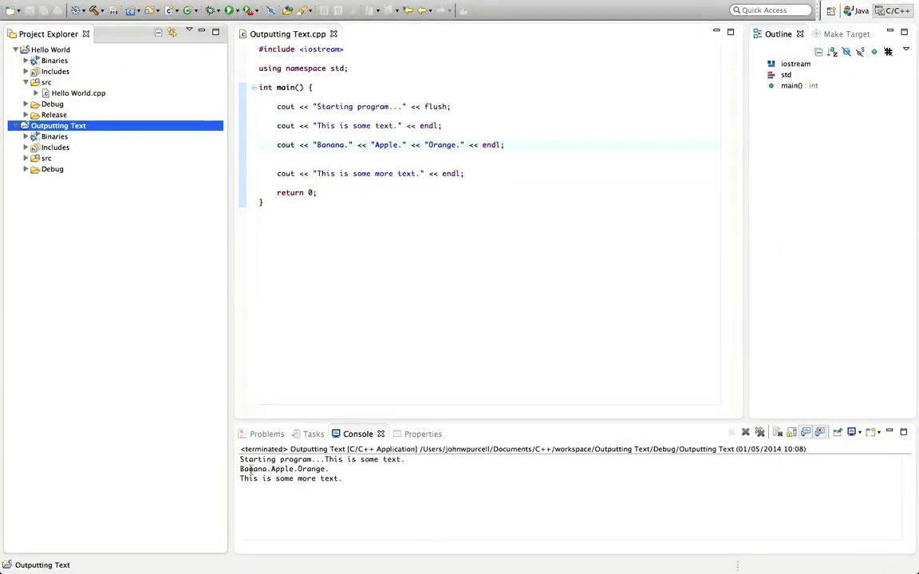
{"action": "double_click", "coordinate": [283, 469]}
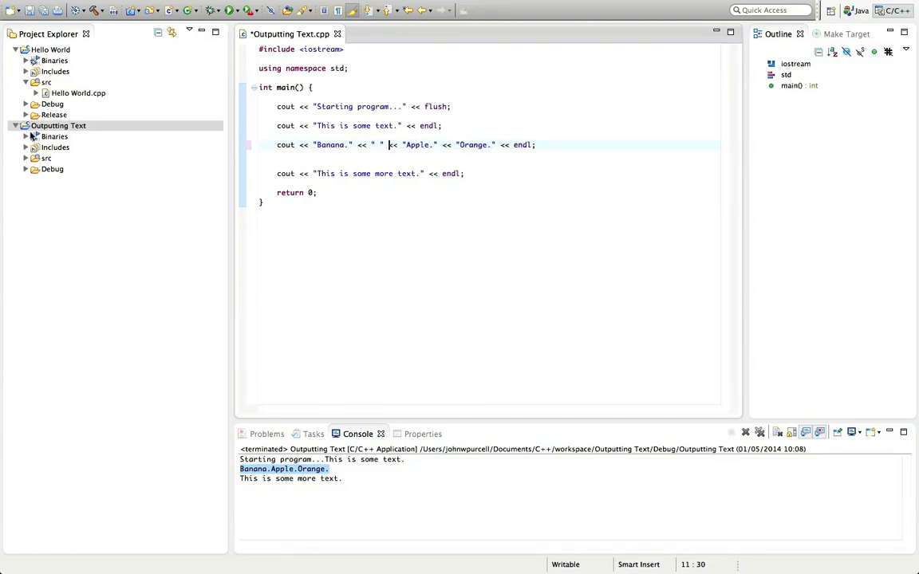
{"action": "left_click", "coordinate": [58, 125]}
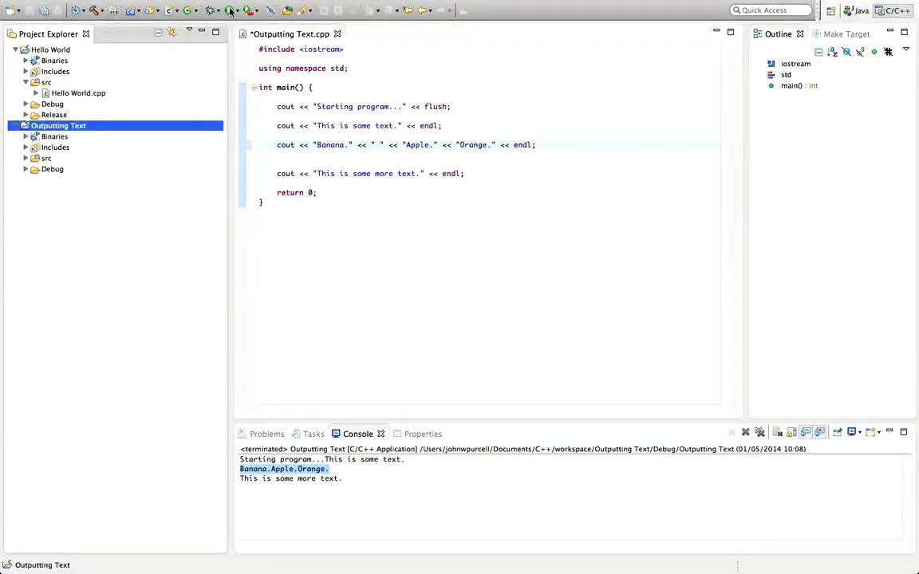
{"action": "left_click", "coordinate": [230, 10]}
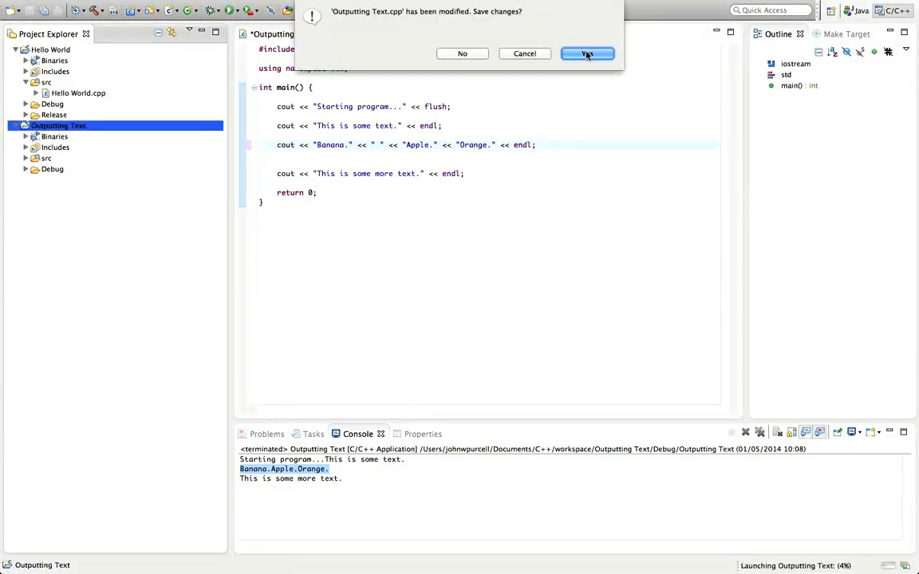
{"action": "left_click", "coordinate": [587, 52]}
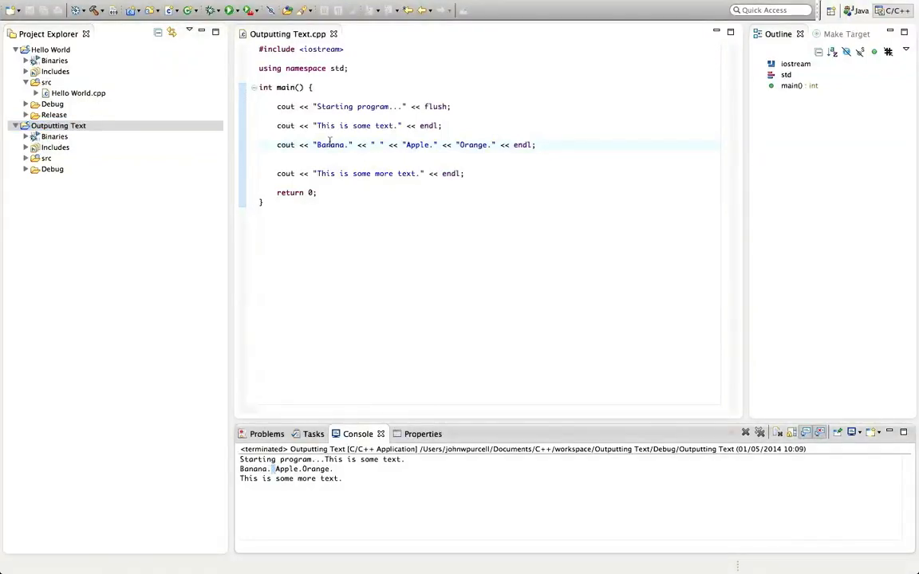
- Replace the space string with trailing spaces in "Banana. ", "Apple. ", "Orange. ", then rerun
{"action": "double_click", "coordinate": [330, 144]}
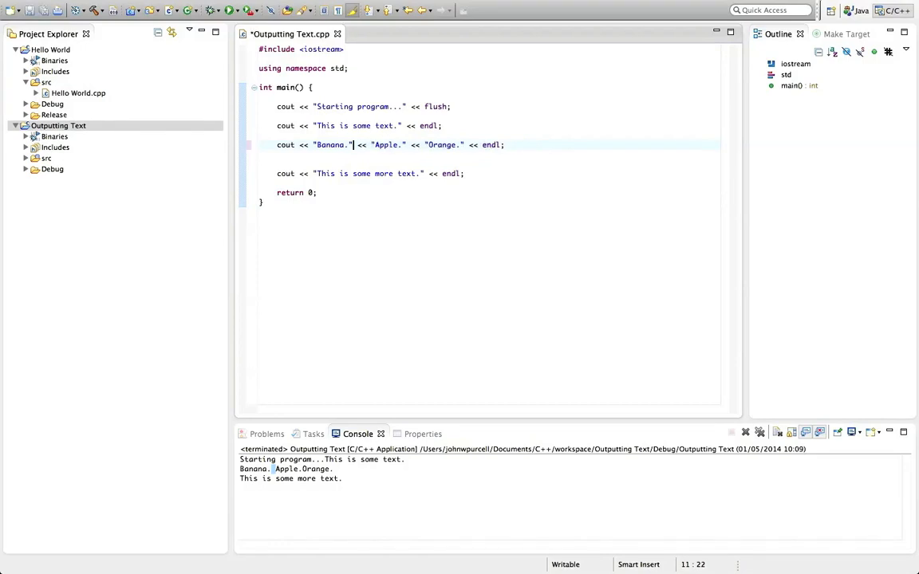
{"action": "key", "text": "Left"}
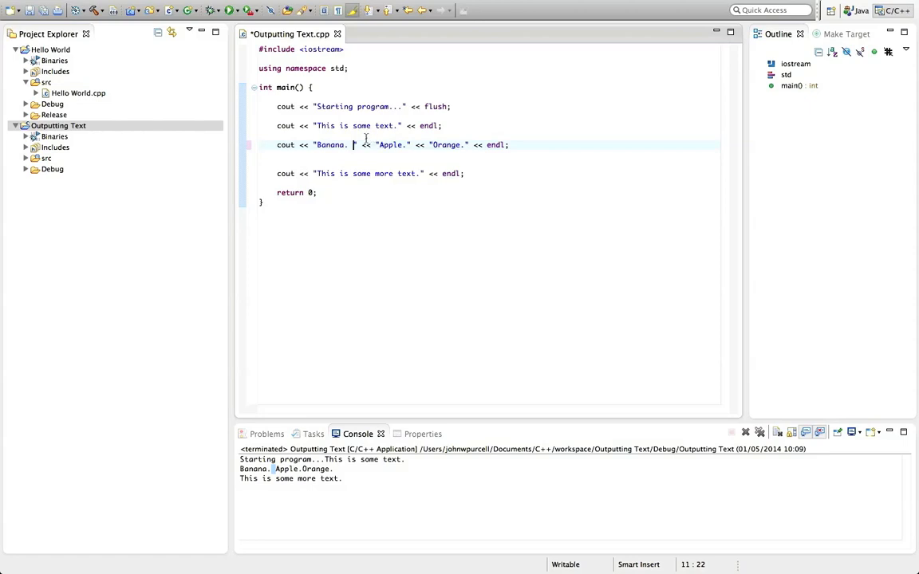
{"action": "double_click", "coordinate": [329, 144]}
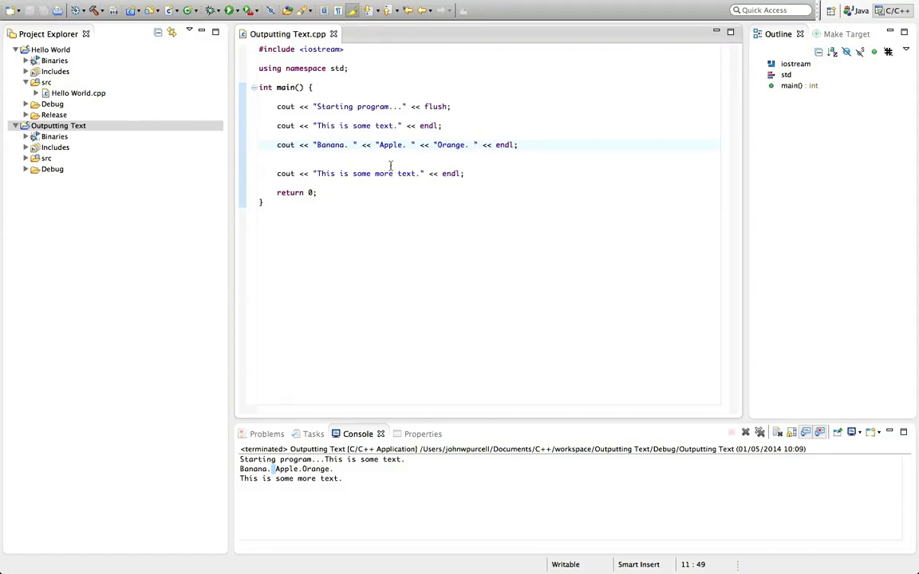
{"action": "left_click", "coordinate": [58, 125]}
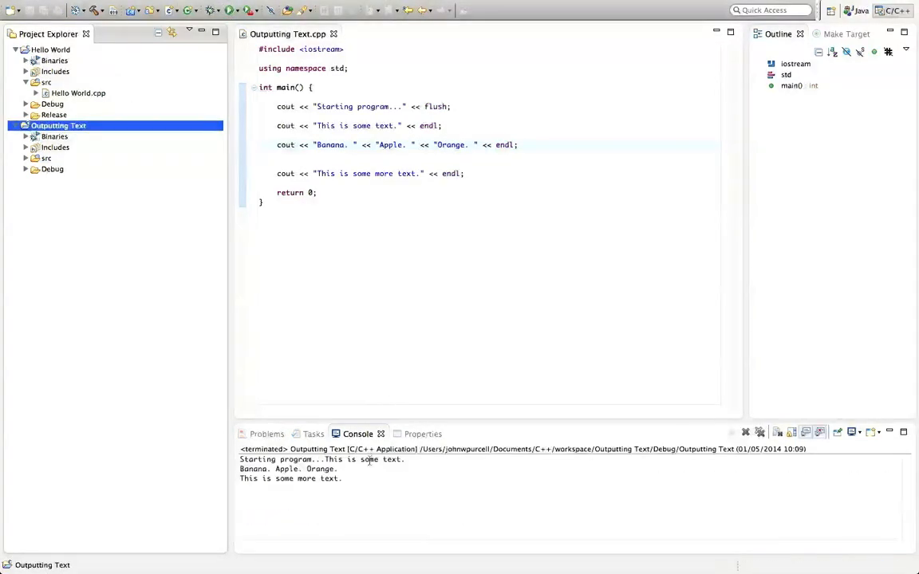
{"action": "double_click", "coordinate": [287, 469]}
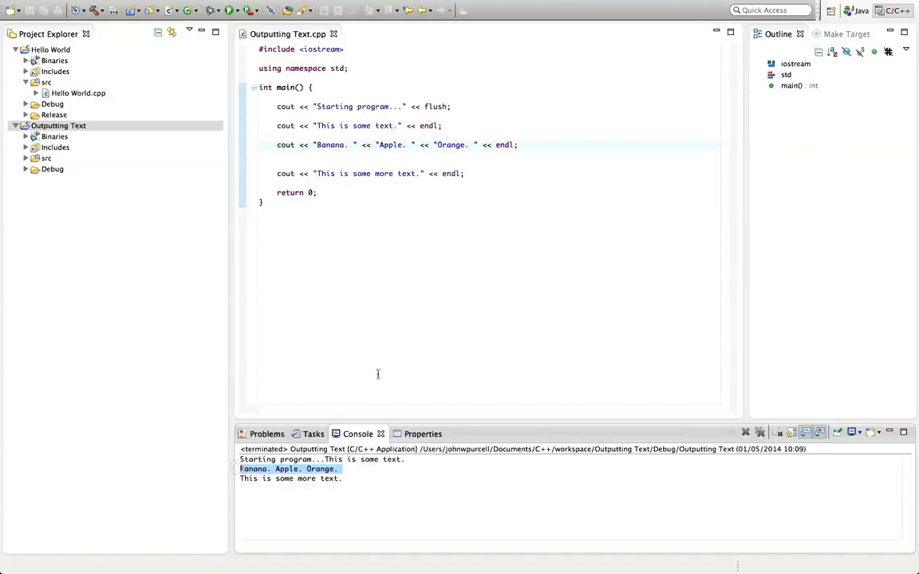
{"action": "mouse_move", "coordinate": [511, 163]}
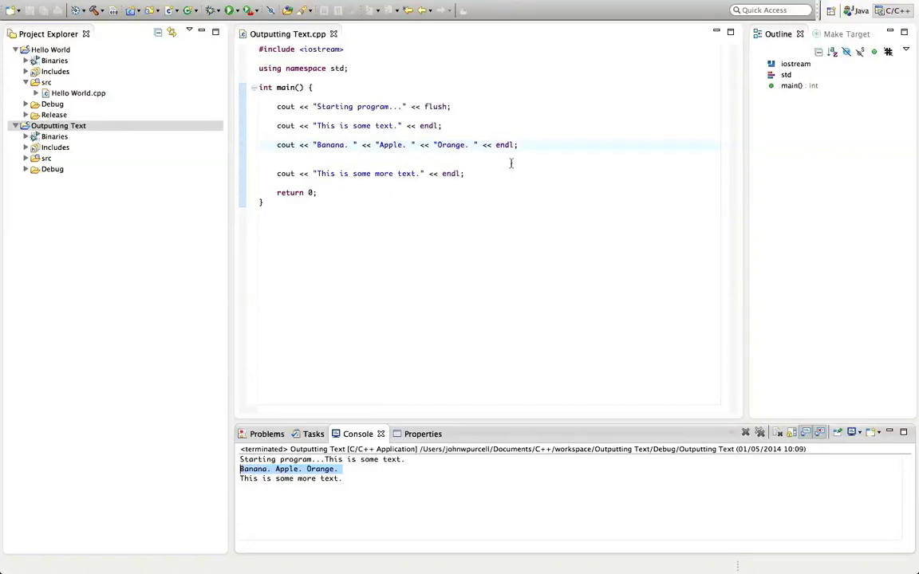
- Delete the blank line above the 'This is some more text.' statement
{"action": "left_click", "coordinate": [439, 107]}
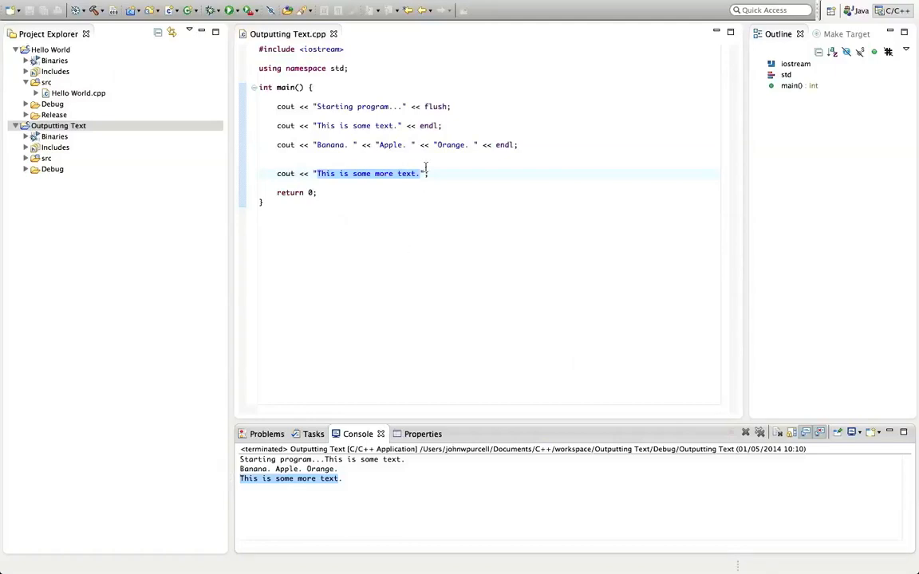
{"action": "left_click", "coordinate": [428, 173]}
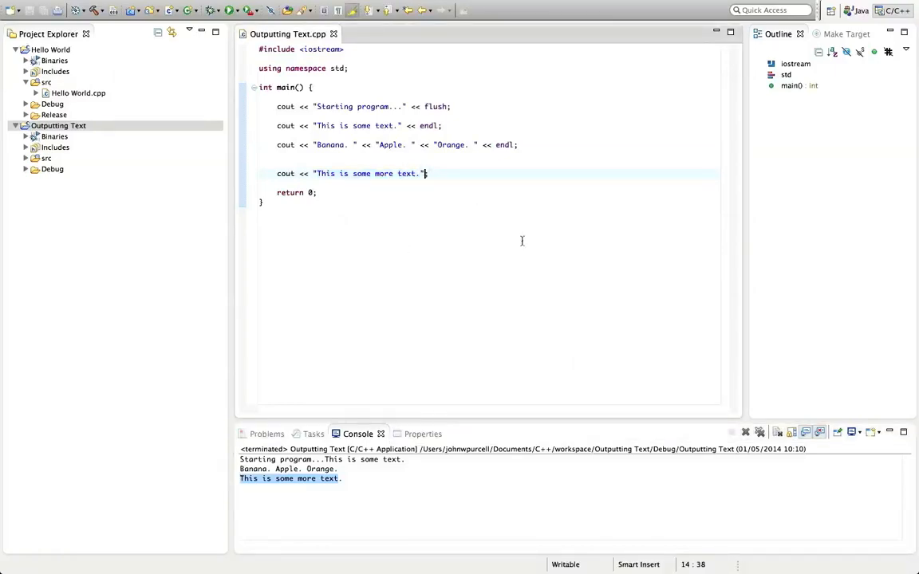
{"action": "mouse_move", "coordinate": [520, 177]}
{"action": "type", "text": " << endl;"}
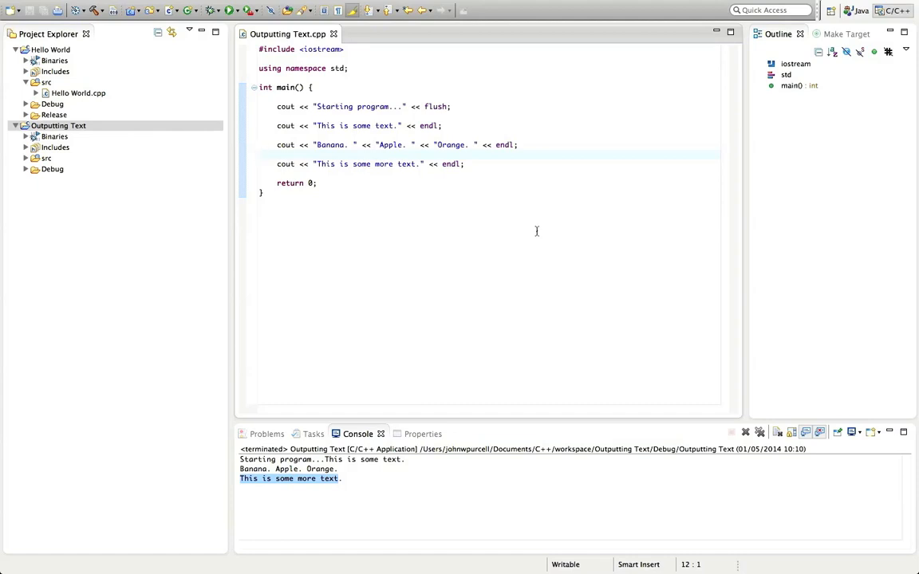
- Unindent the Banana cout line to the left margin, then save and rerun the program
{"action": "left_click", "coordinate": [260, 155]}
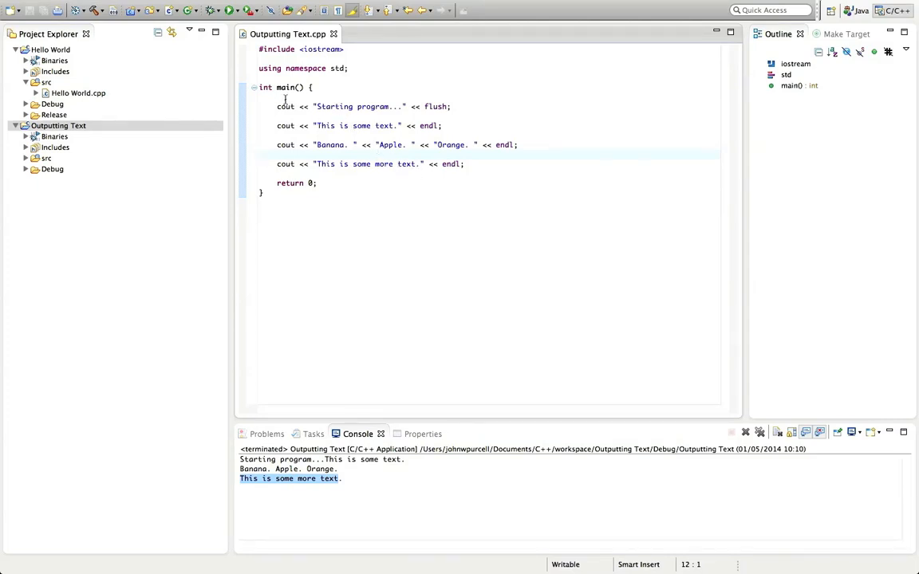
{"action": "left_click", "coordinate": [276, 106]}
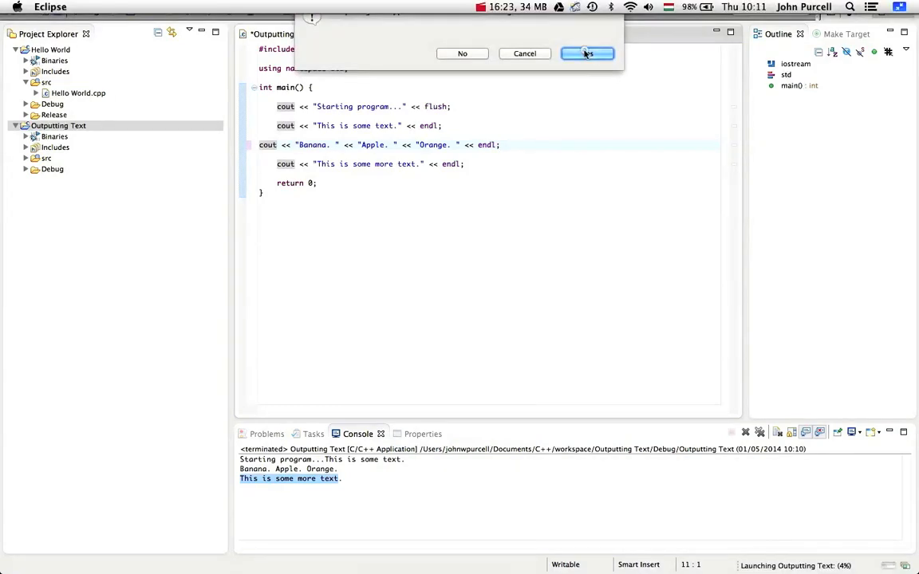
{"action": "left_click", "coordinate": [587, 53]}
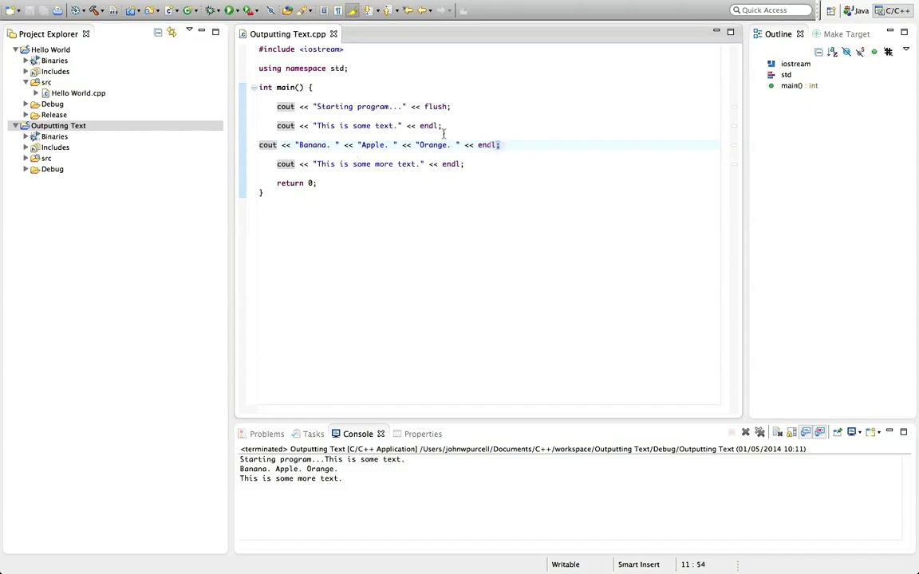
{"action": "left_click", "coordinate": [439, 126]}
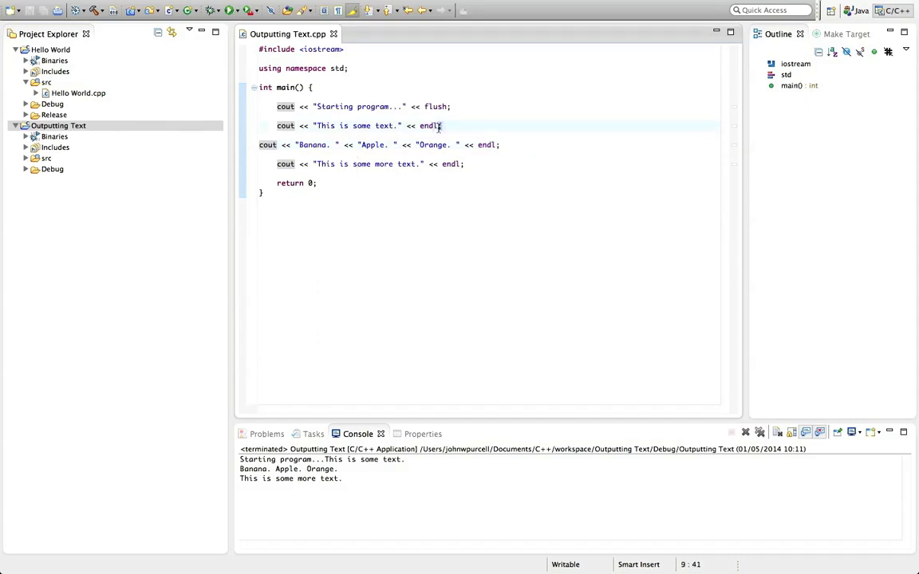
{"action": "mouse_move", "coordinate": [441, 125]}
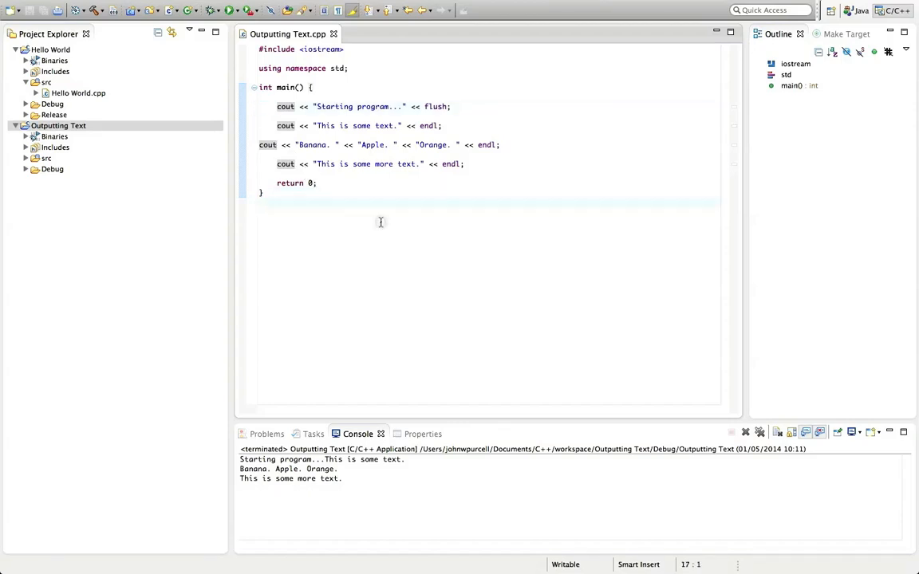
{"action": "mouse_move", "coordinate": [381, 226]}
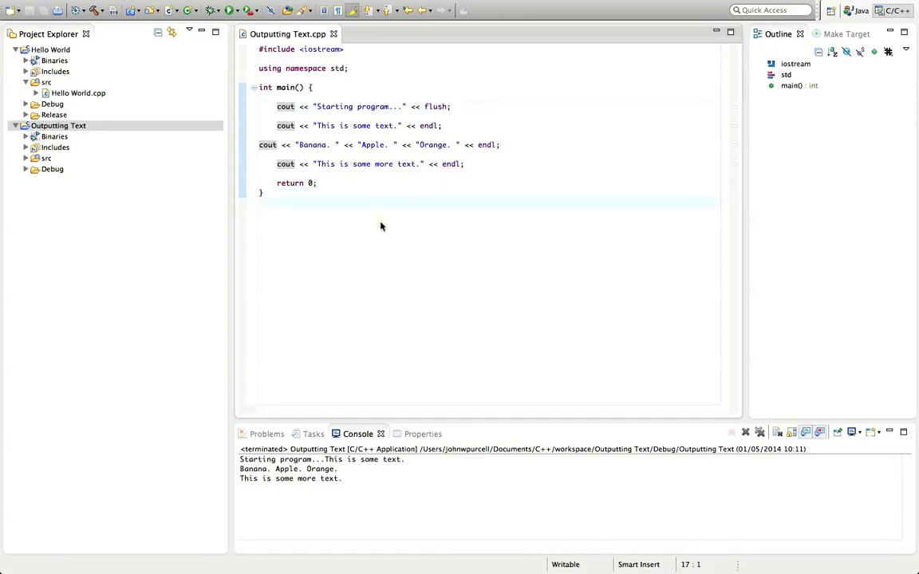
- Reformat Outputting Text.cpp with Source > Format so the fruit line aligns with other statements
{"action": "right_click", "coordinate": [381, 226]}
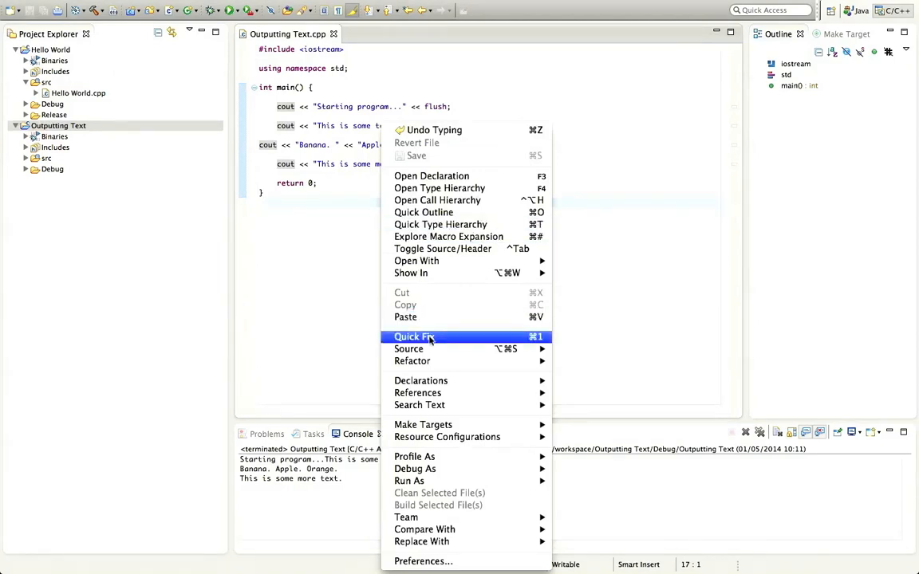
{"action": "mouse_move", "coordinate": [412, 361]}
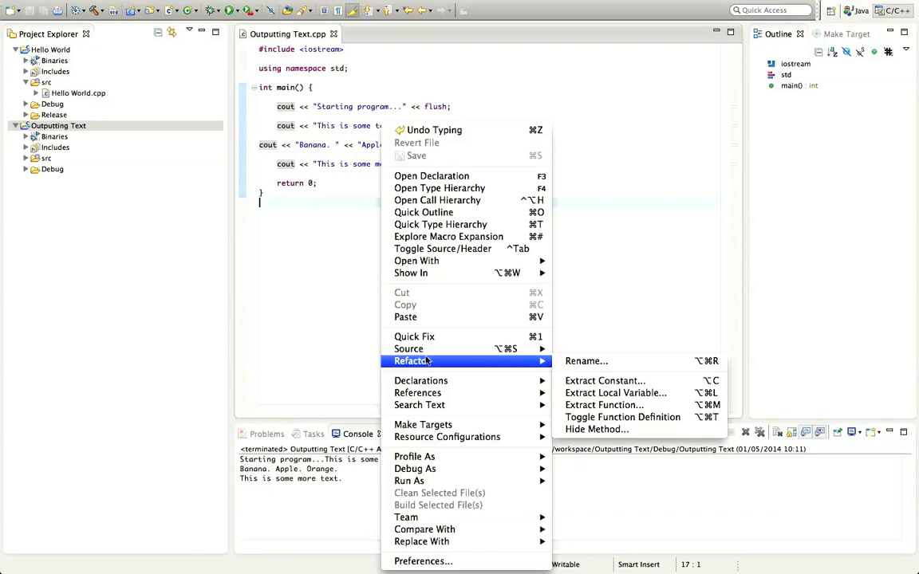
{"action": "mouse_move", "coordinate": [408, 349]}
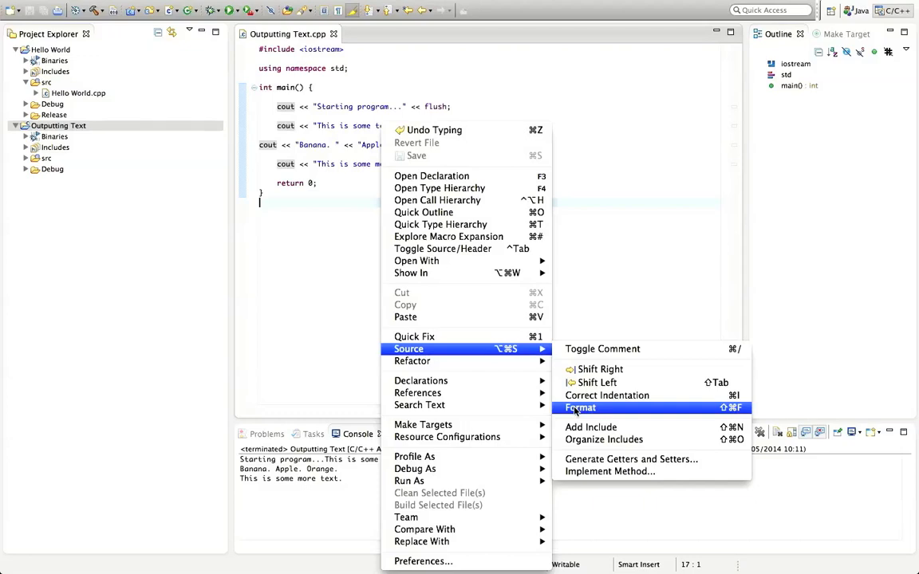
{"action": "mouse_move", "coordinate": [710, 409]}
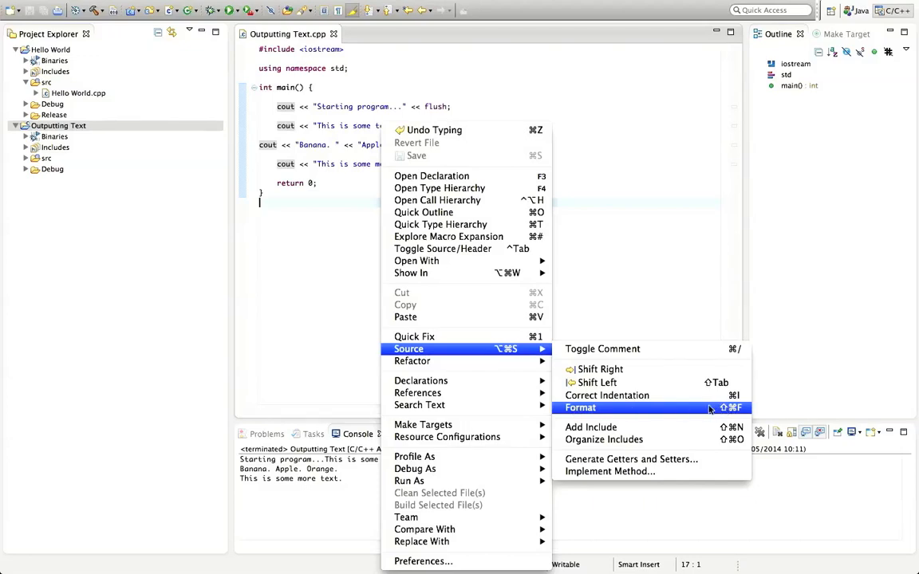
{"action": "mouse_move", "coordinate": [692, 413]}
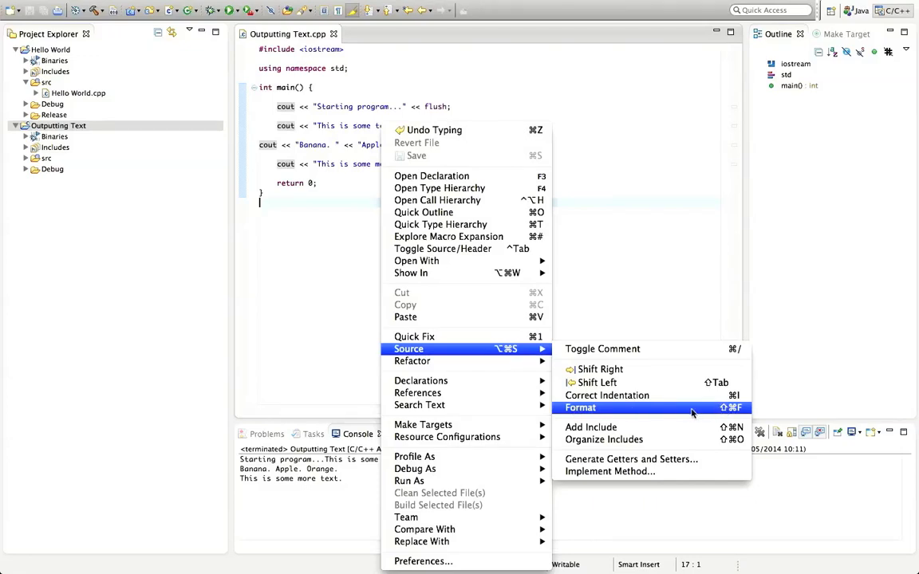
{"action": "left_click", "coordinate": [579, 407]}
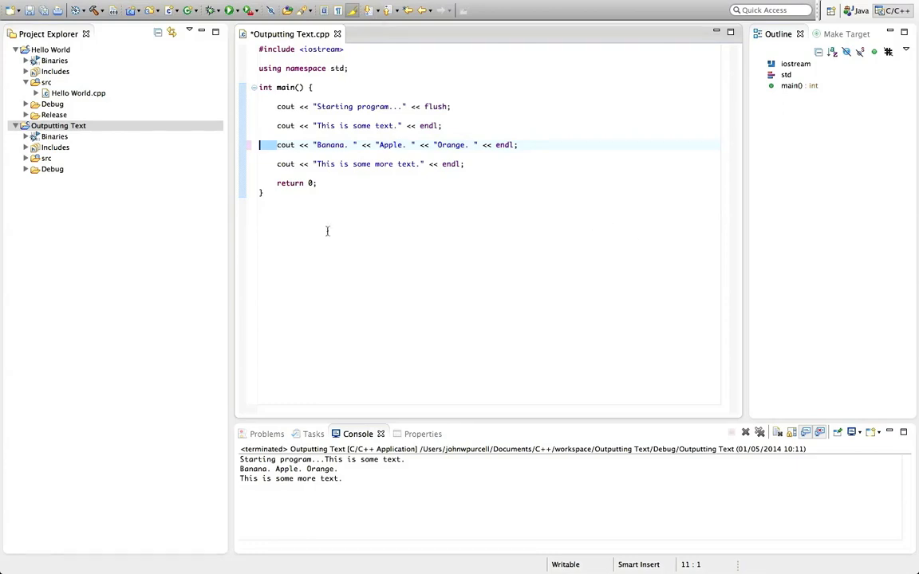
{"action": "left_click", "coordinate": [277, 163]}
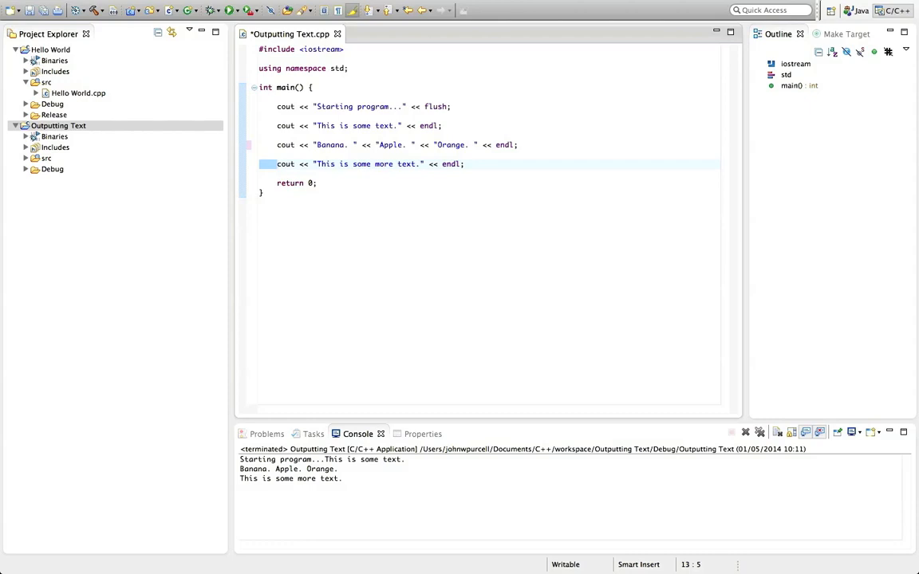
{"action": "left_click", "coordinate": [277, 164]}
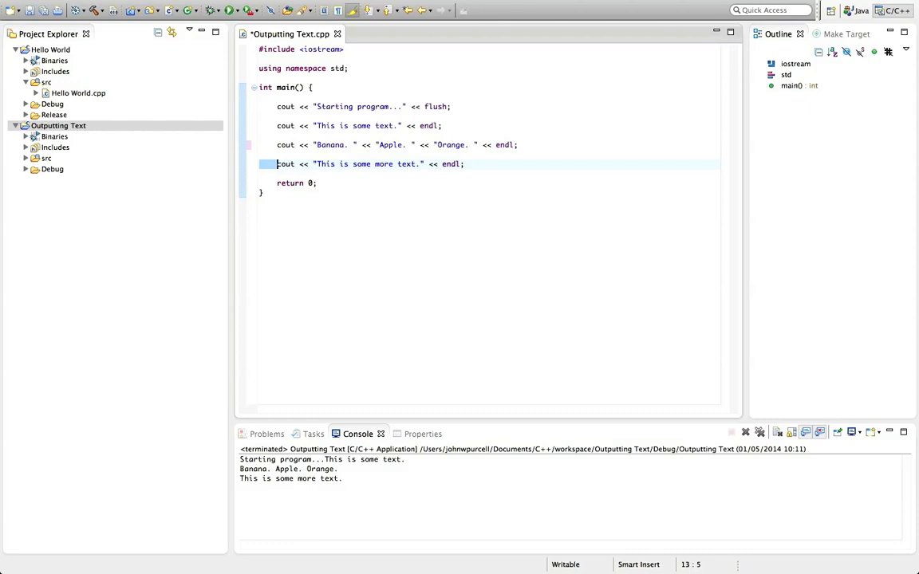